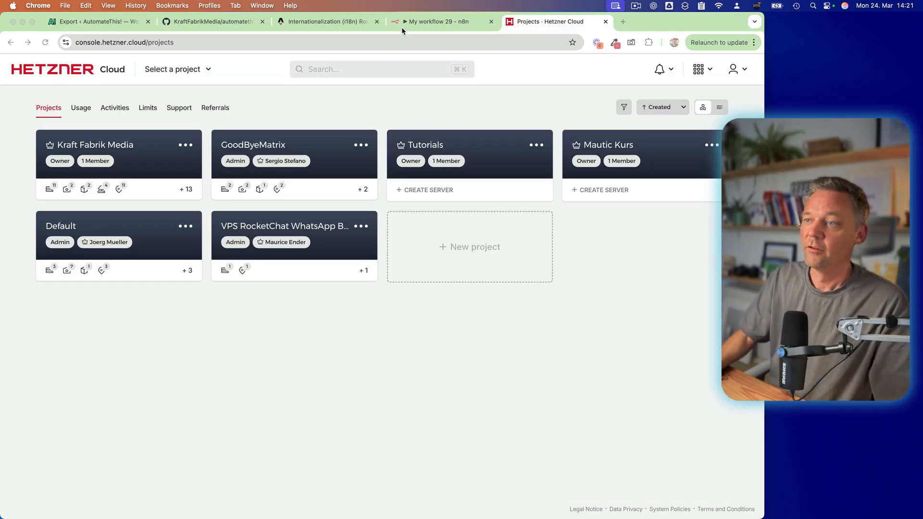
- Return to the My workflow 29 editor in the n8n browser tab
click(438, 21)
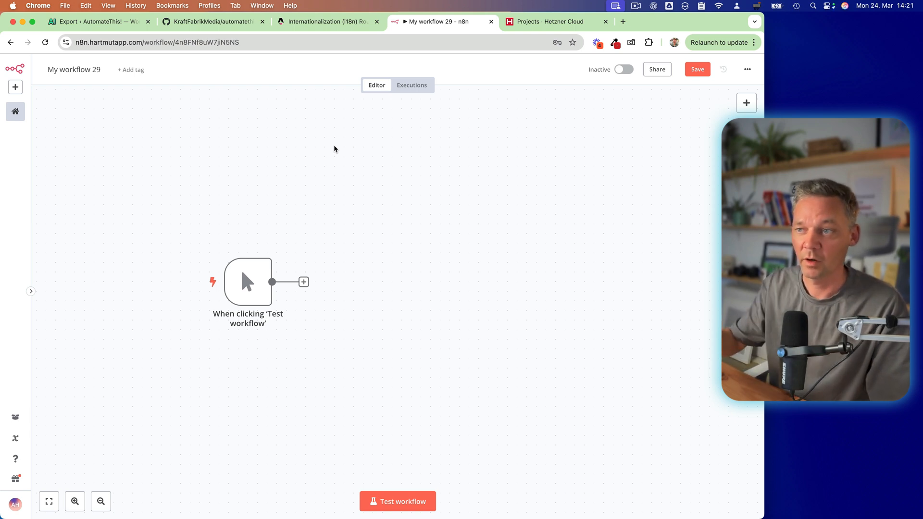
mouse_move(338, 237)
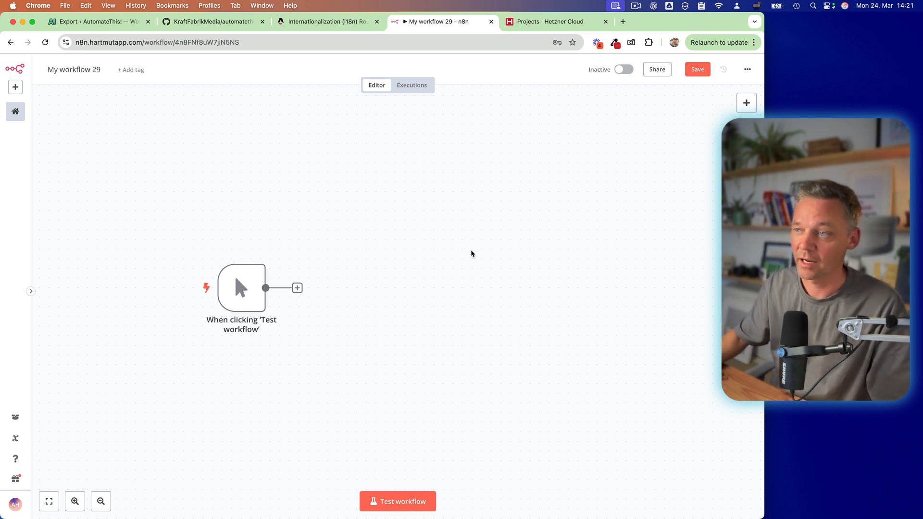
mouse_move(393, 292)
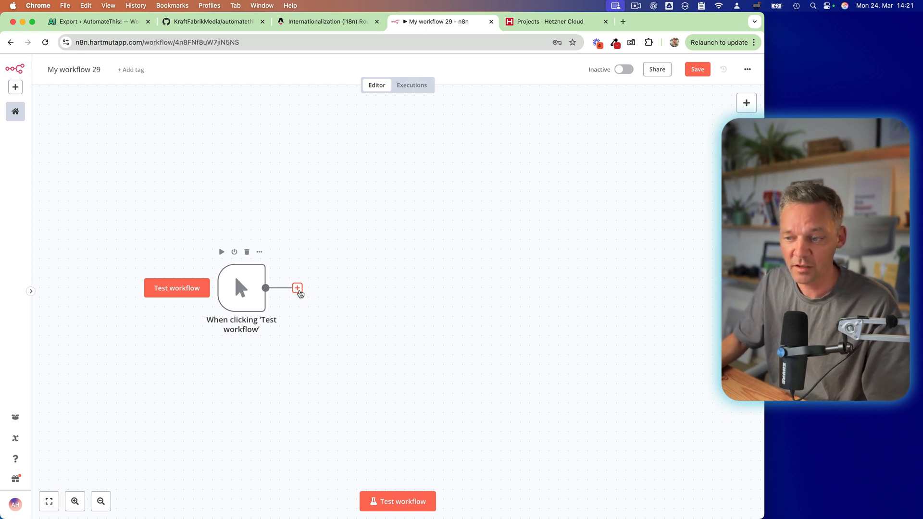
- Add an S3 node after the manual trigger and set it to 'Upload a file'
click(297, 287)
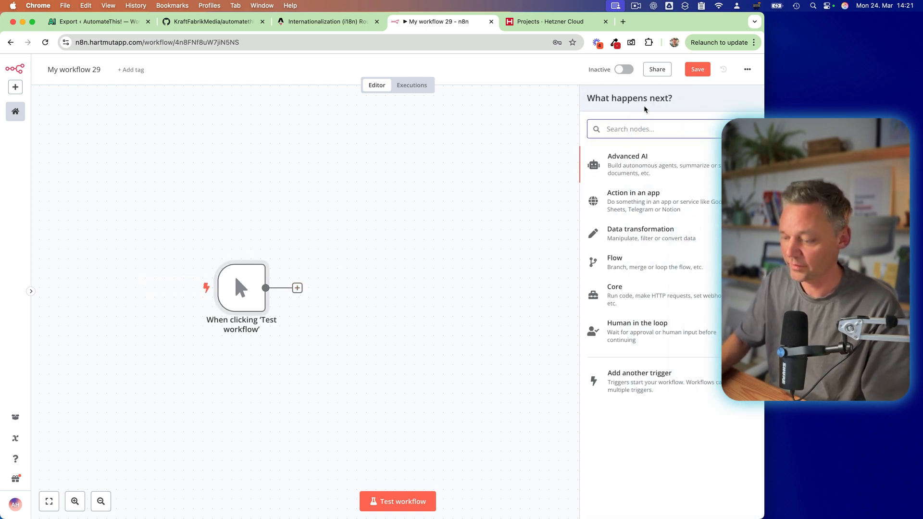
text(s3)
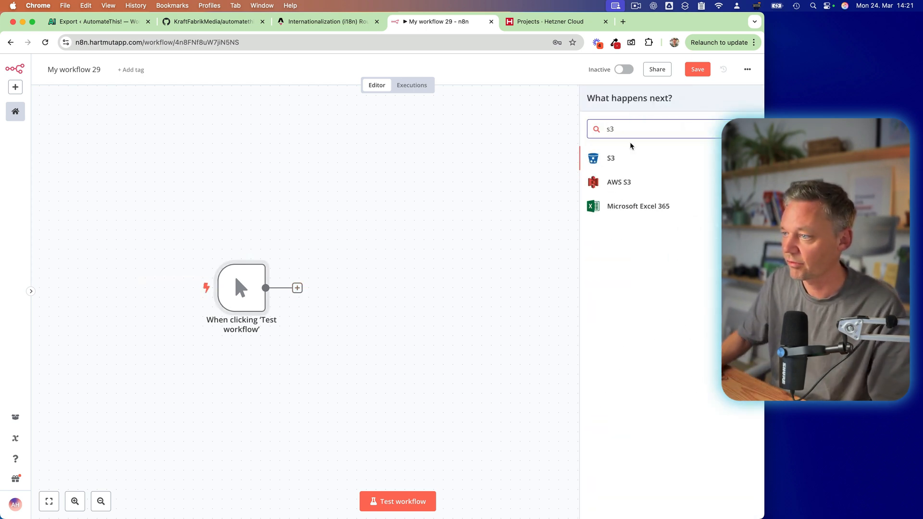
mouse_move(615, 186)
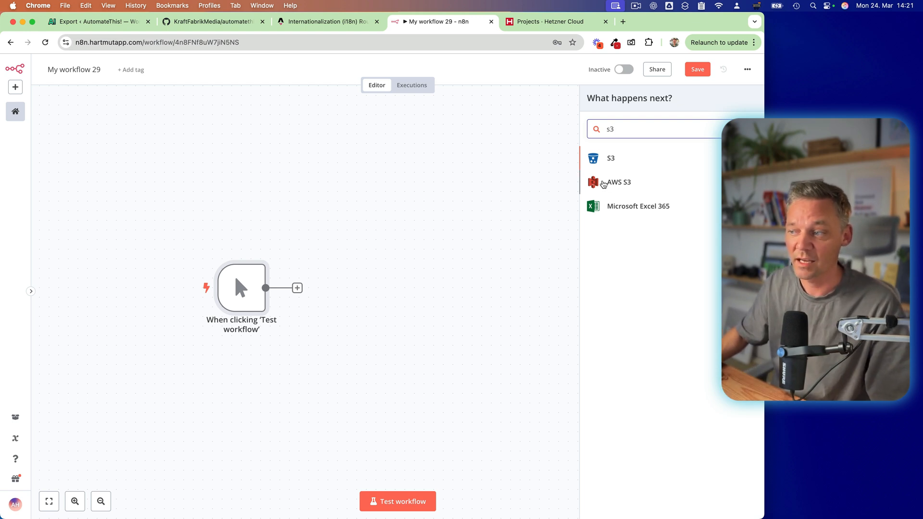
mouse_move(612, 167)
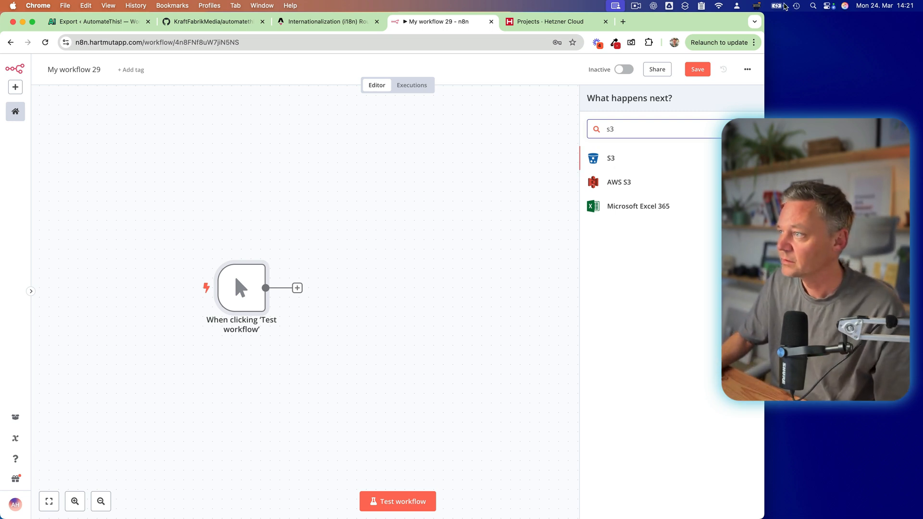
click(828, 6)
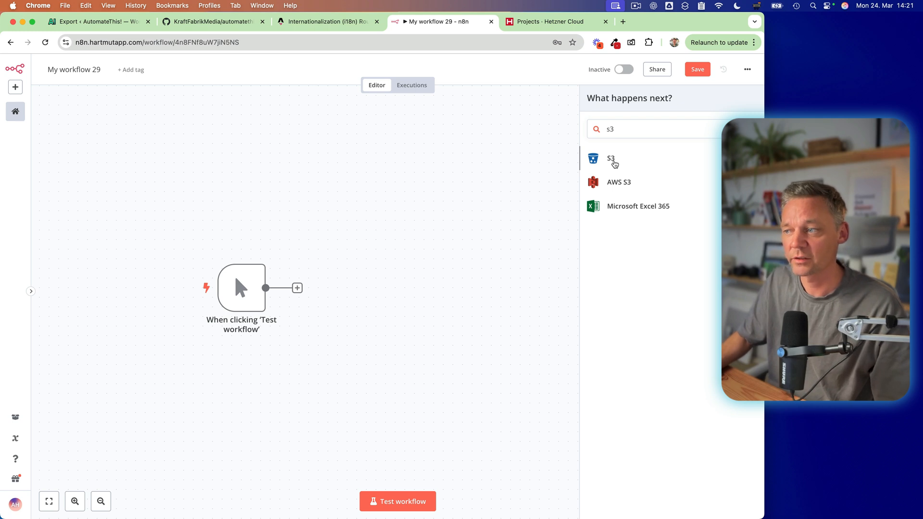
click(610, 158)
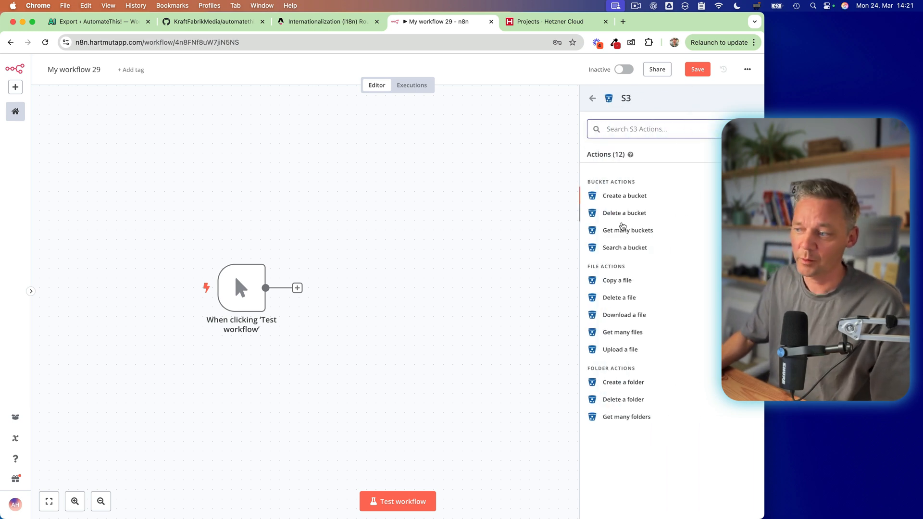
mouse_move(620, 198)
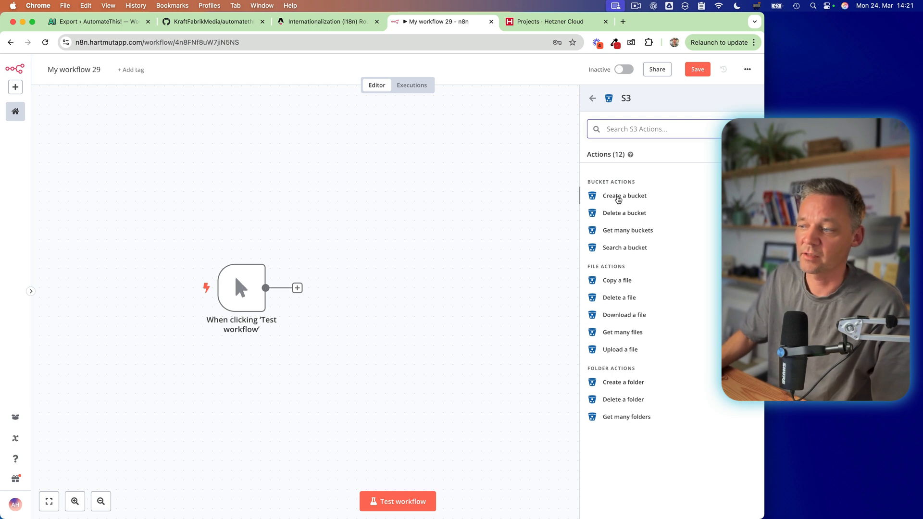
mouse_move(610, 219)
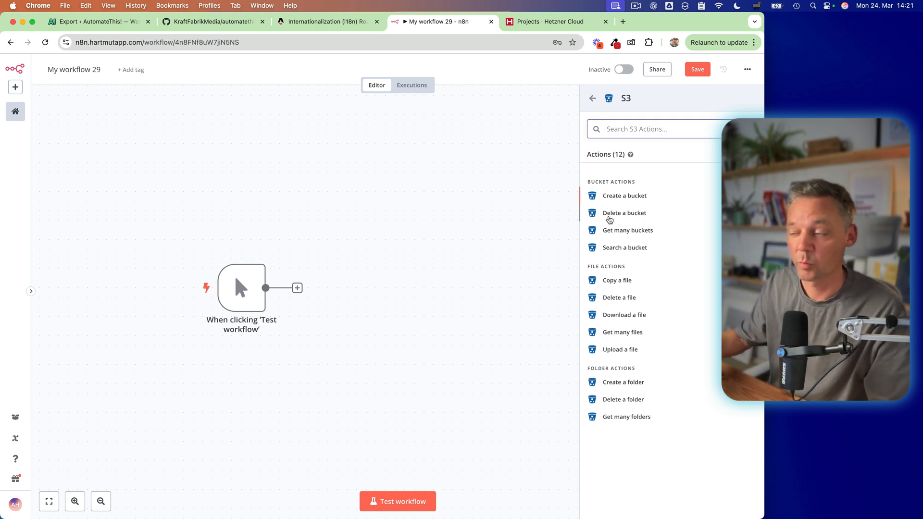
mouse_move(618, 297)
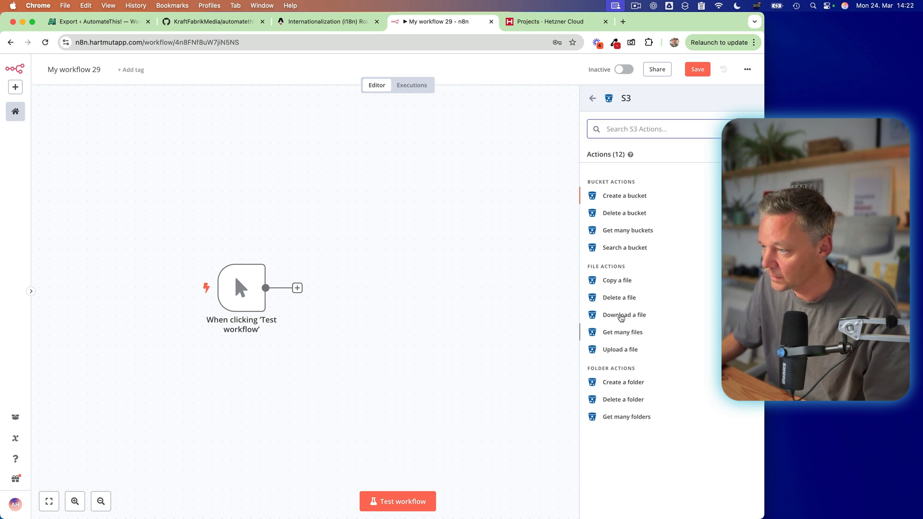
mouse_move(620, 349)
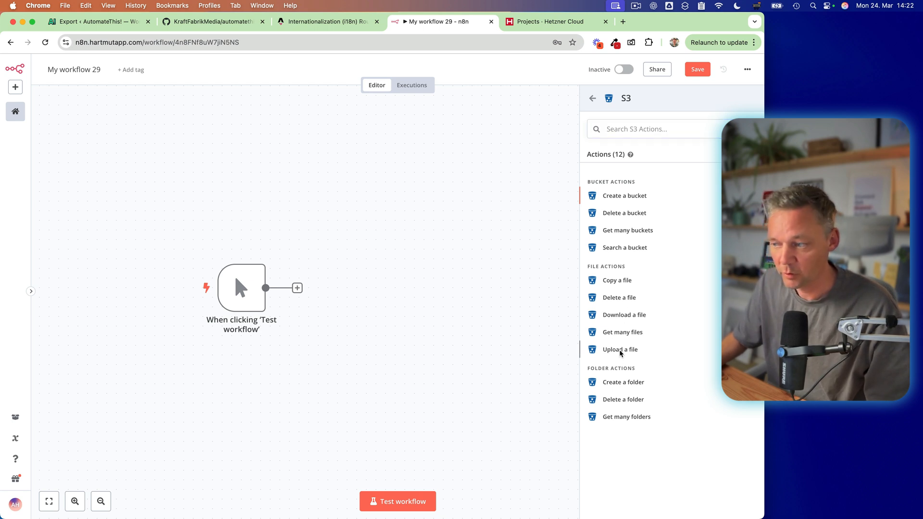
click(618, 349)
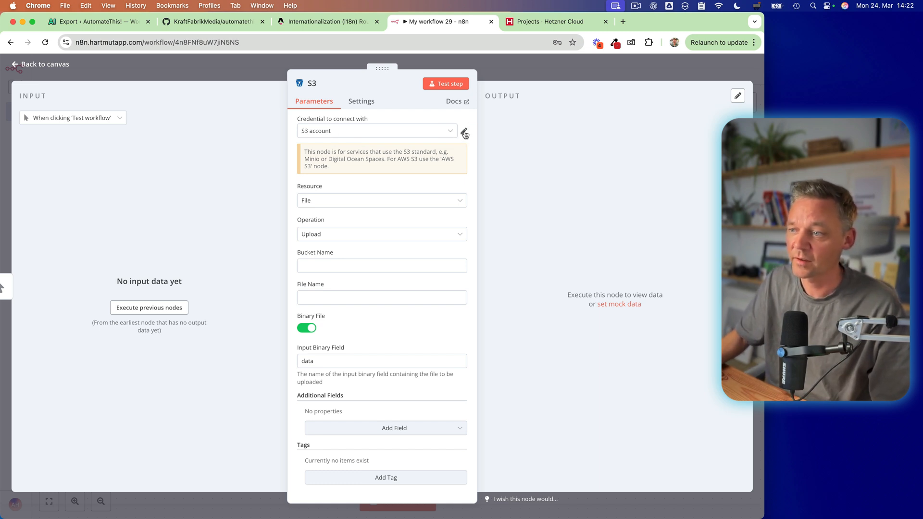
- Start a blank new S3 credential for the node, then move to the Hetzner Cloud console
click(464, 134)
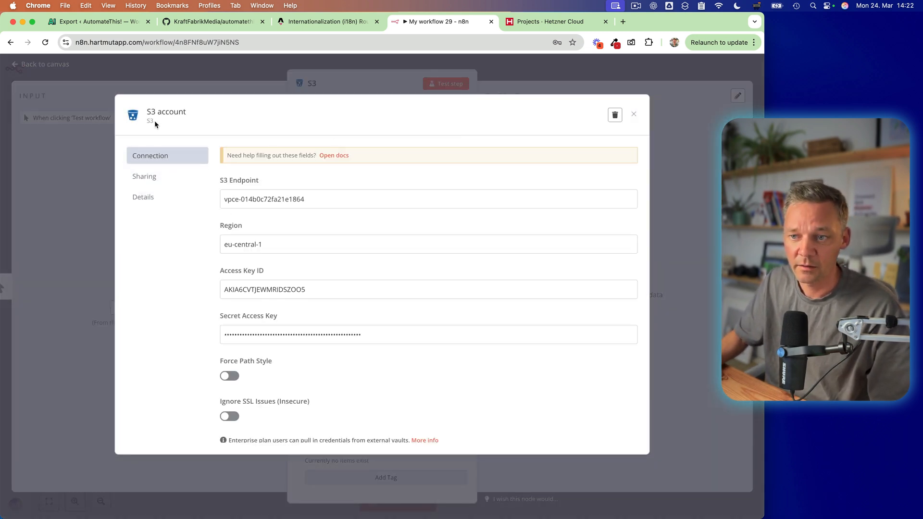
click(634, 114)
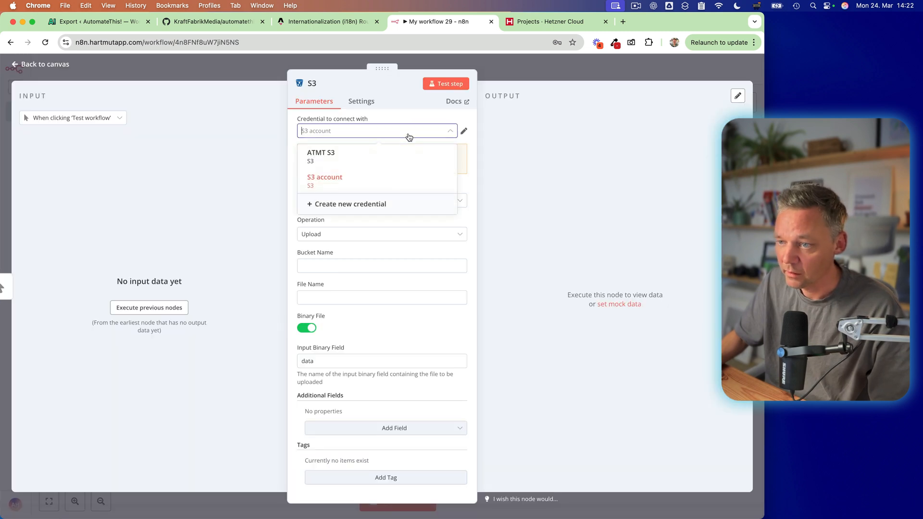
click(350, 204)
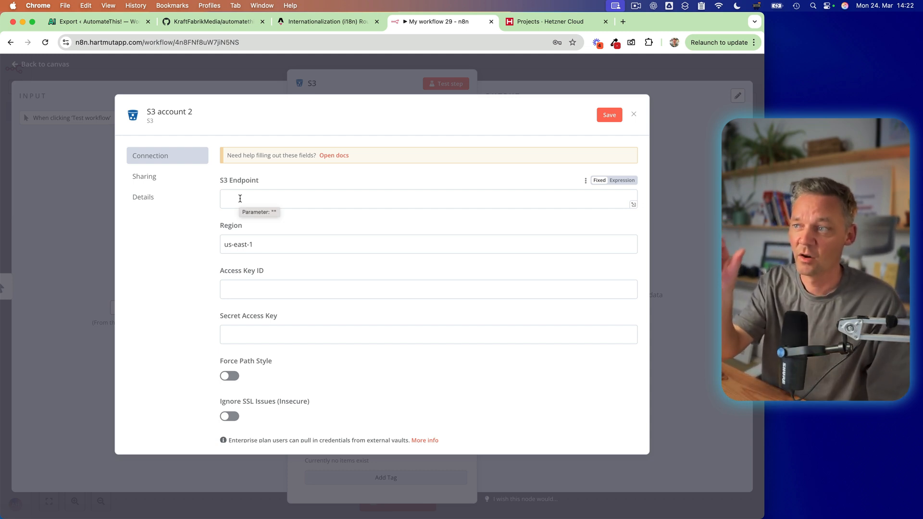
click(550, 21)
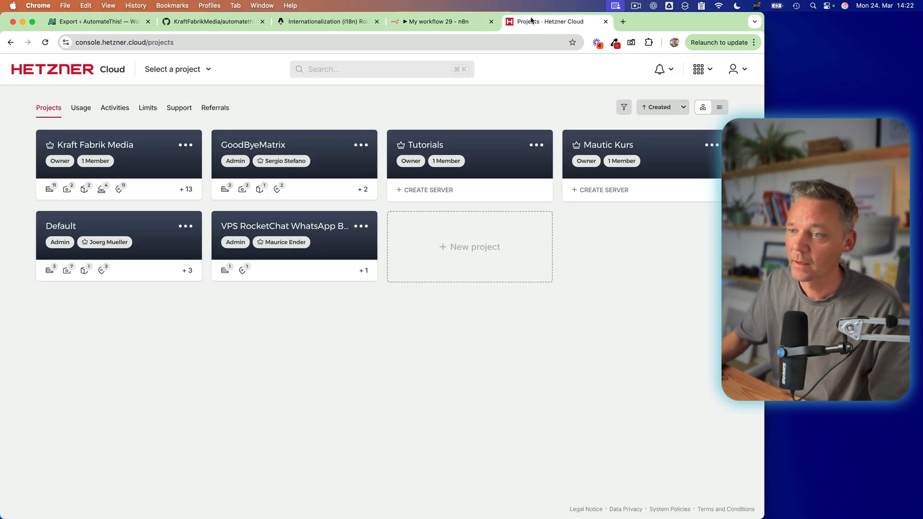
mouse_move(255, 115)
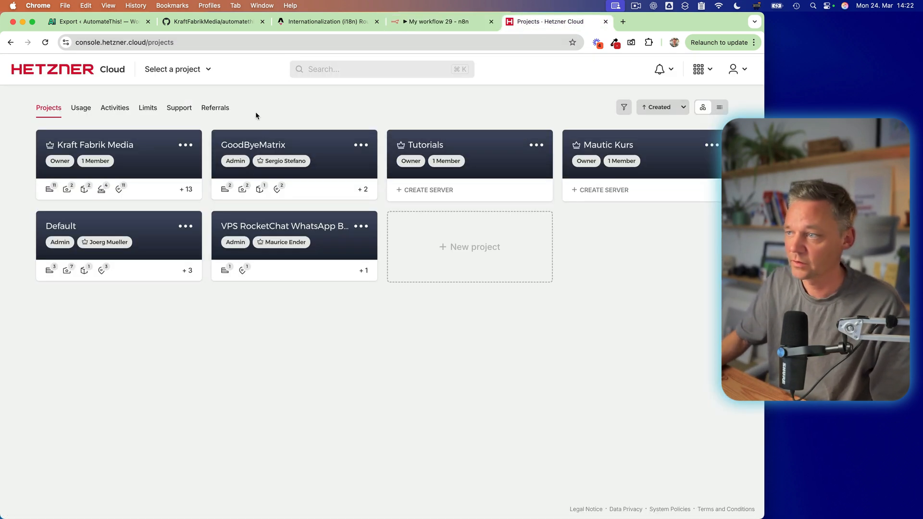
mouse_move(366, 122)
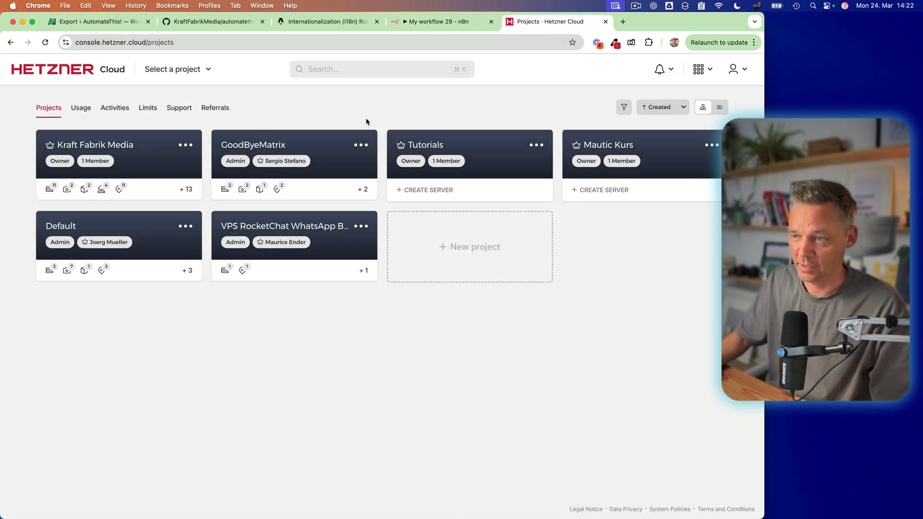
mouse_move(499, 163)
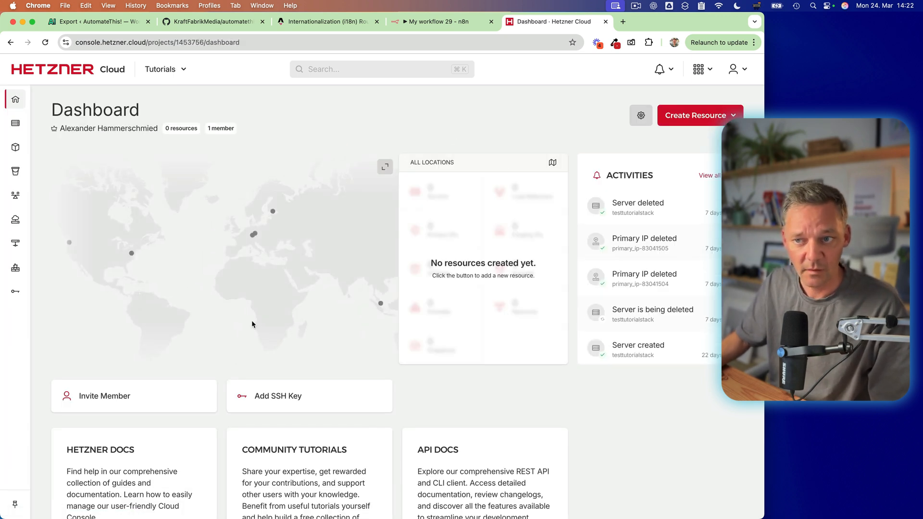
mouse_move(46, 139)
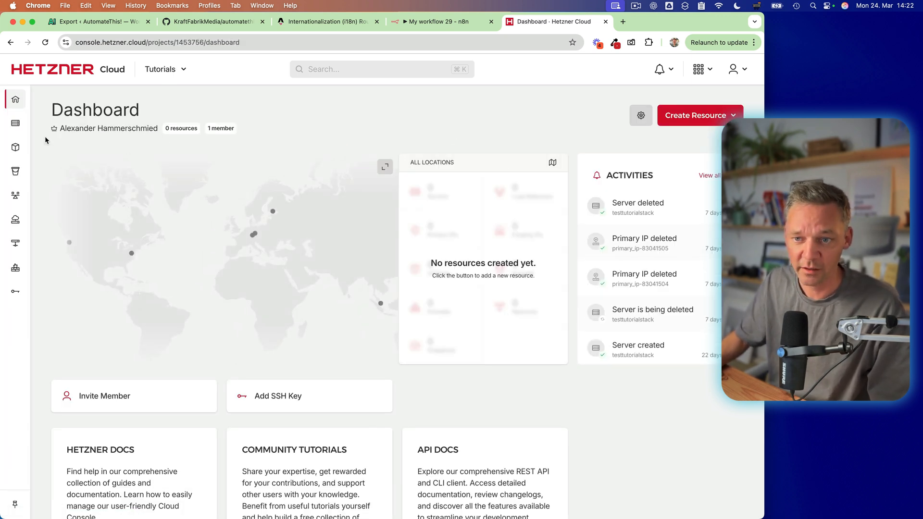
- Begin a new object storage bucket located in Falkenstein
click(48, 171)
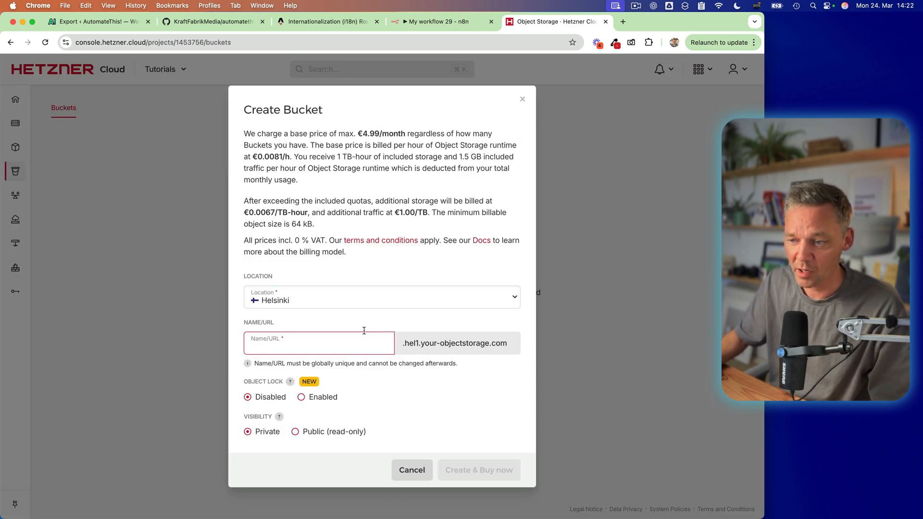
click(382, 297)
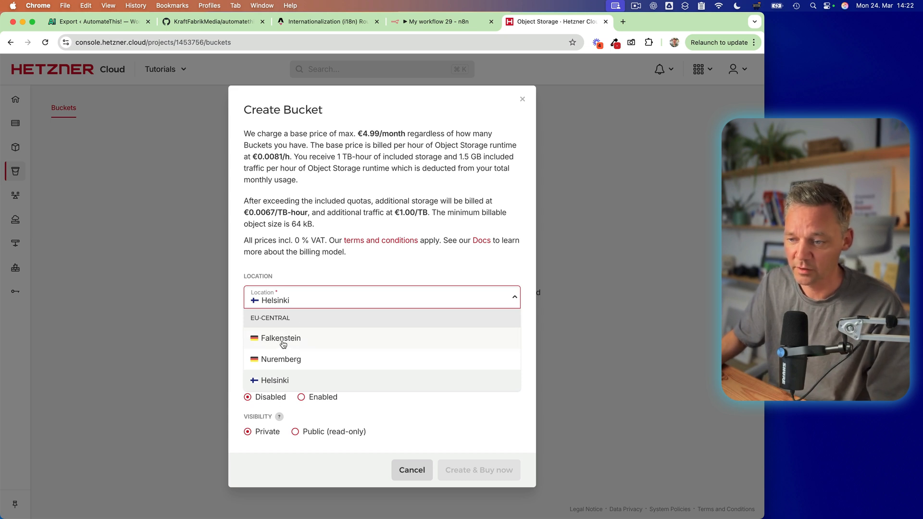
click(282, 338)
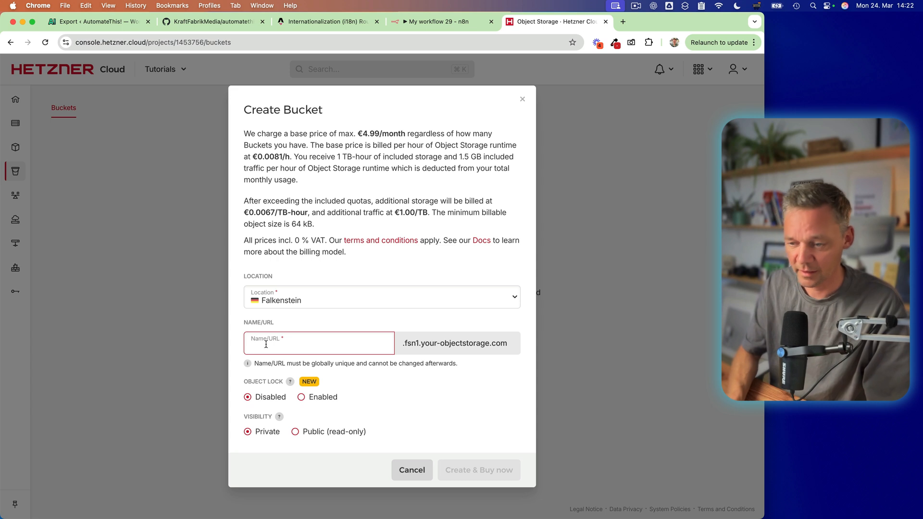
- Name the bucket supercool (n8n was taken), make it publicly readable, and create it
text(n8n)
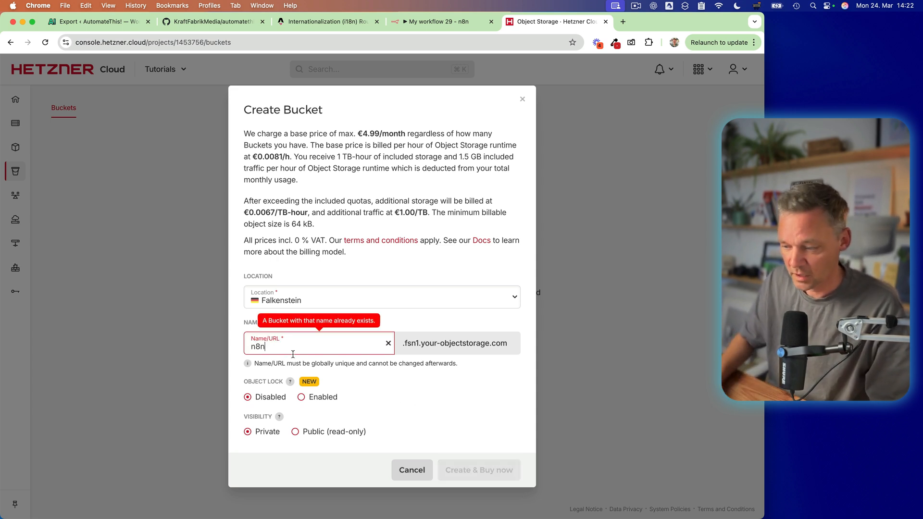
click(387, 343)
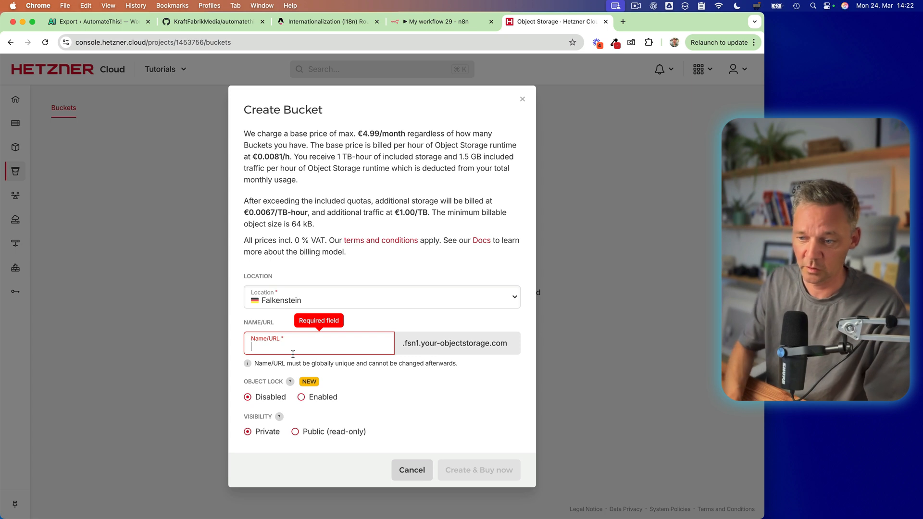
text(superc)
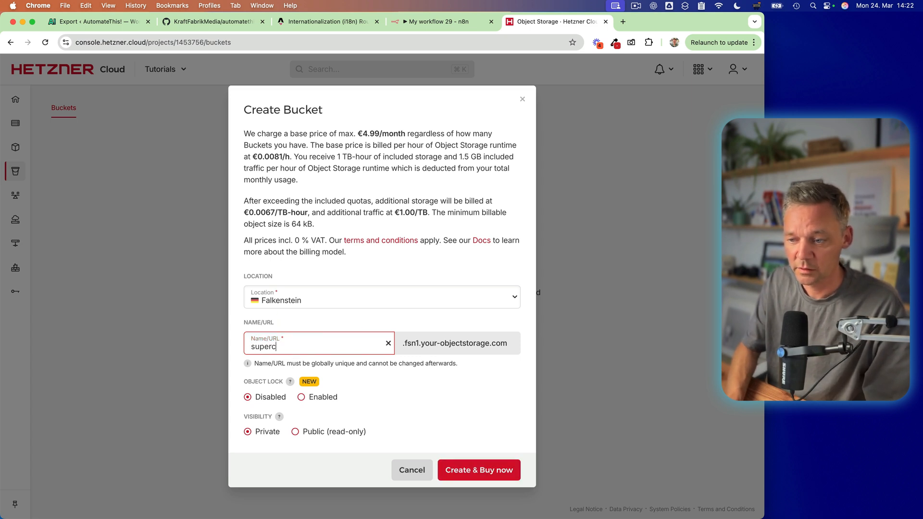
text(ool)
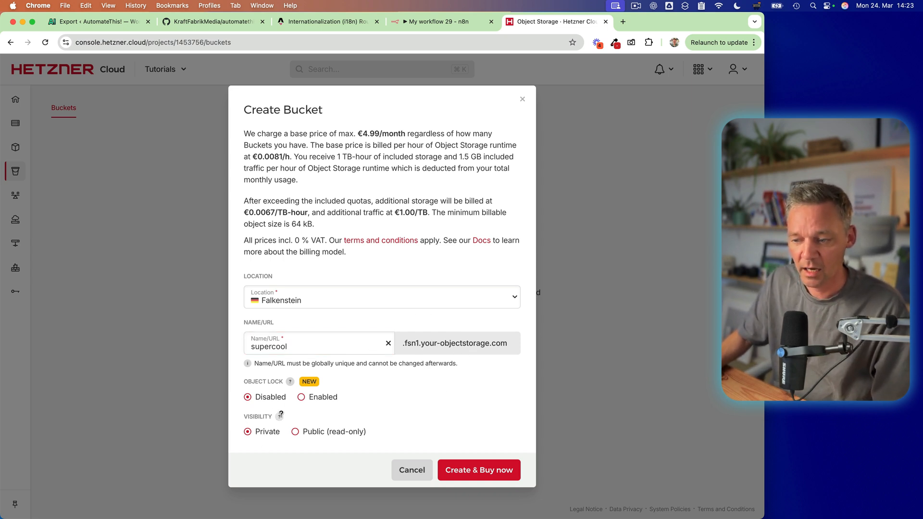
click(295, 432)
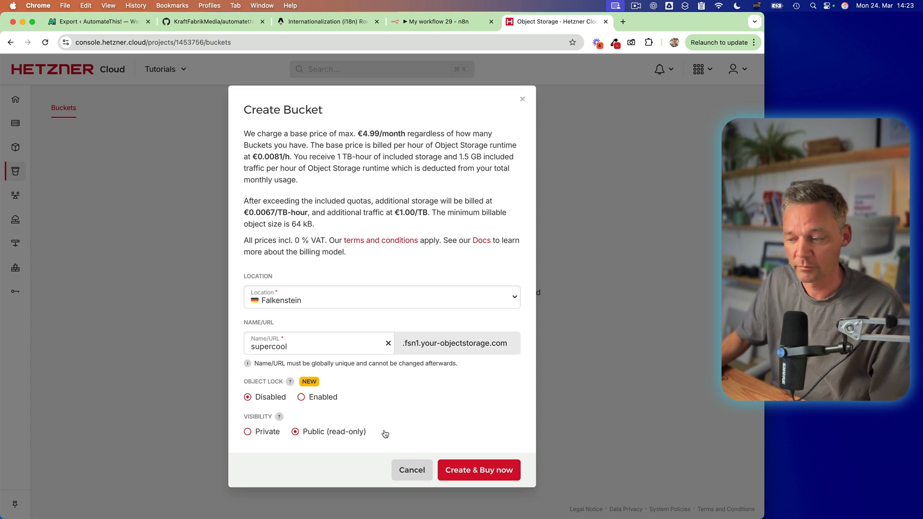
mouse_move(397, 434)
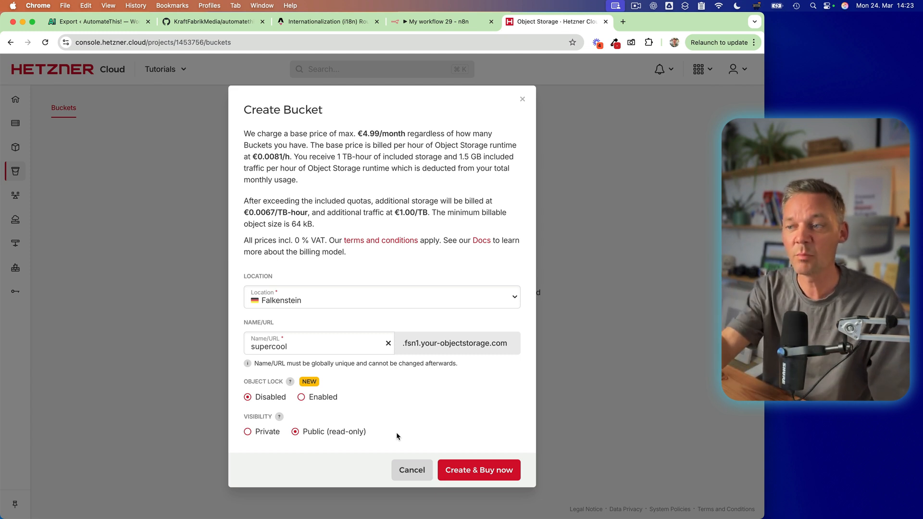
mouse_move(343, 182)
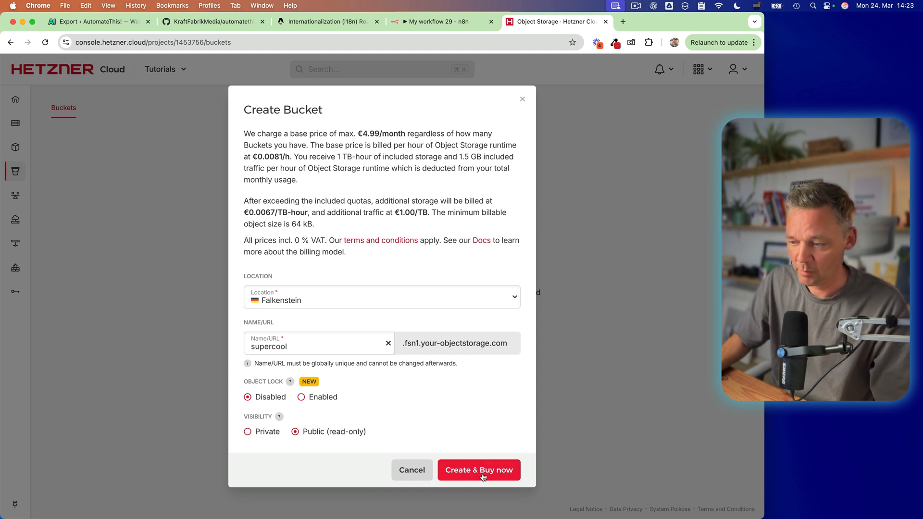
click(479, 470)
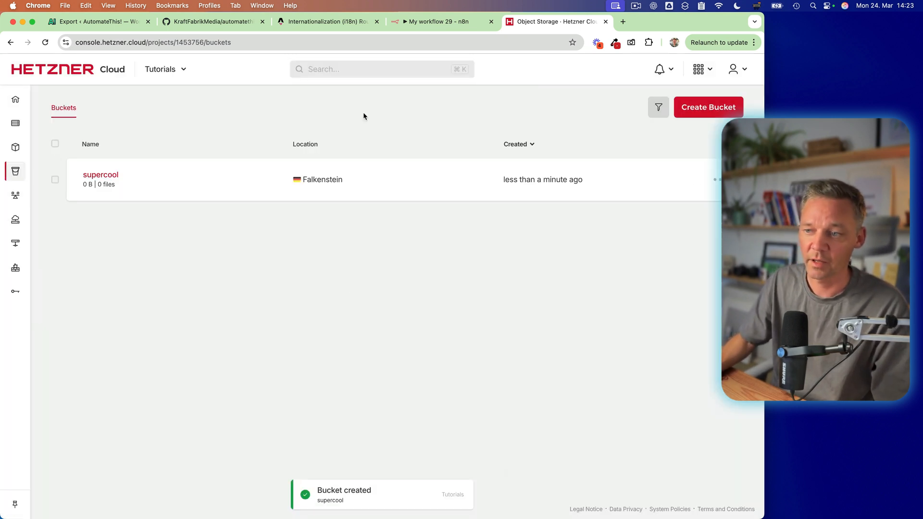
mouse_move(104, 189)
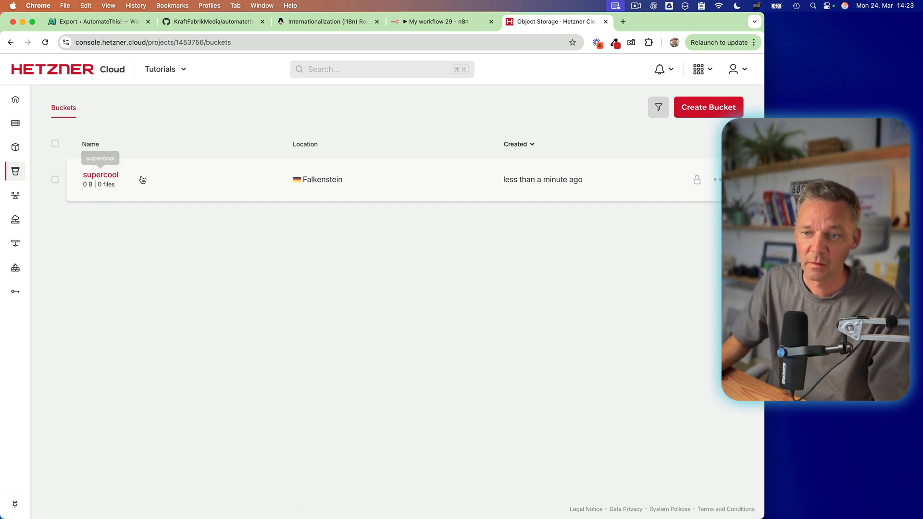
- Copy the supercool bucket's fsn1.your-objectstorage.com endpoint address
click(100, 175)
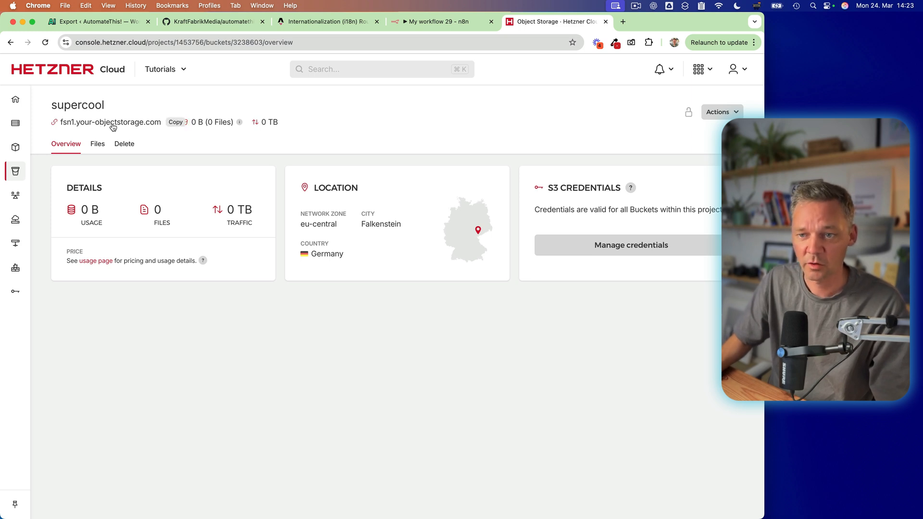
mouse_move(65, 128)
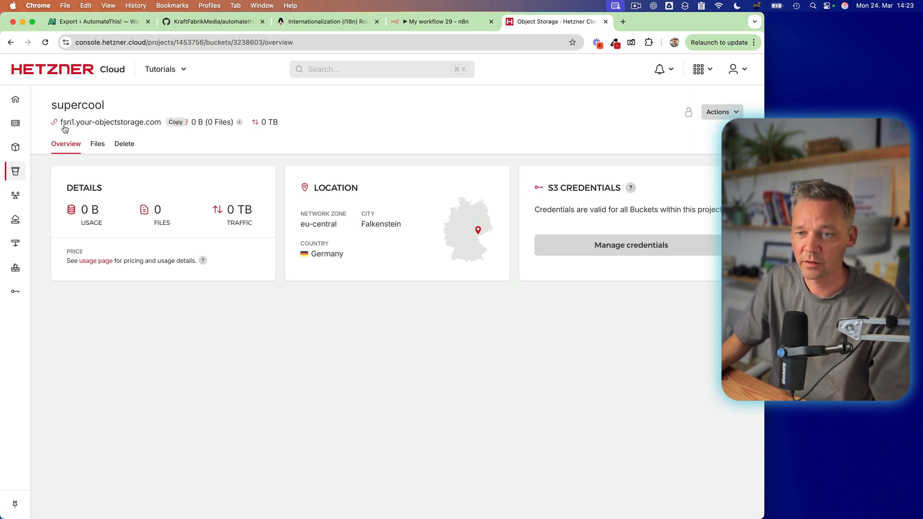
mouse_move(91, 131)
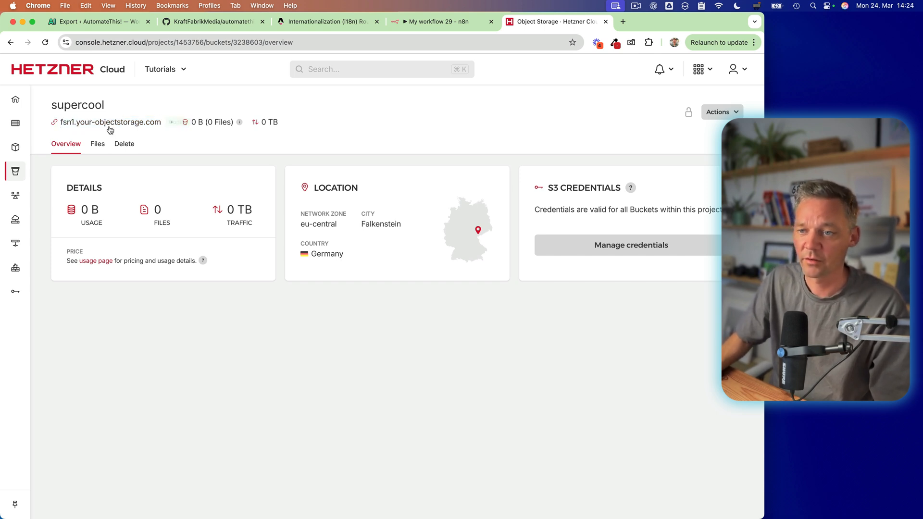
click(439, 22)
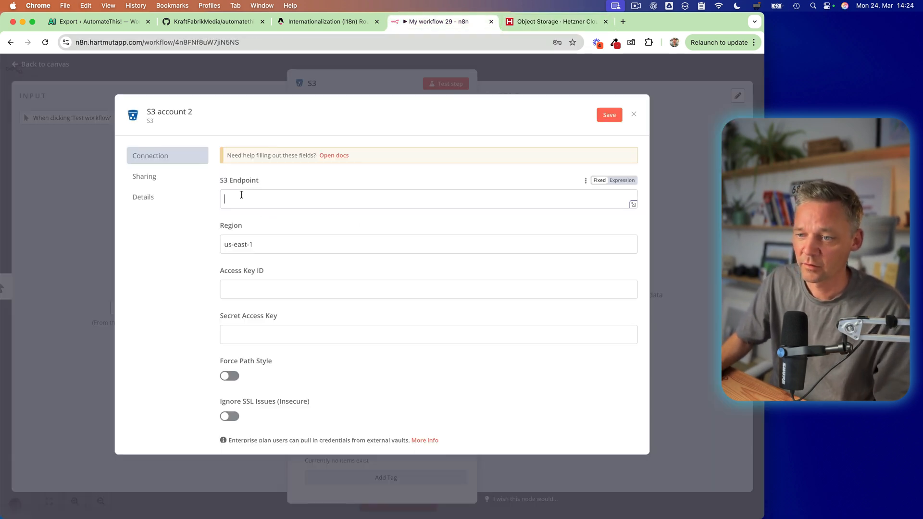
text(fsn1.your-objectstorage.com)
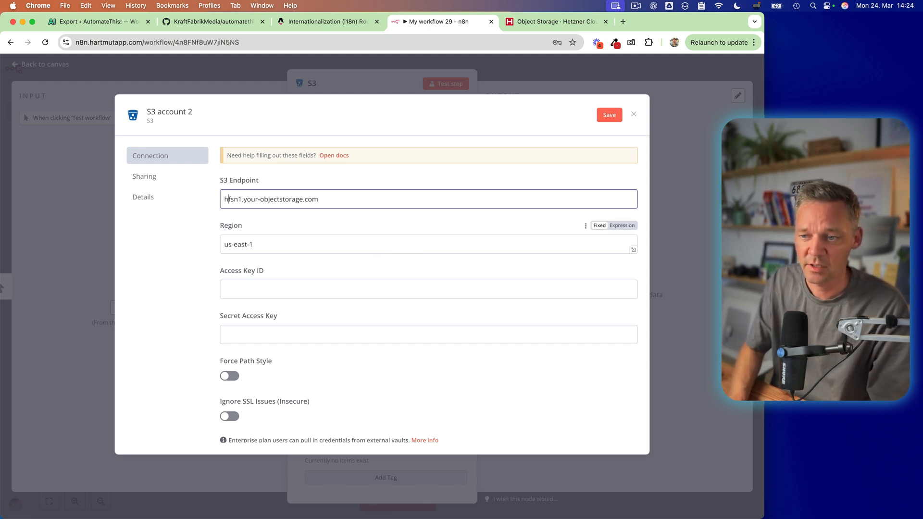
text(https://)
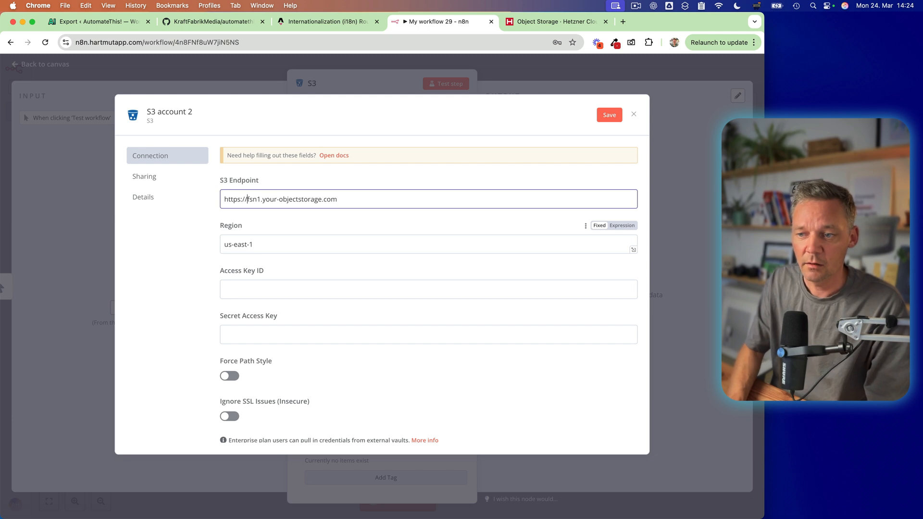
click(288, 203)
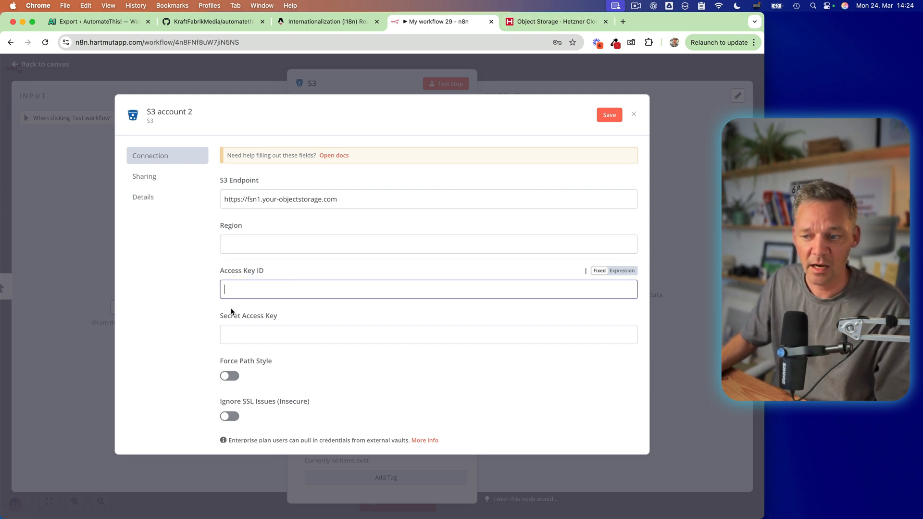
click(554, 22)
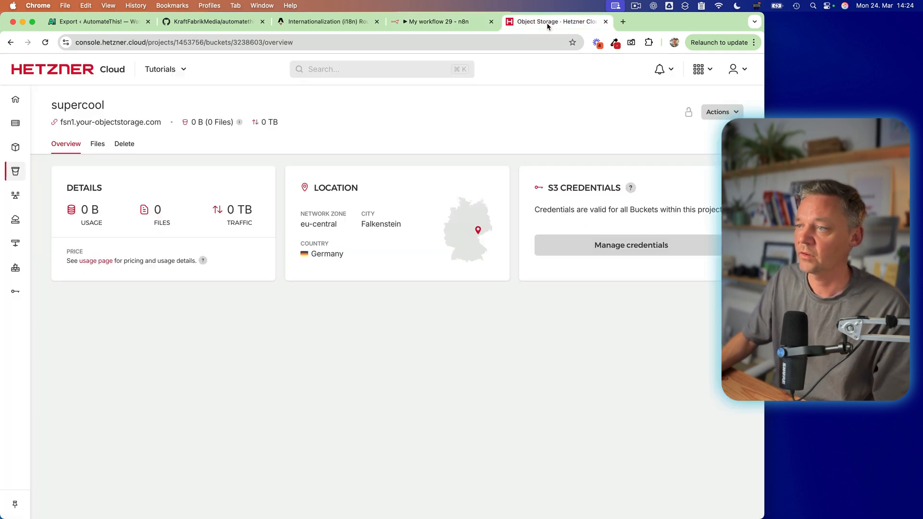
mouse_move(618, 245)
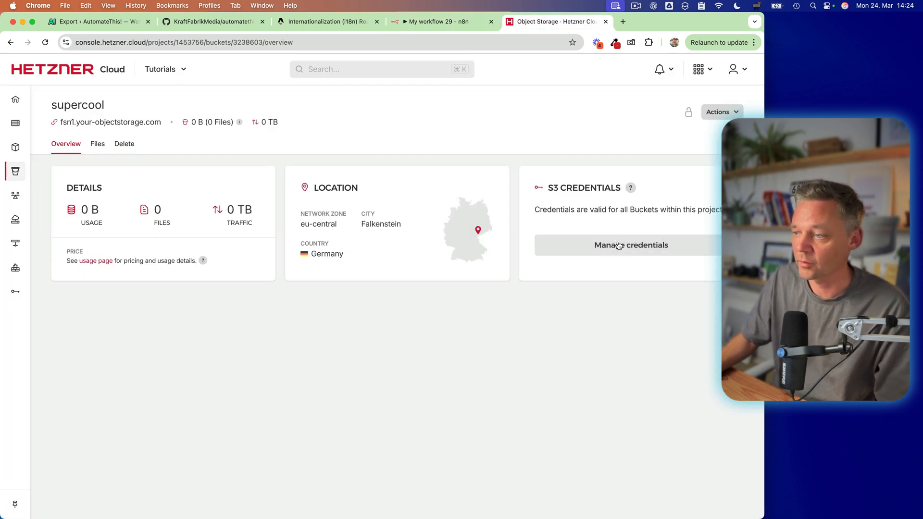
- Generate a new Hetzner S3 credential pair described 'n8n tutorial'
click(631, 245)
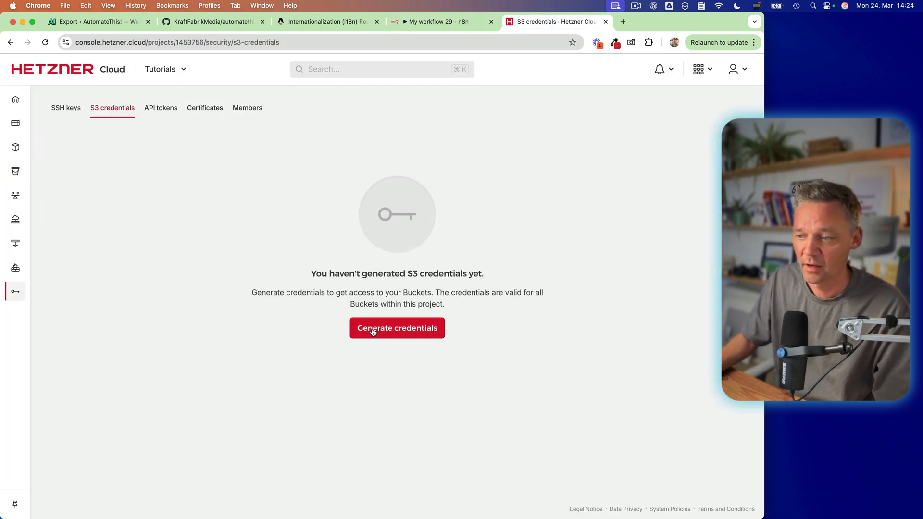
click(397, 328)
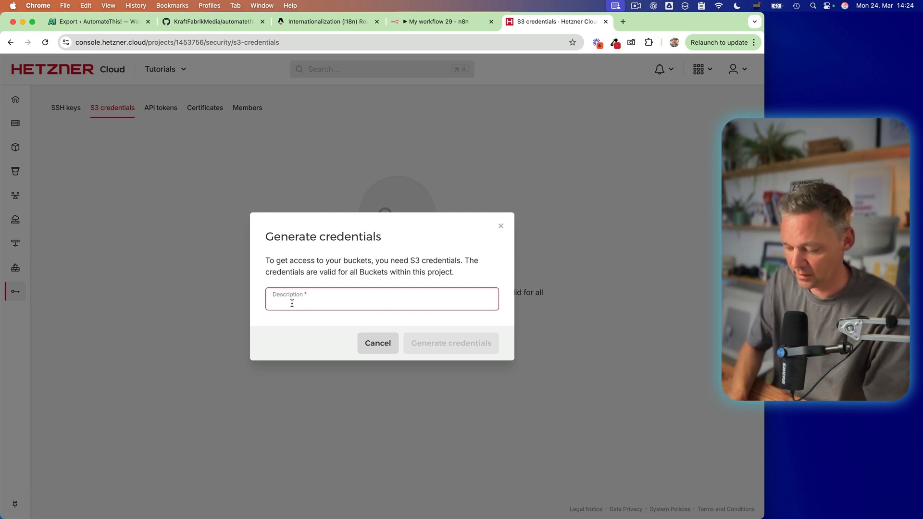
text(n8n tutorial)
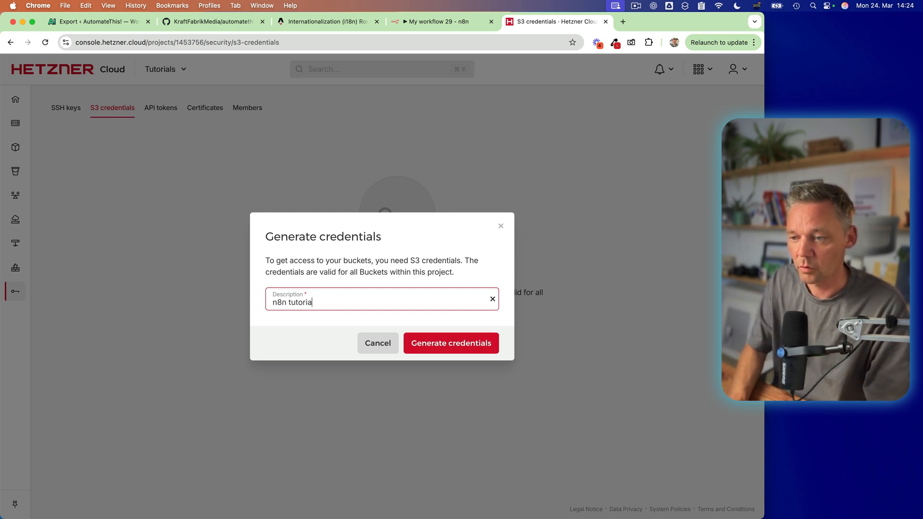
click(449, 343)
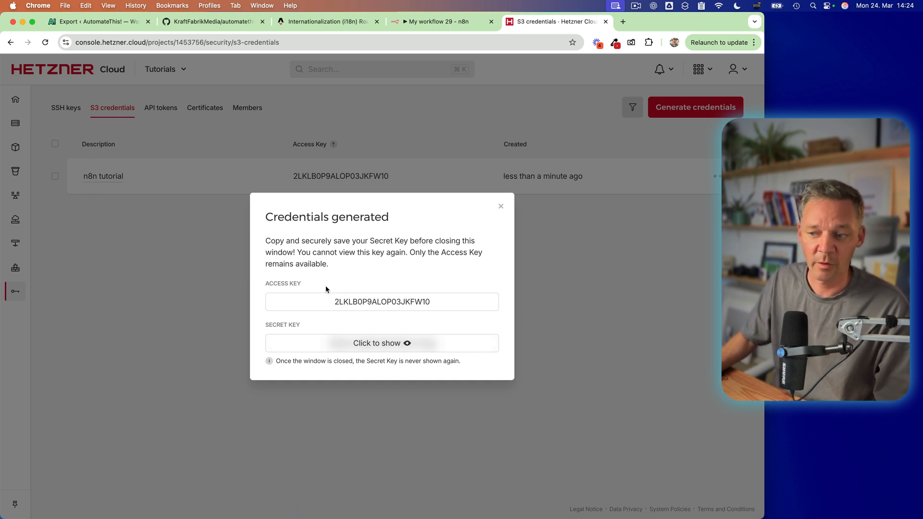
mouse_move(340, 306)
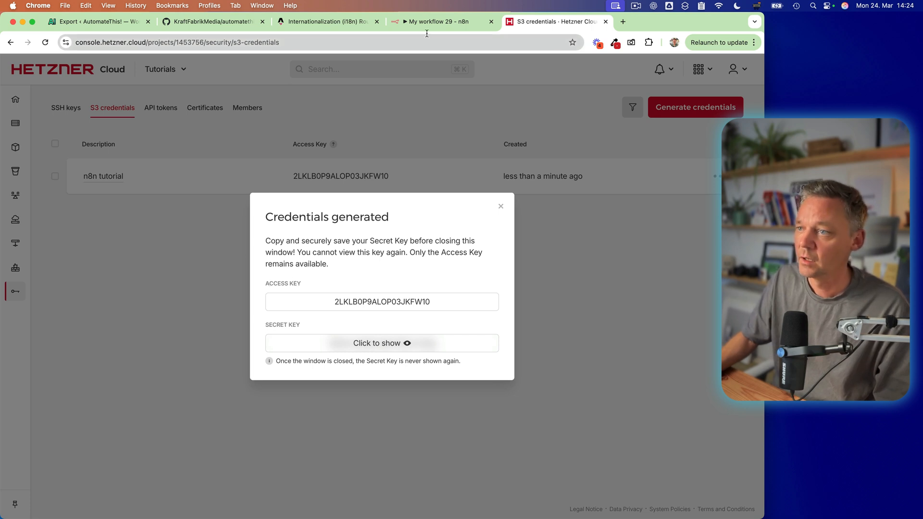
click(439, 22)
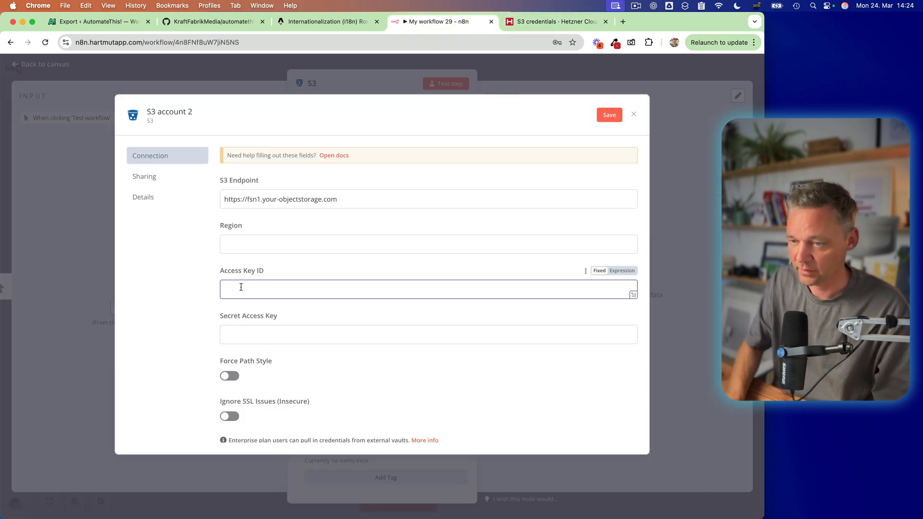
- Fill the credential with the Hetzner access and secret keys, save it, and name it 'n8n tutorial'
click(553, 21)
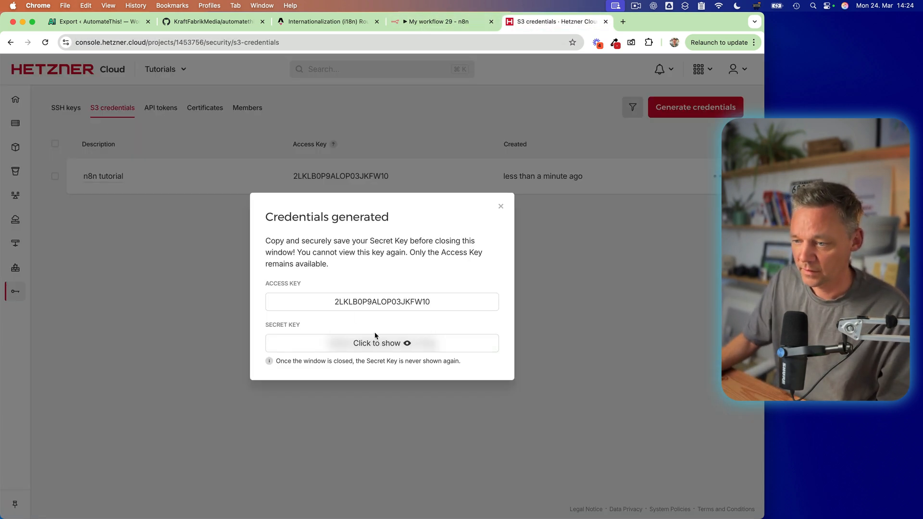
click(382, 343)
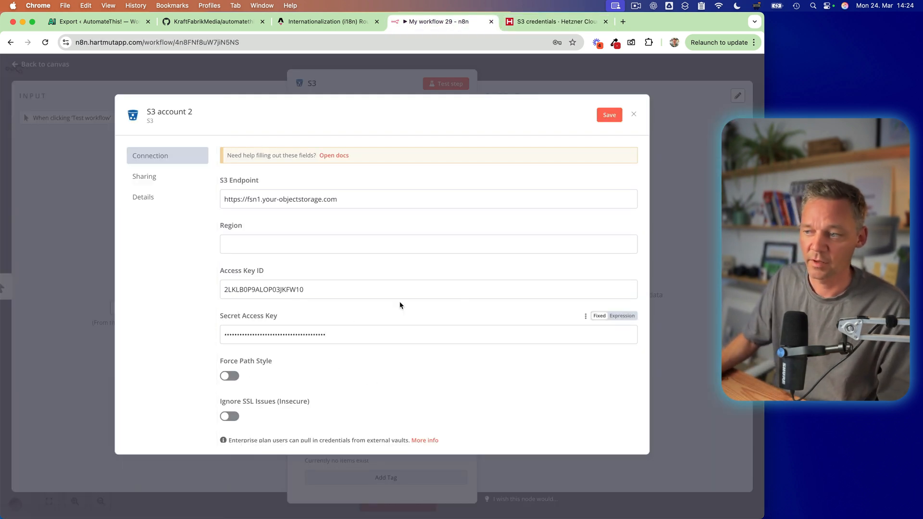
click(610, 114)
text(n)
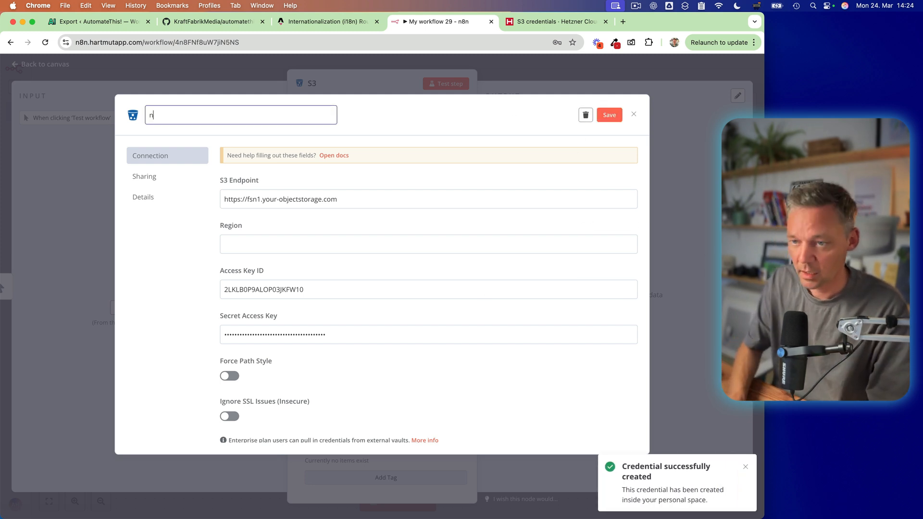
text(8n tutorial)
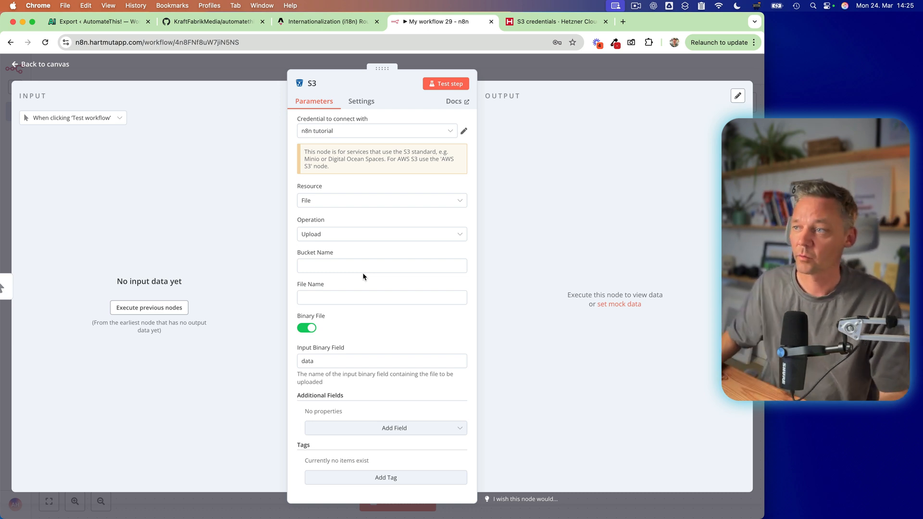
- Dismiss the generated keys dialog and check the supercool bucket's still-empty file list
click(553, 21)
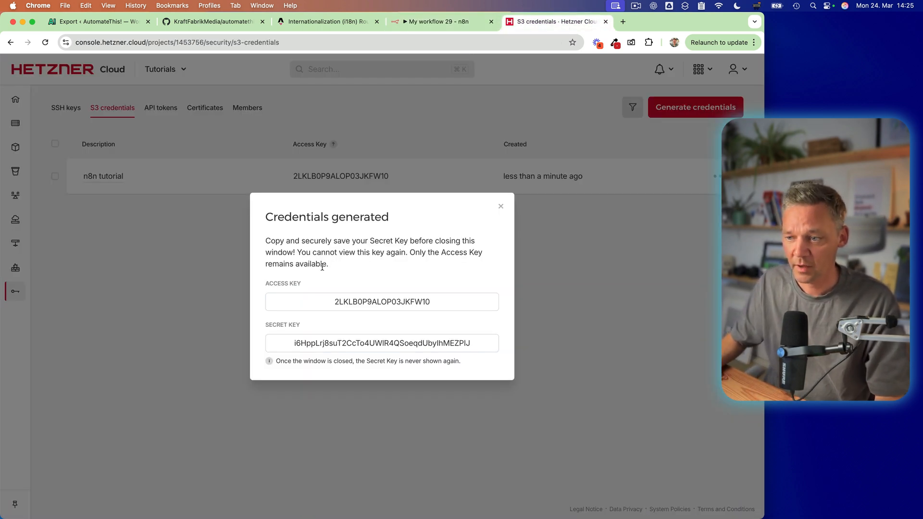
click(500, 206)
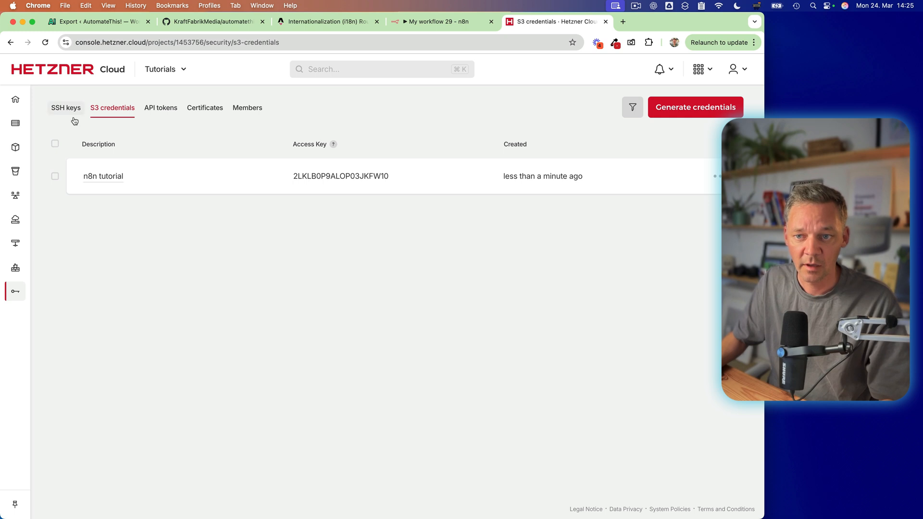
click(15, 171)
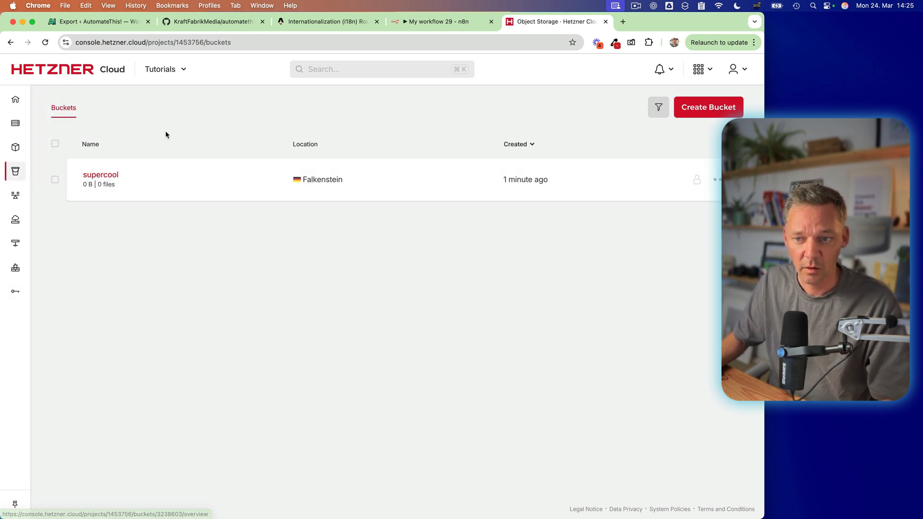
click(100, 175)
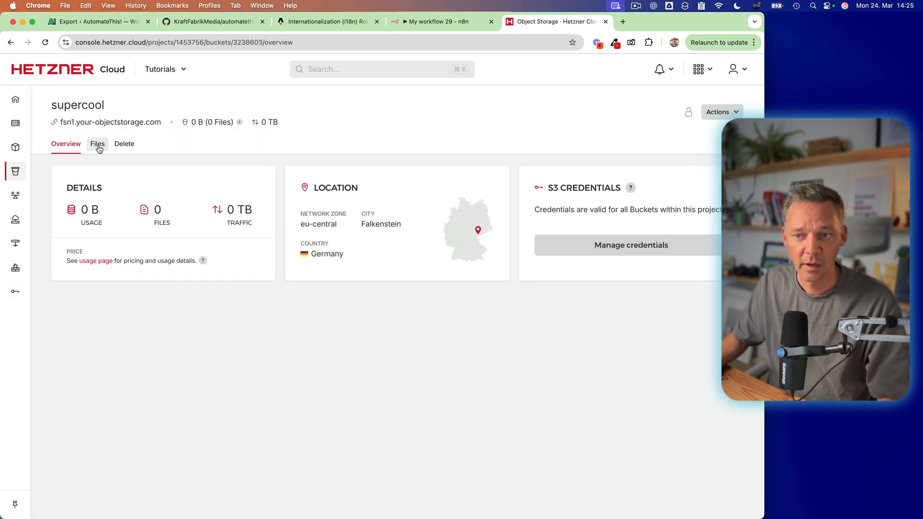
click(97, 144)
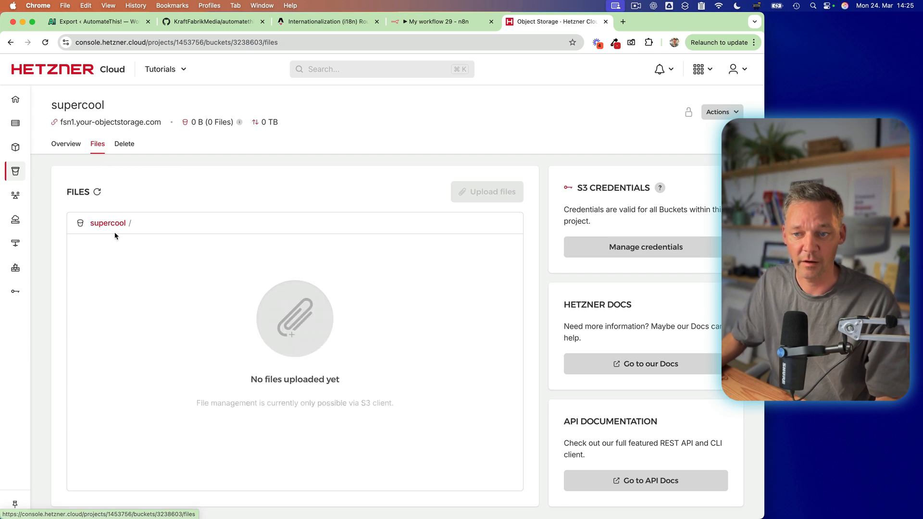
mouse_move(384, 140)
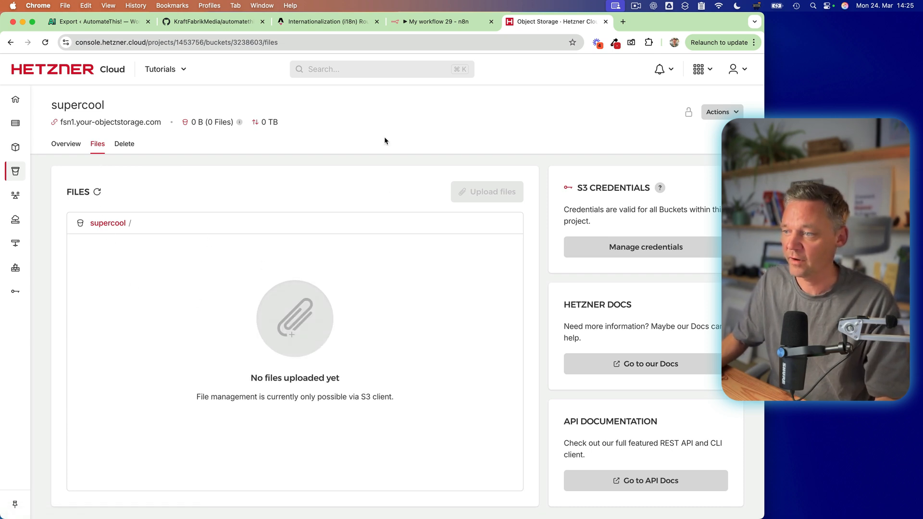
mouse_move(415, 135)
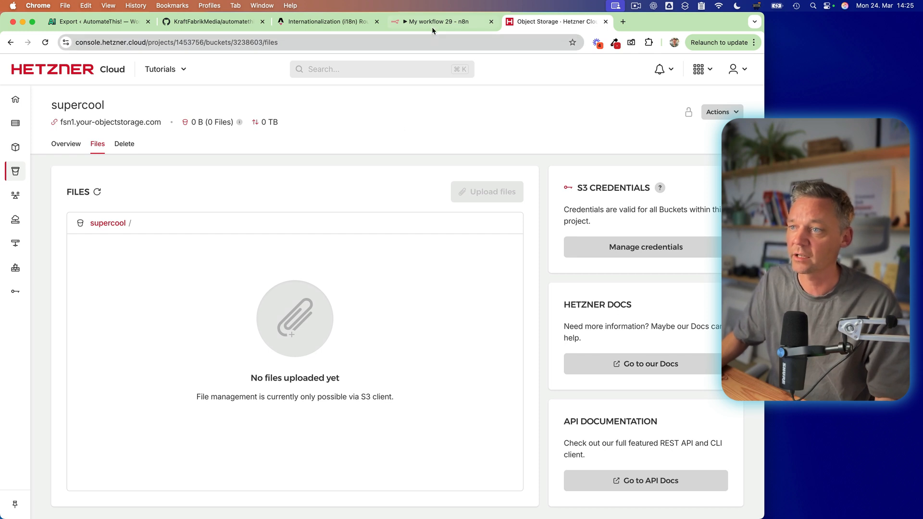
click(438, 22)
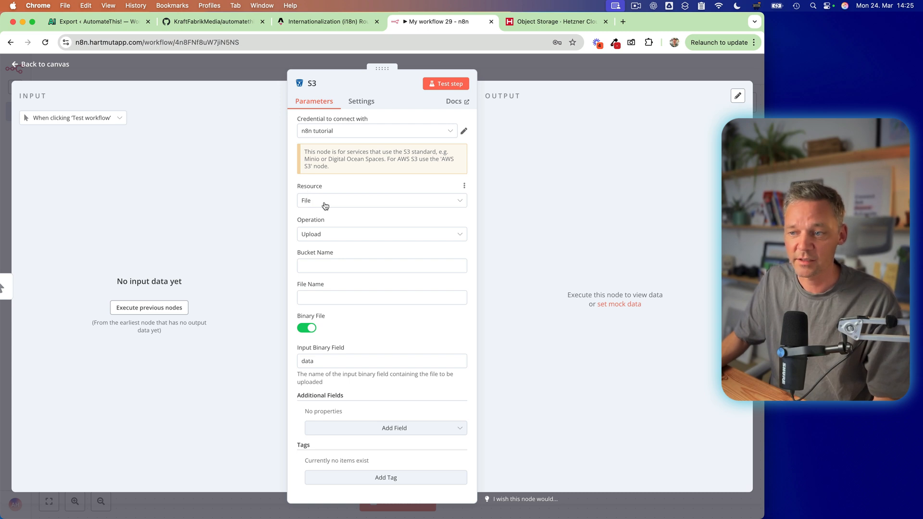
- Review the S3 node's resource and operation lists, keeping Upload as the file operation
click(382, 200)
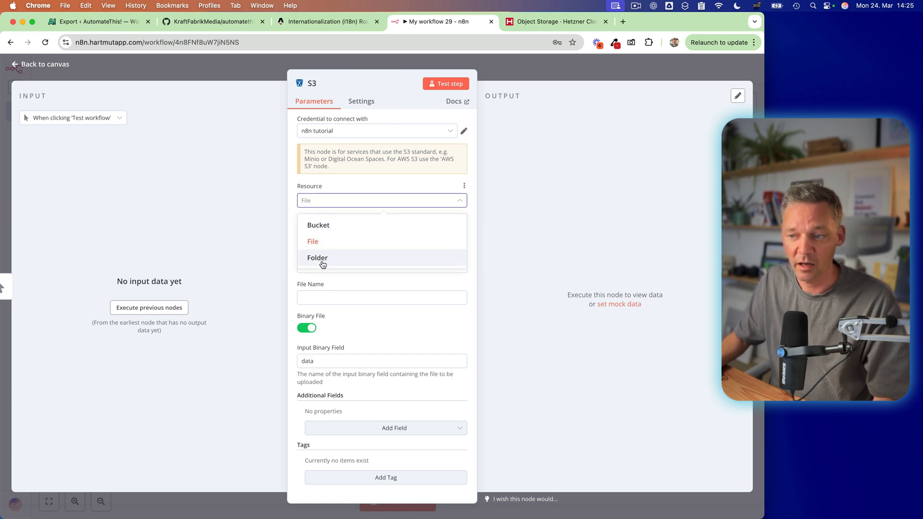
mouse_move(316, 241)
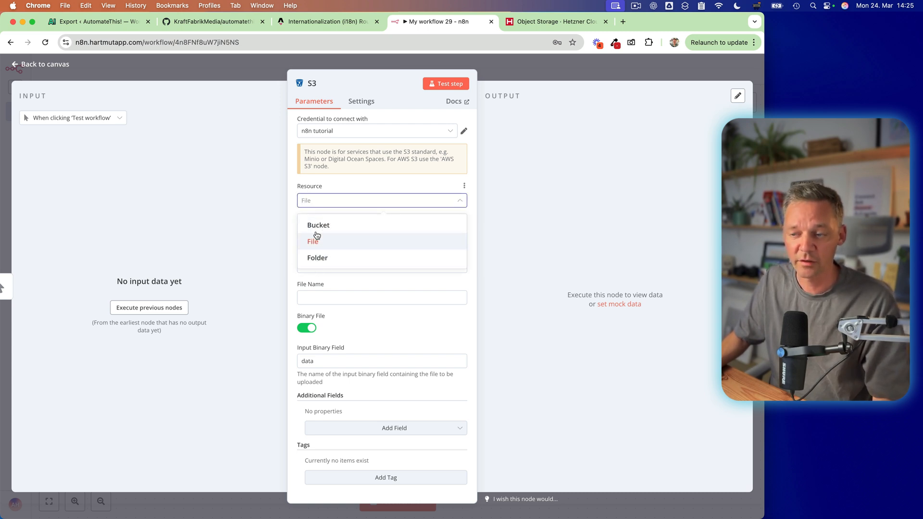
click(313, 241)
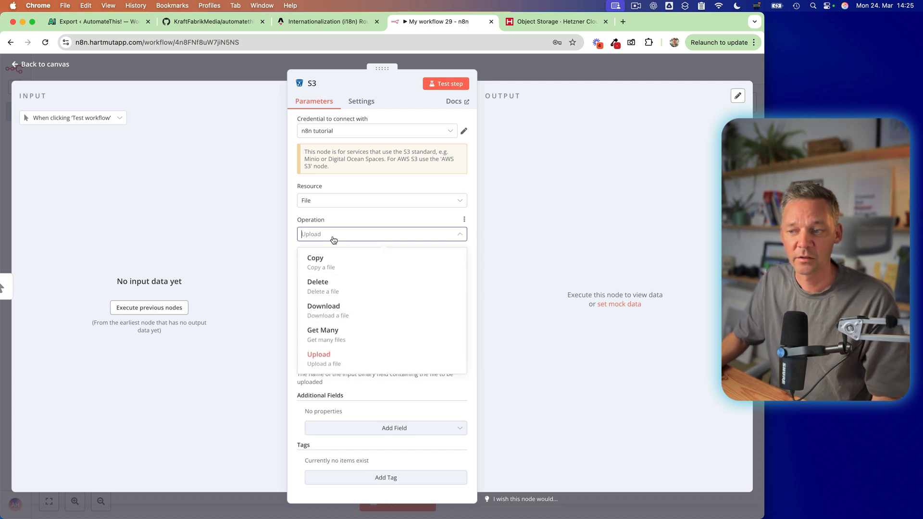
mouse_move(337, 359)
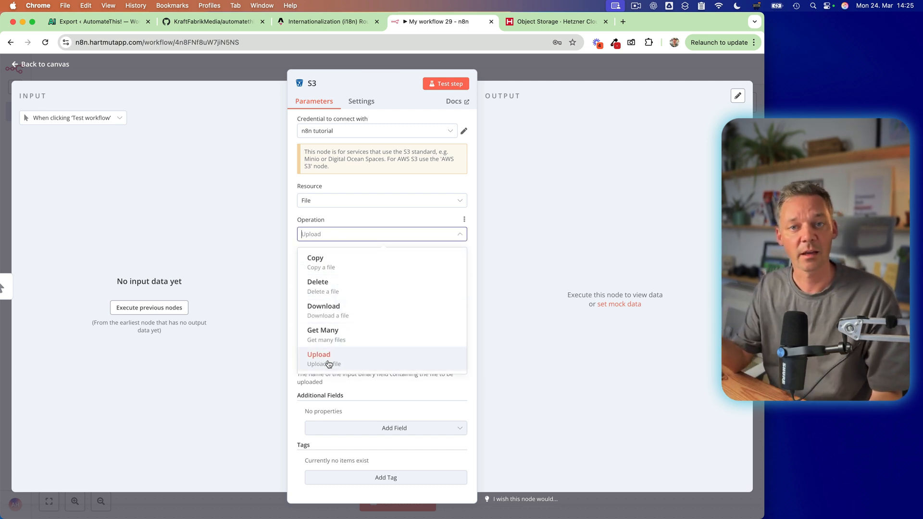
mouse_move(341, 336)
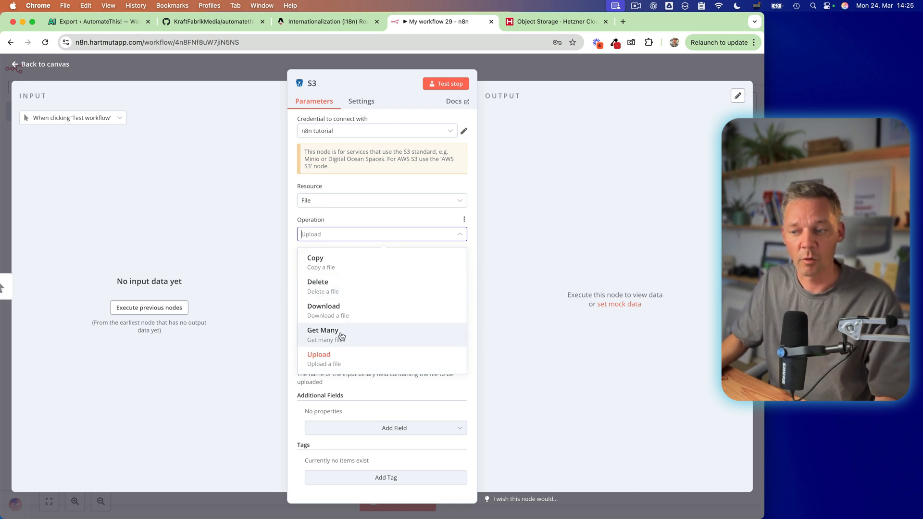
mouse_move(352, 347)
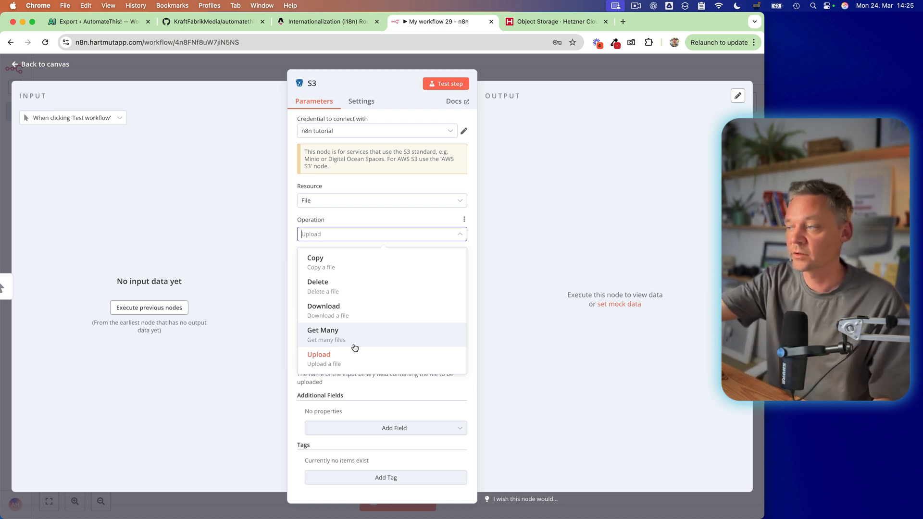
click(318, 353)
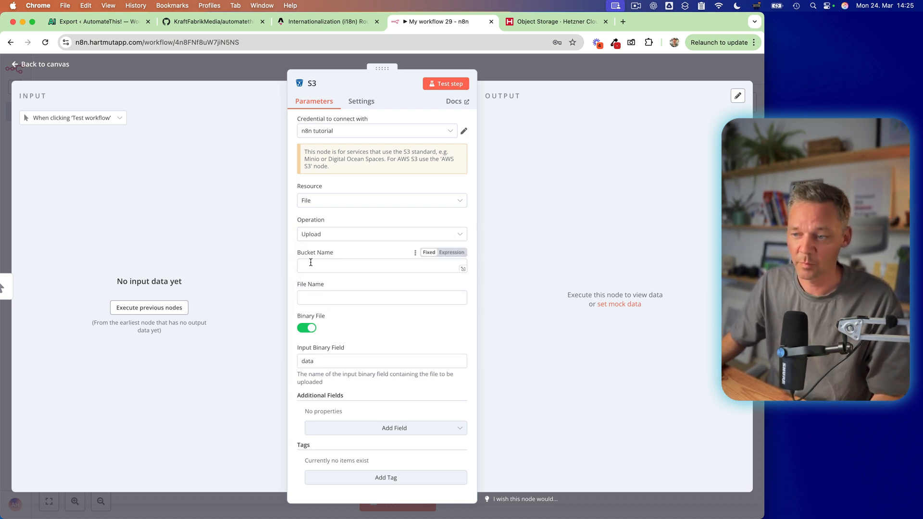
- Set Bucket Name to supercool (copied from the Hetzner console) and File Name to hello.txt
click(382, 266)
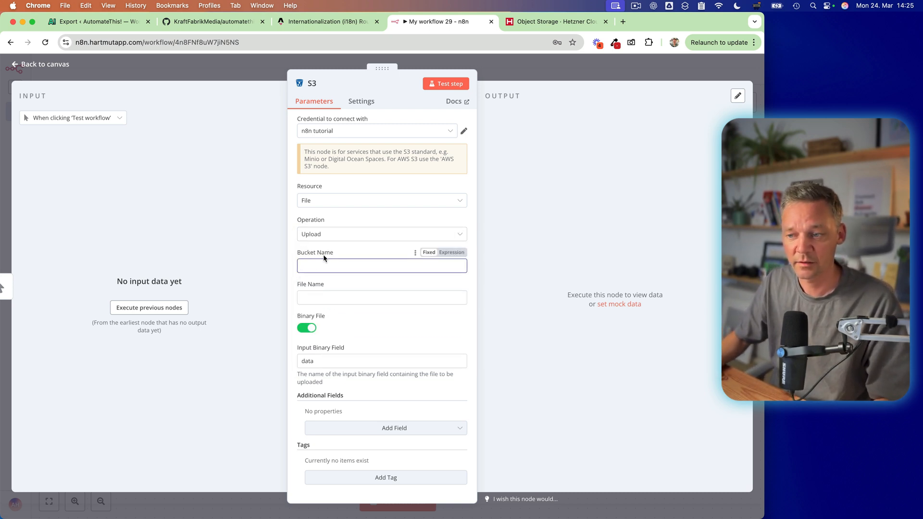
click(553, 22)
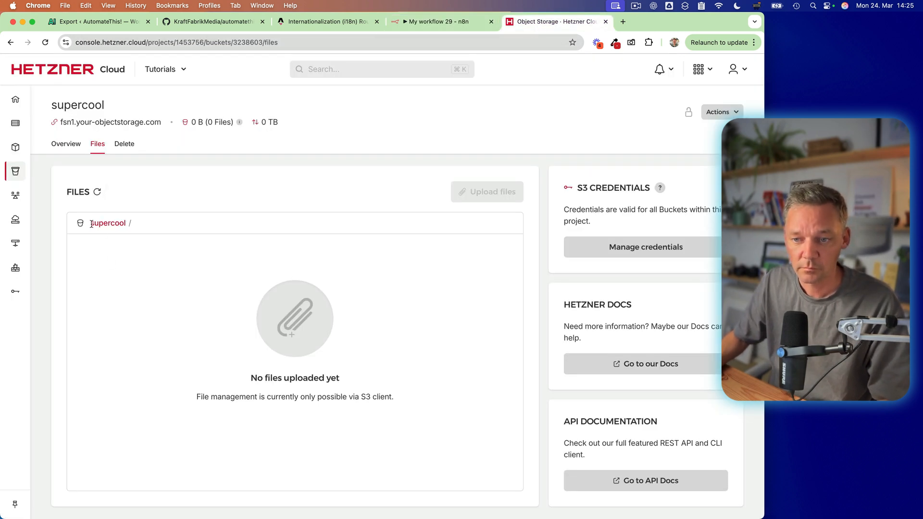
double_click(108, 223)
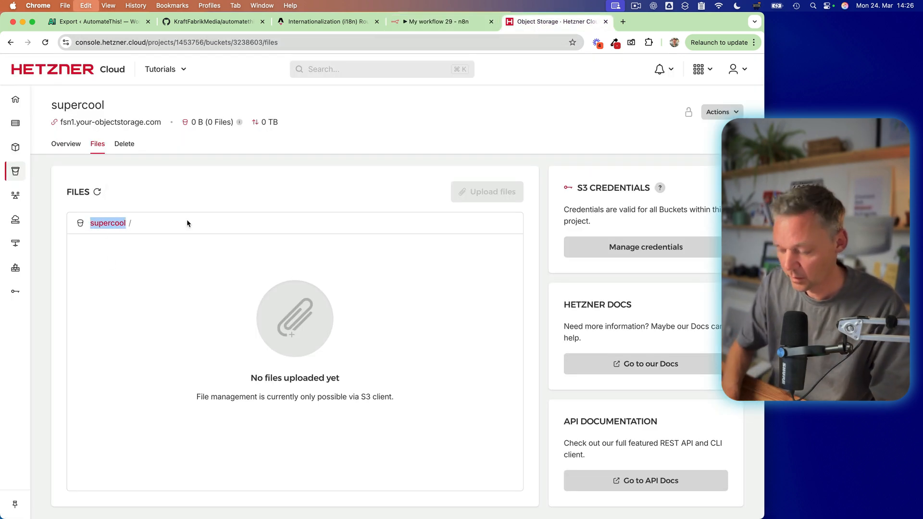
click(439, 23)
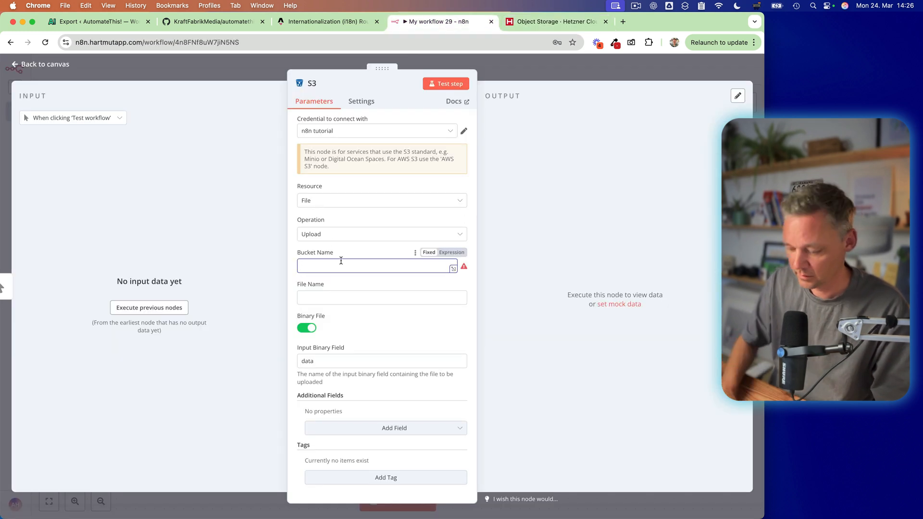
text(supercool)
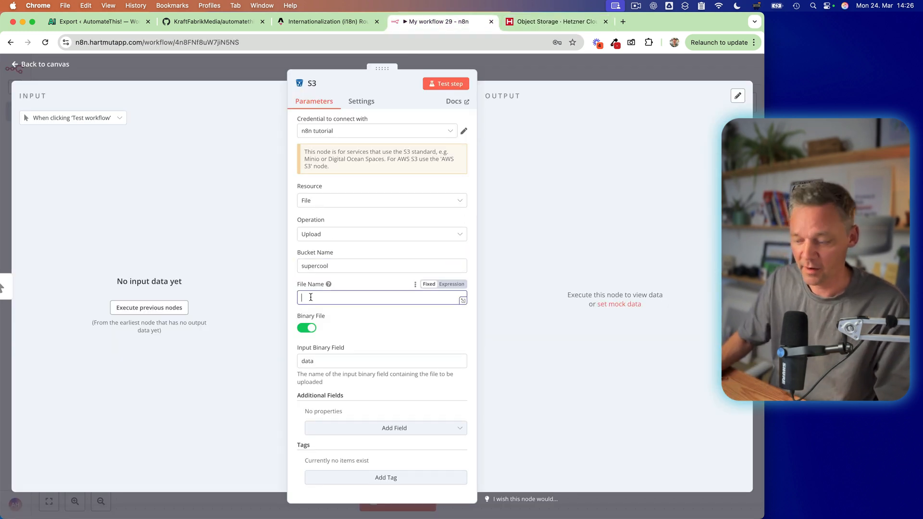
text(hellop)
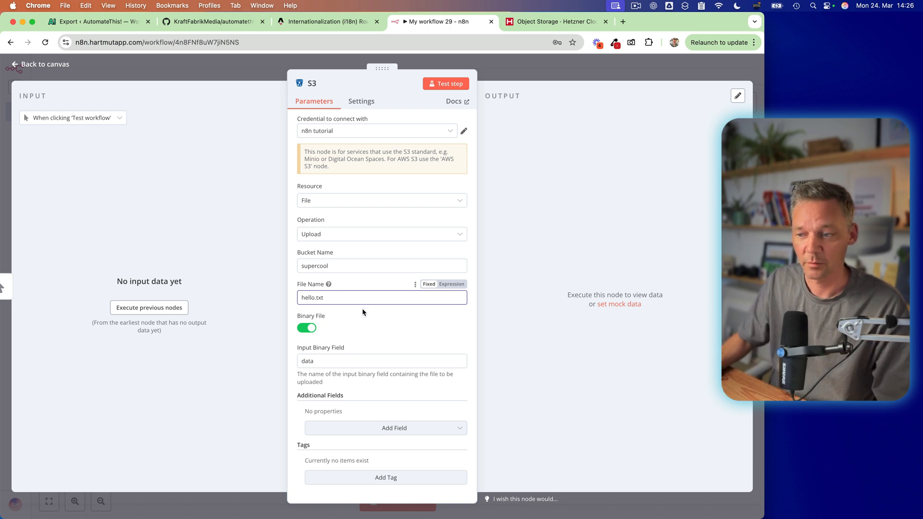
- Turn off Binary File, enter file content 'hello world!', and return to the canvas
click(306, 327)
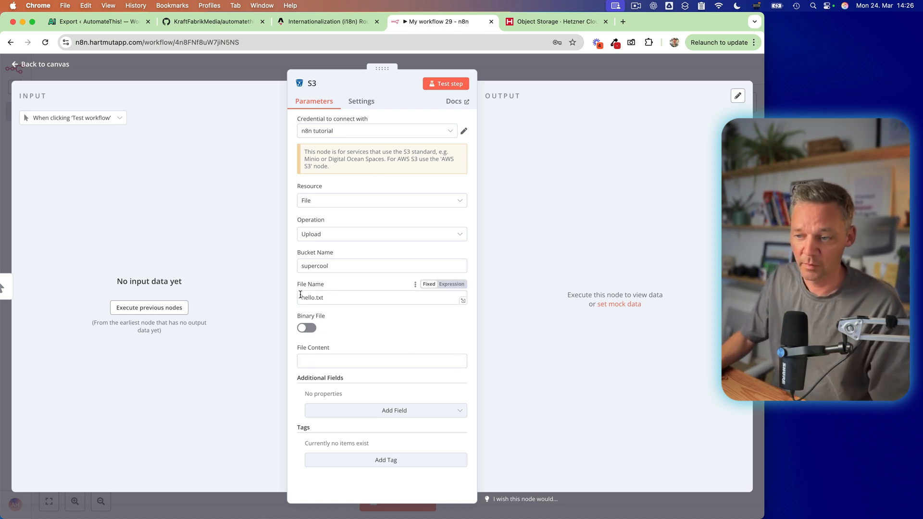
click(382, 360)
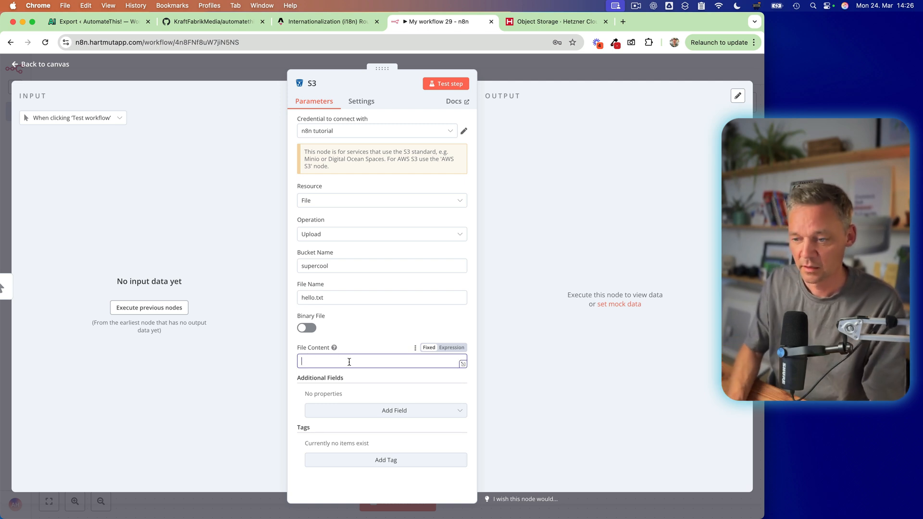
text(hello)
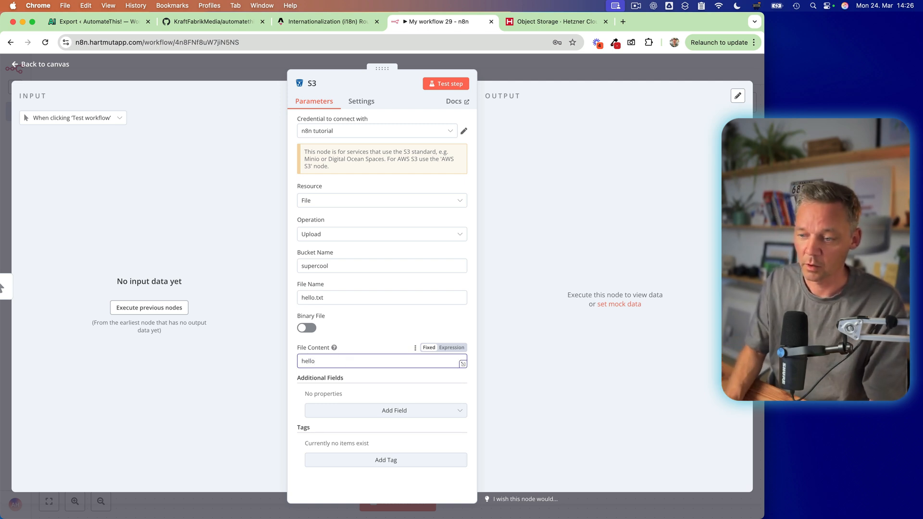
text(world)
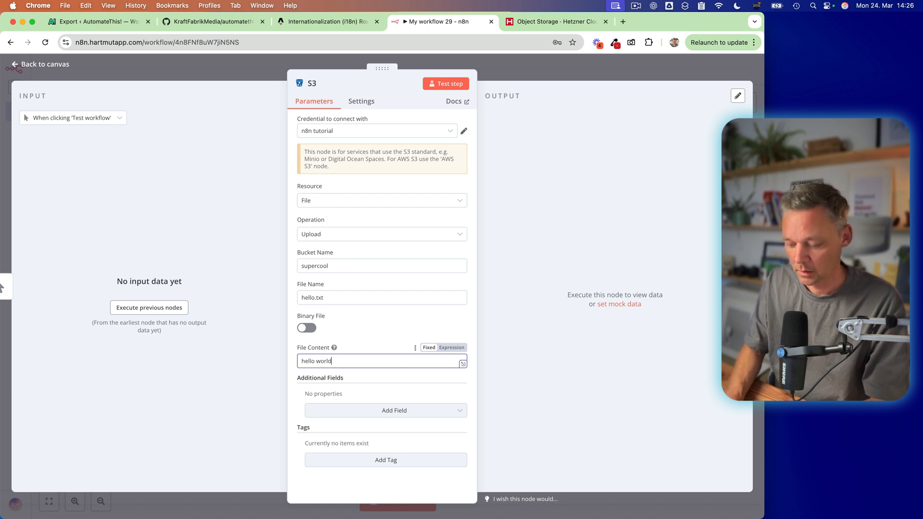
text(!)
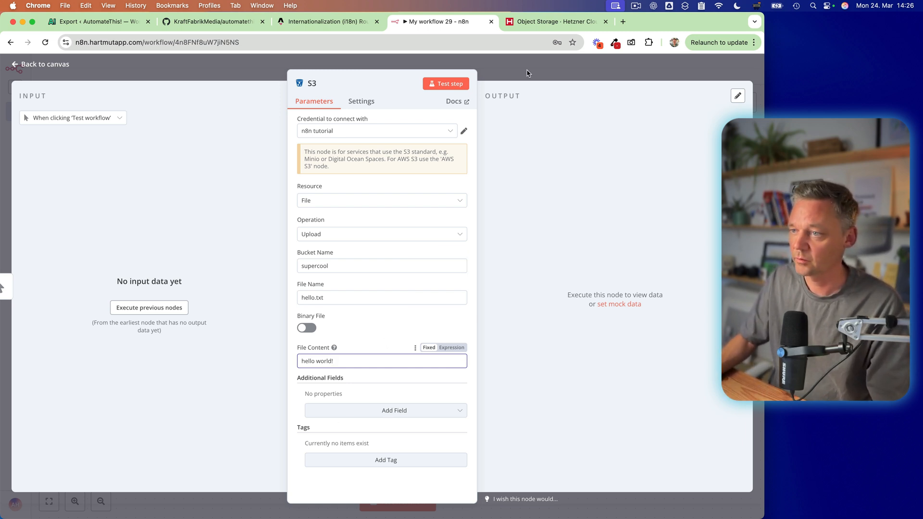
click(39, 64)
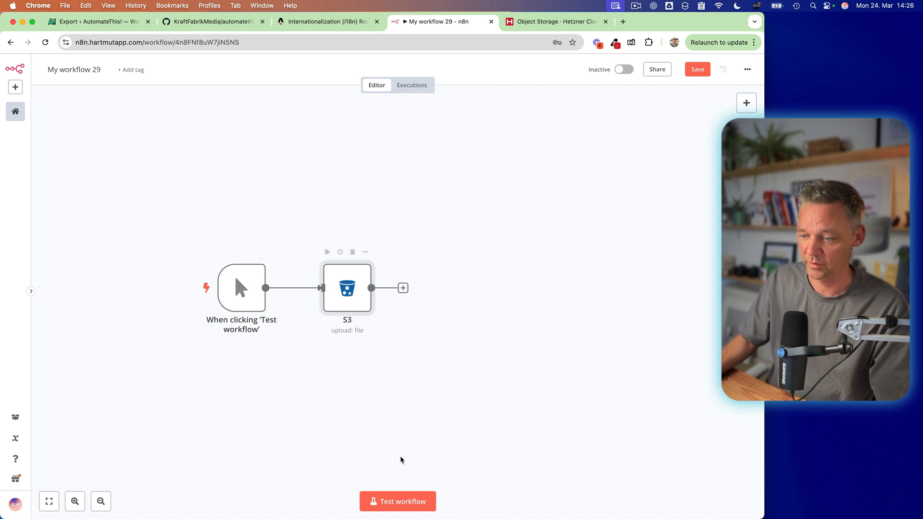
- Run the workflow, check the S3 node's success output, and switch to the object storage console
click(397, 501)
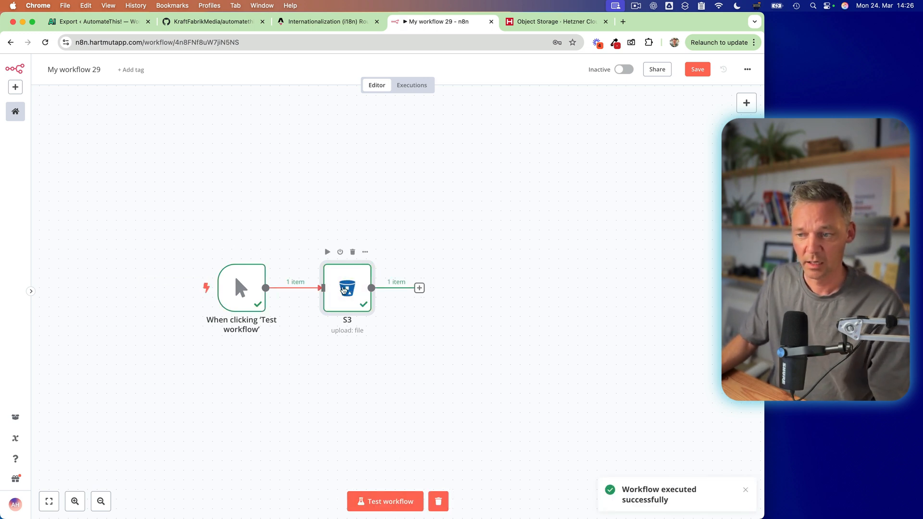
double_click(347, 287)
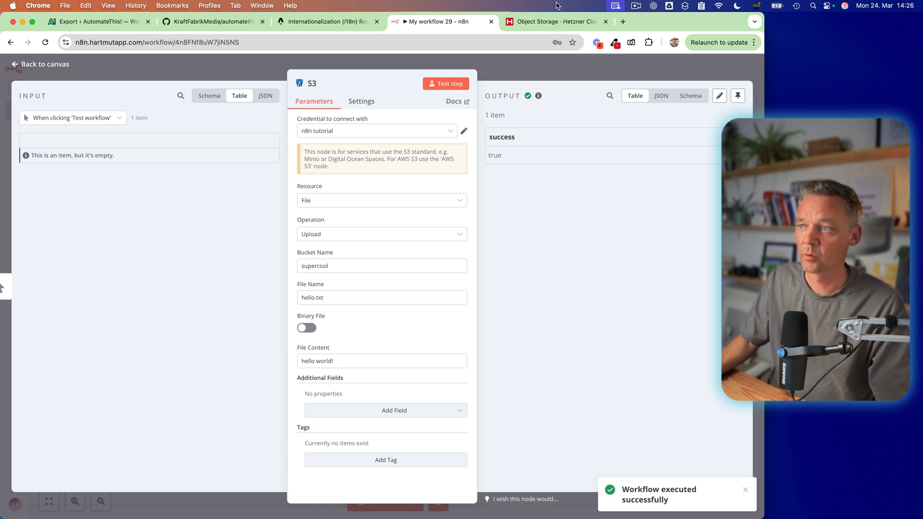
click(553, 22)
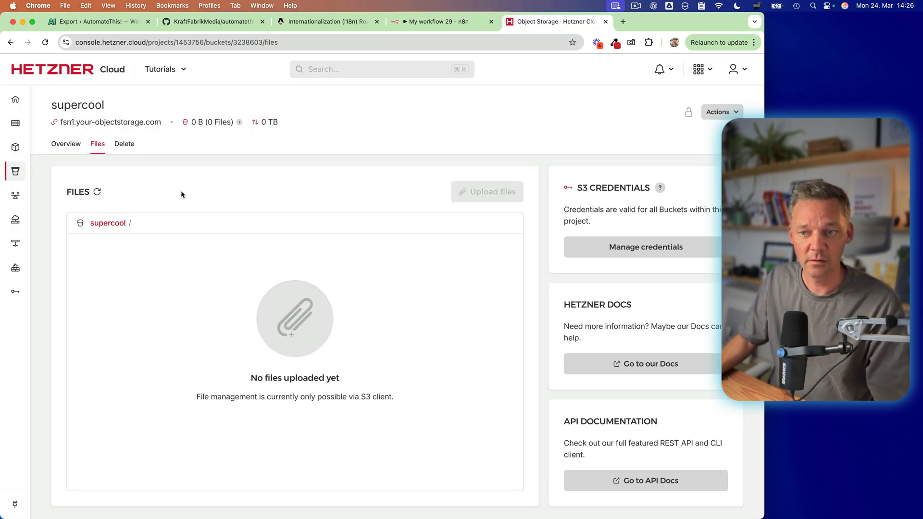
- Refresh the bucket to see hello.txt, copy its path and try it in a new browser tab
click(96, 192)
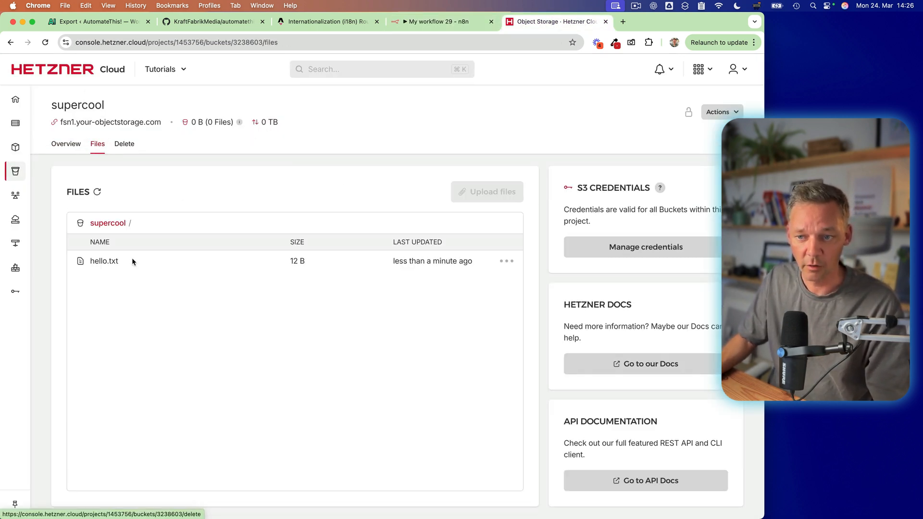
mouse_move(418, 247)
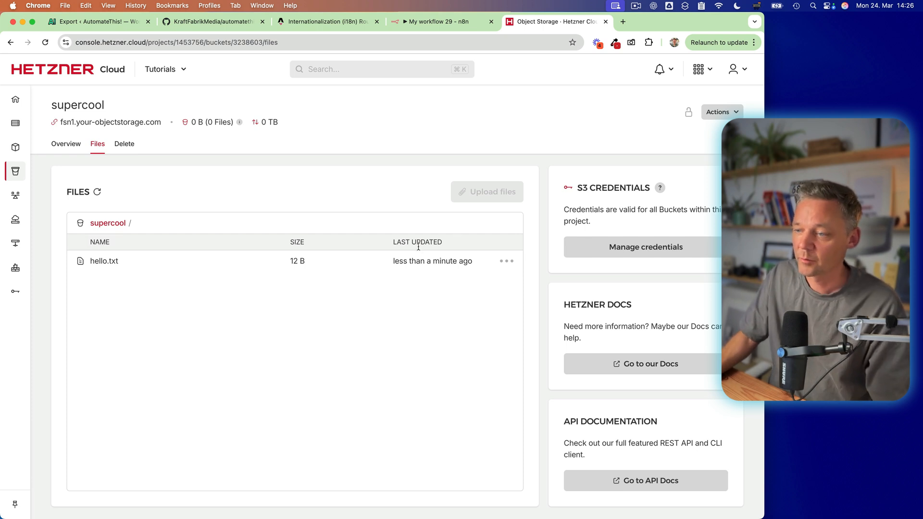
click(505, 261)
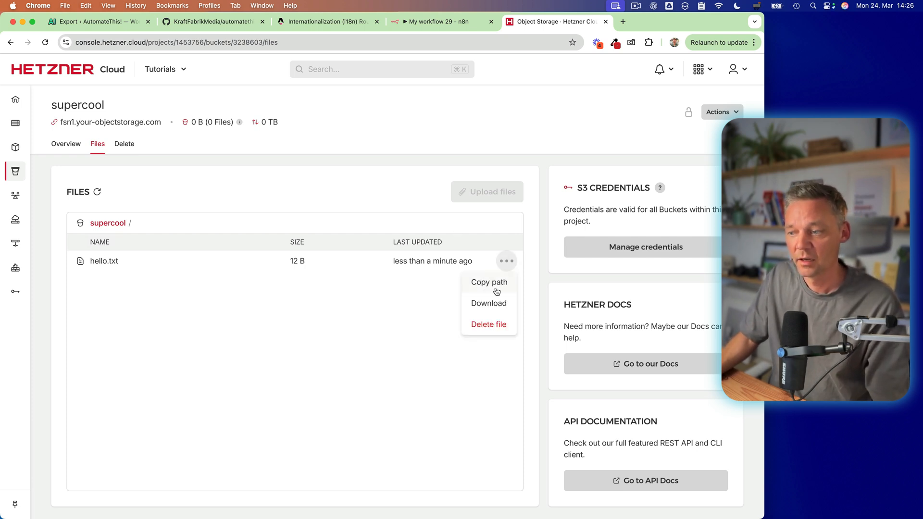
click(488, 281)
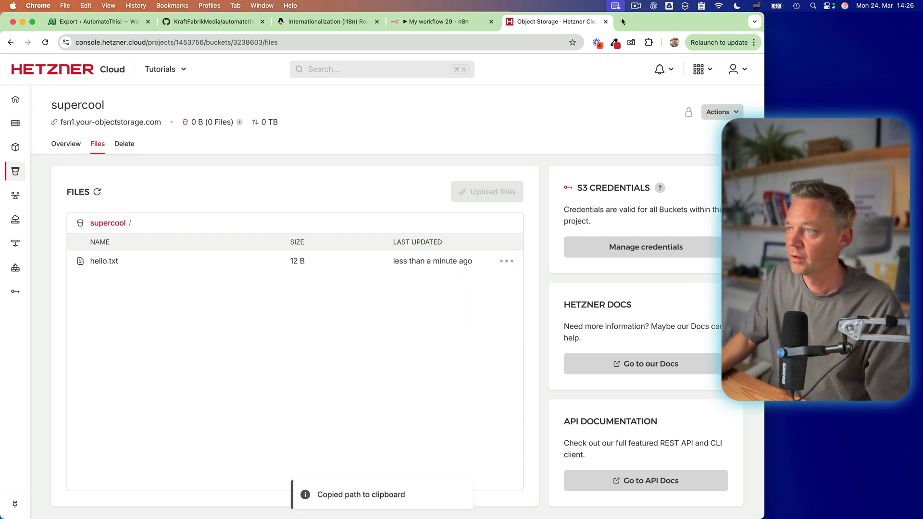
click(714, 22)
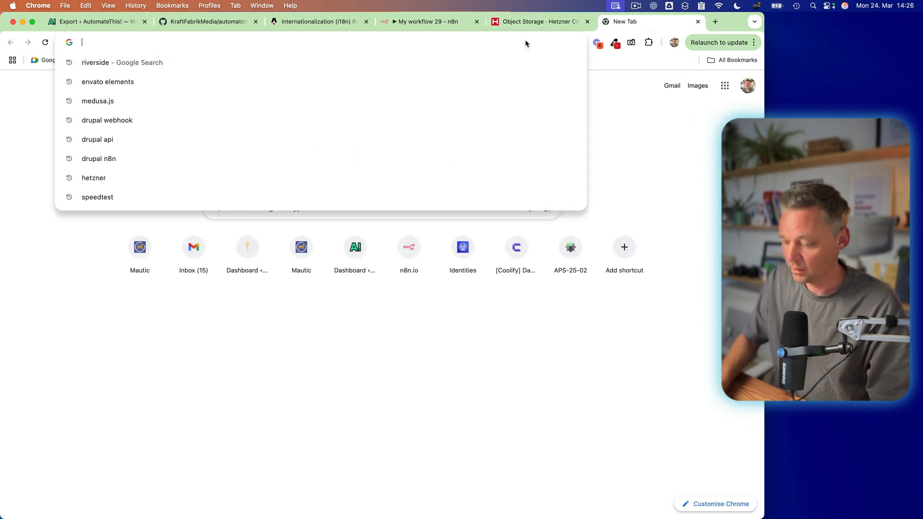
text(hello.txt)
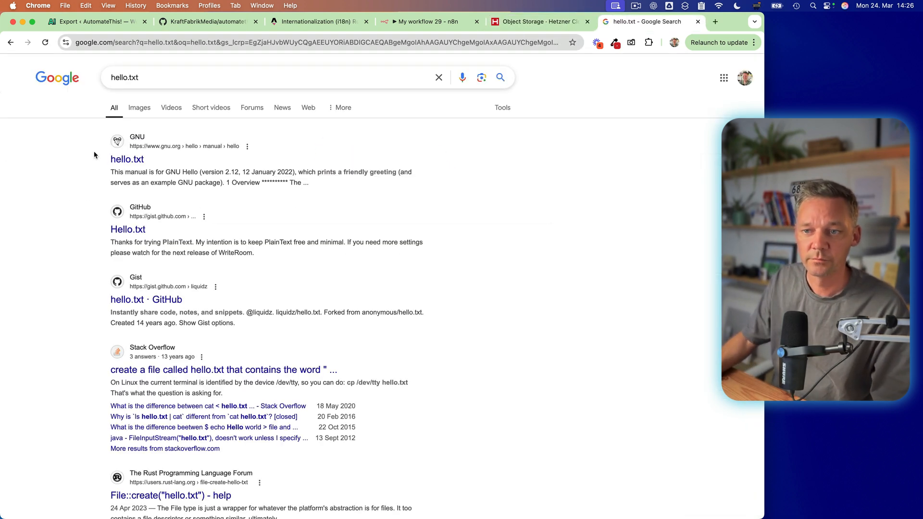
- Back in the console, copy the bucket's storage endpoint address and switch to the search results tab
click(535, 22)
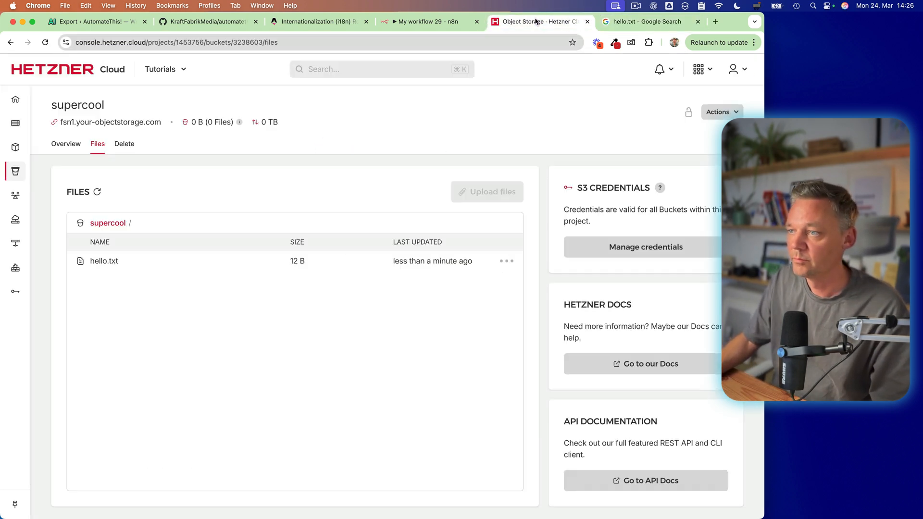
click(505, 261)
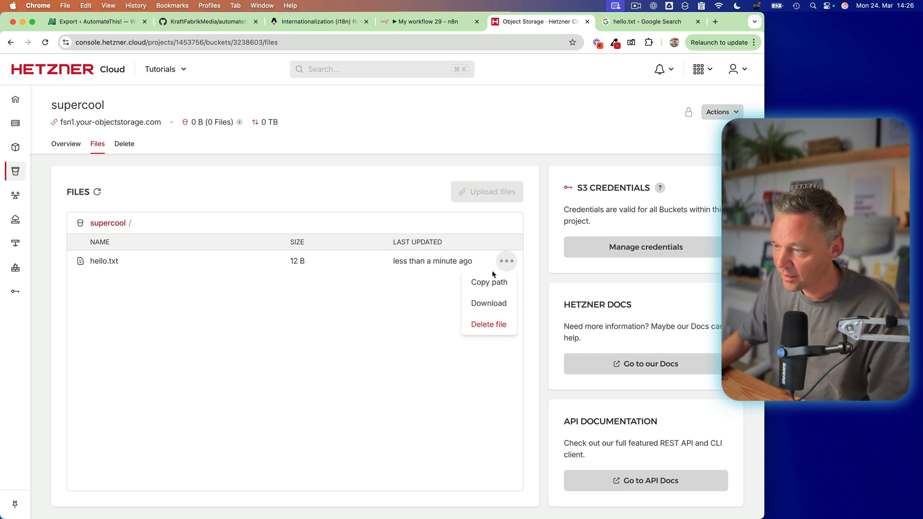
mouse_move(366, 194)
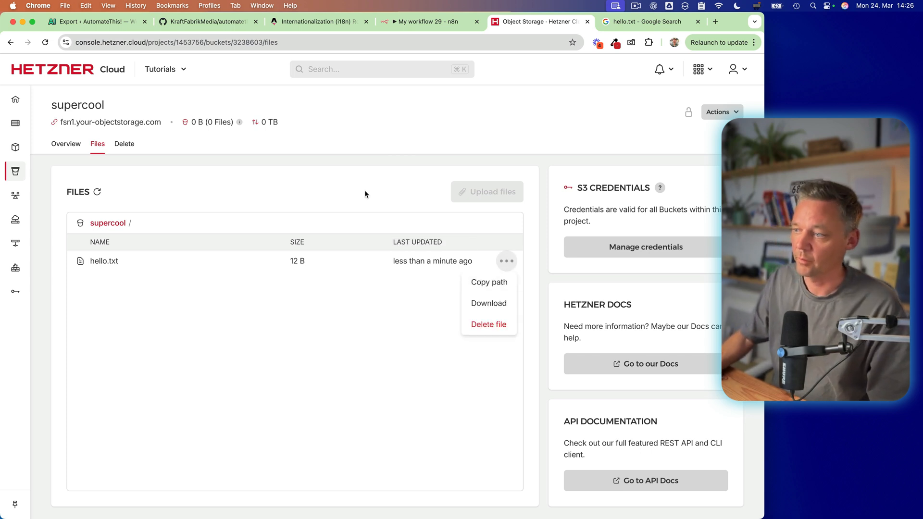
click(488, 282)
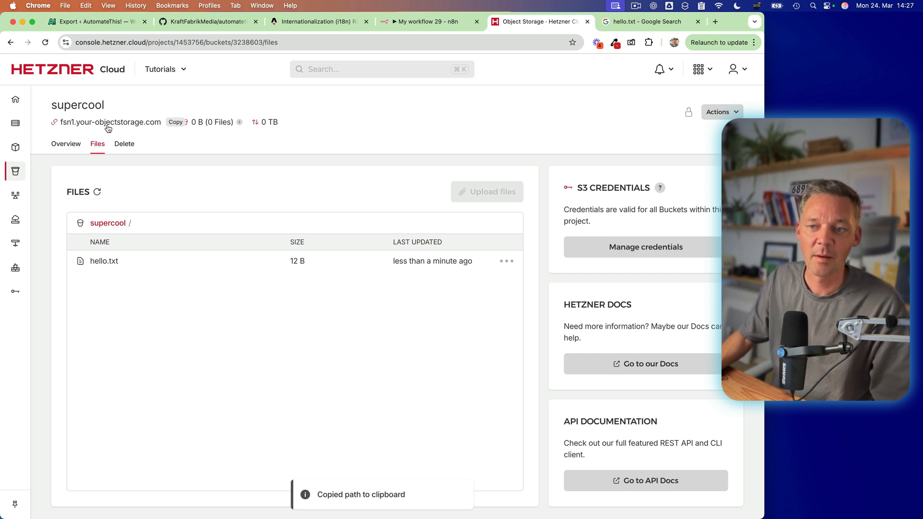
click(641, 22)
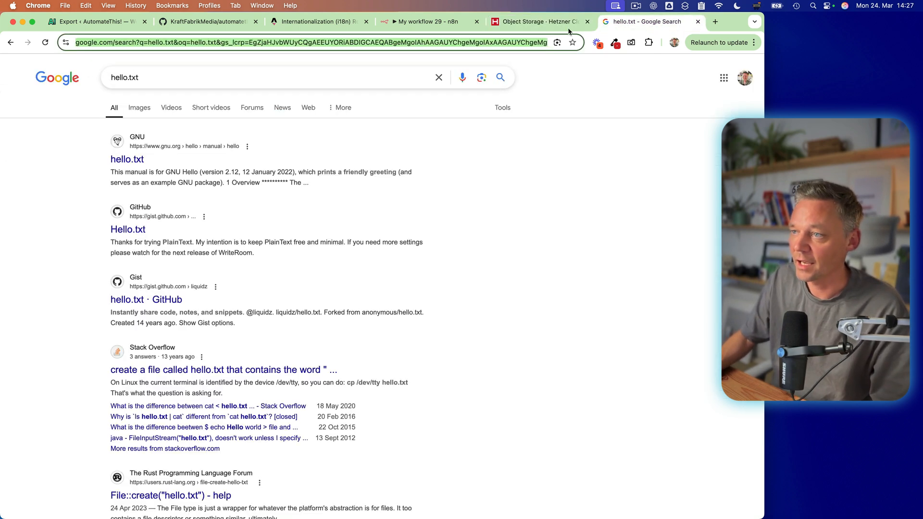
- Load fsn1.your-objectstorage.com/supercool/hello.txt to see 'hello world!', then return to the bucket listing
text(fsn1.your-objectstorage.com)
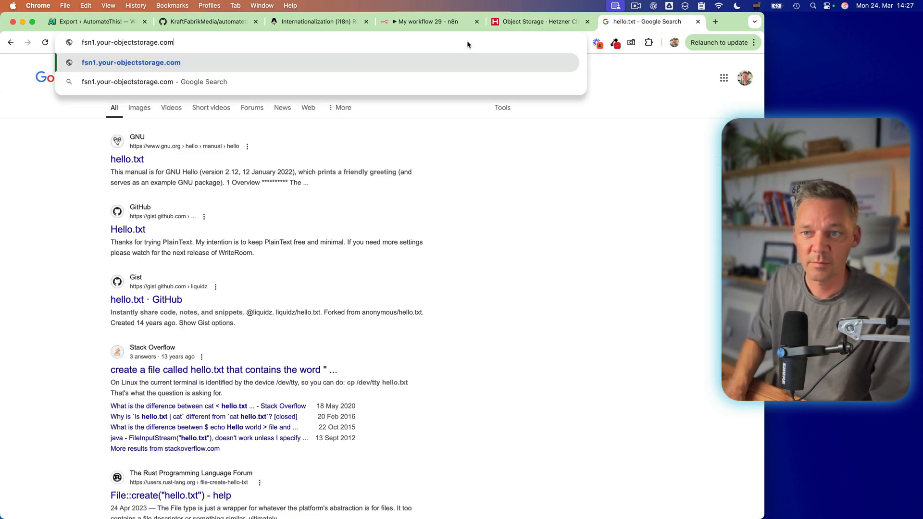
text(/)
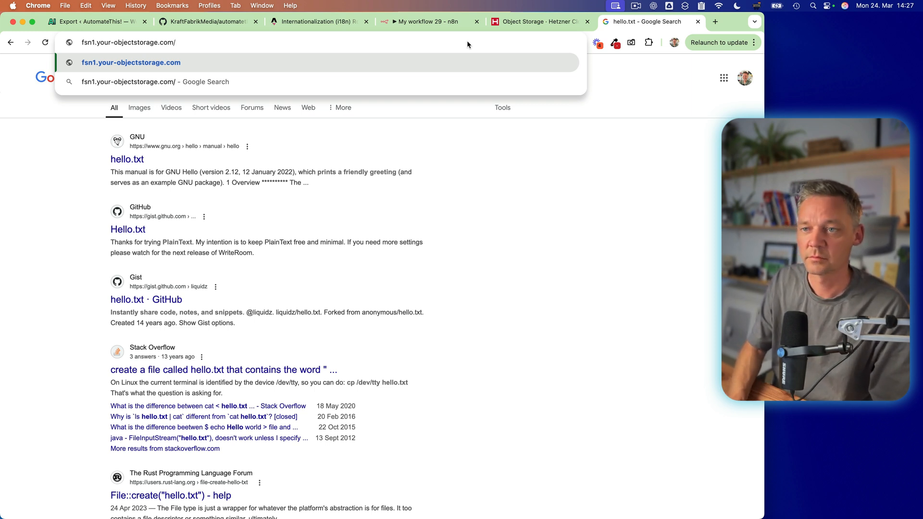
text(/hello.txt)
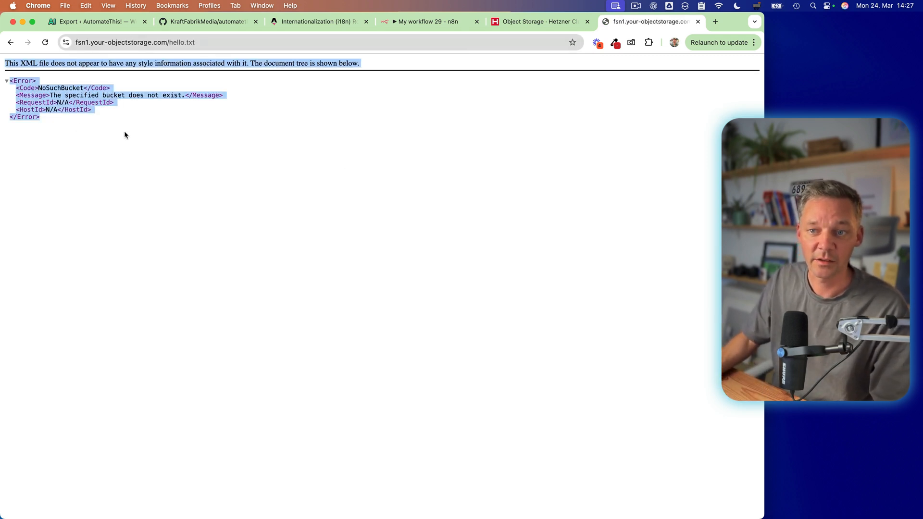
click(145, 42)
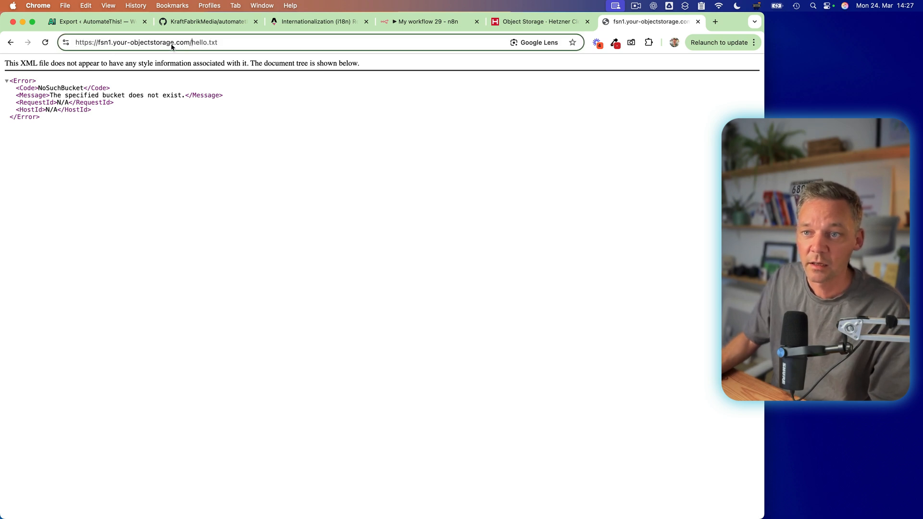
mouse_move(279, 121)
text(supercool/)
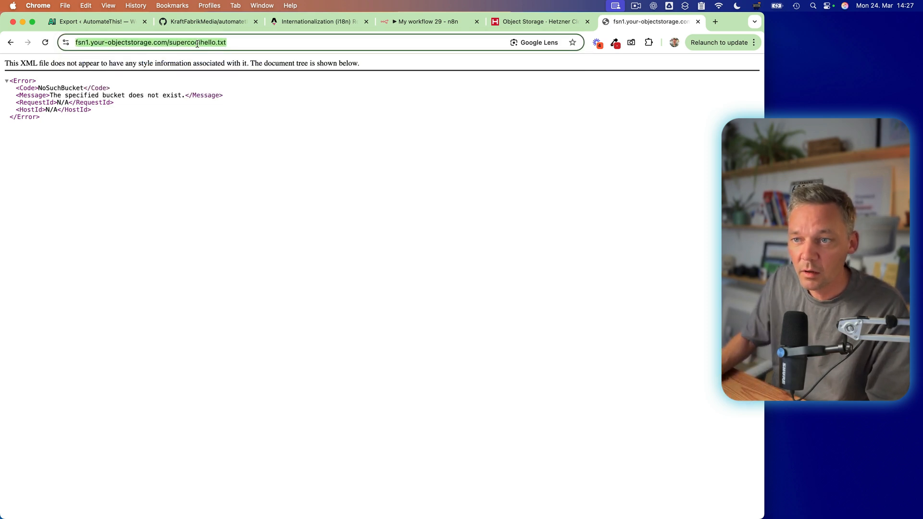
click(171, 41)
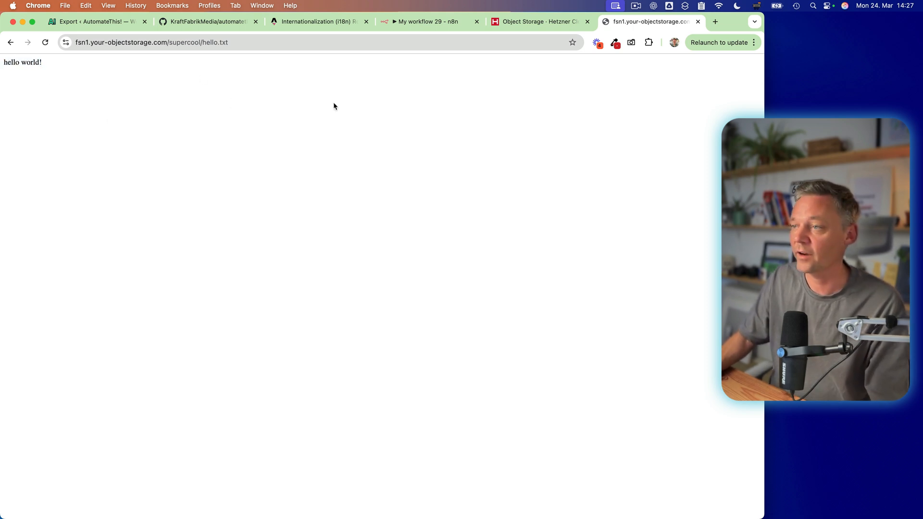
click(535, 22)
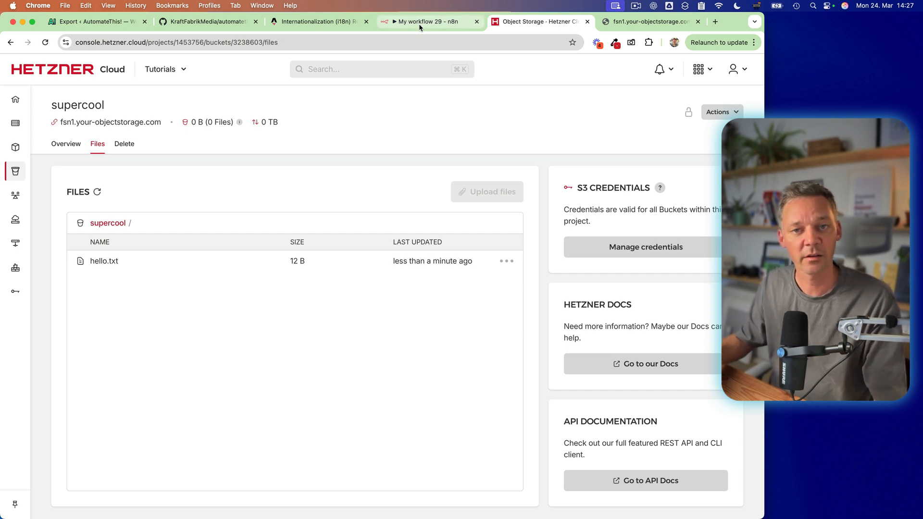
- Return to the n8n canvas from the S3 node and bring up the add-next-node panel
click(427, 22)
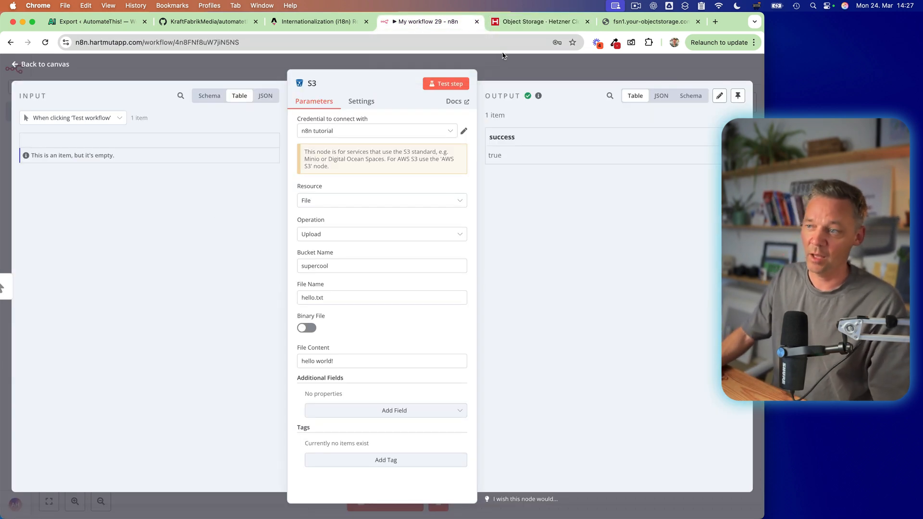
click(39, 64)
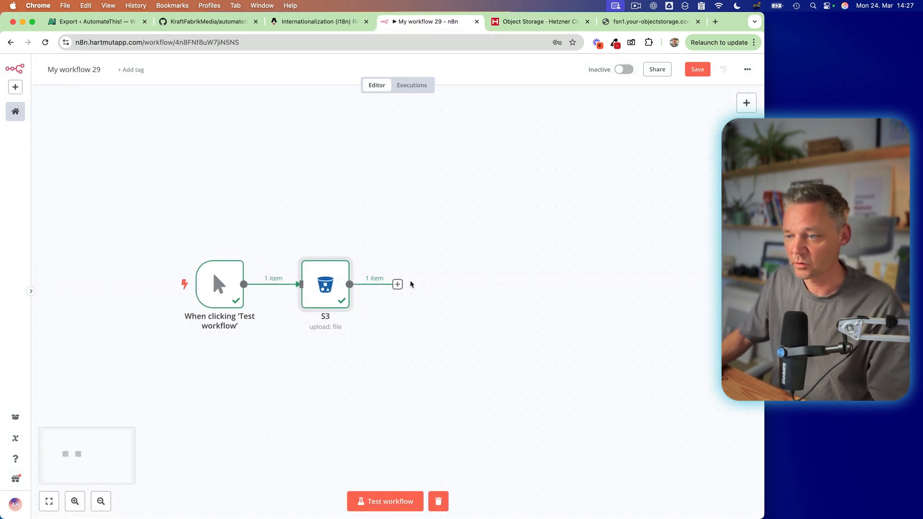
click(397, 285)
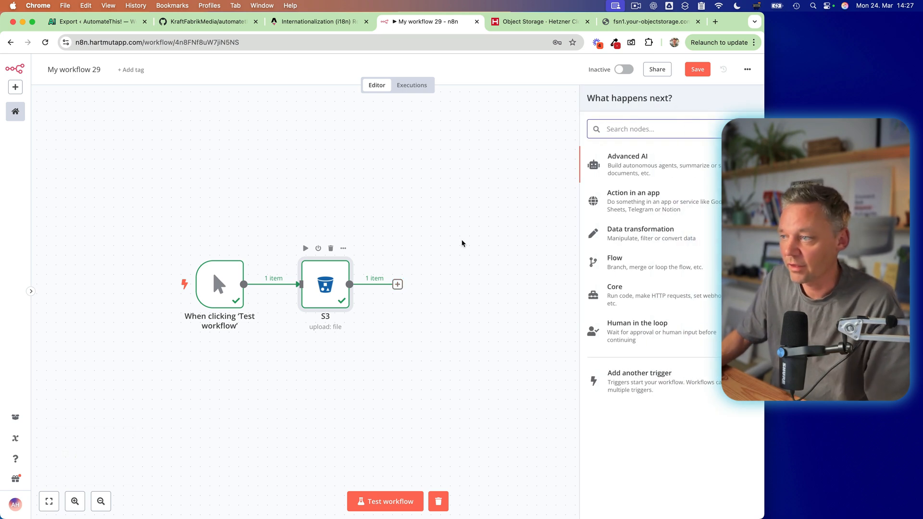
mouse_move(557, 168)
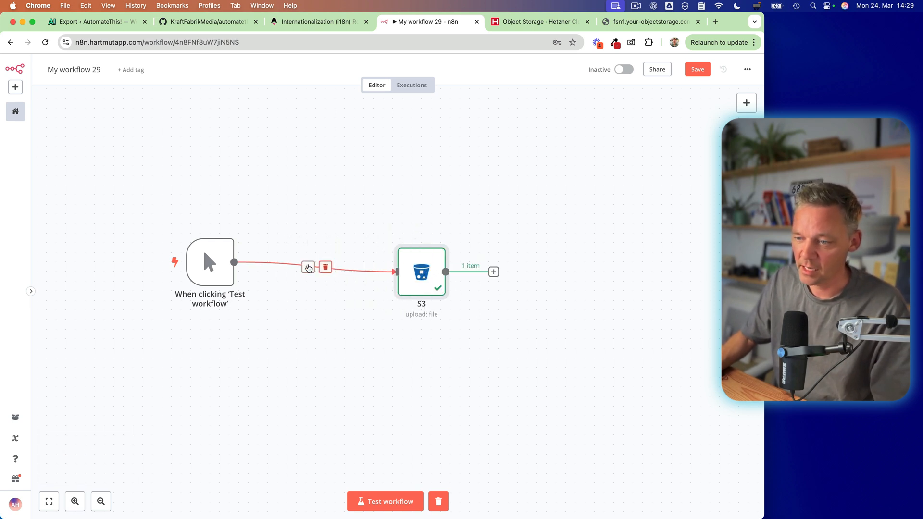
- Add an OpenAI node with the Generate an image action on the trigger-to-S3 connection
click(493, 271)
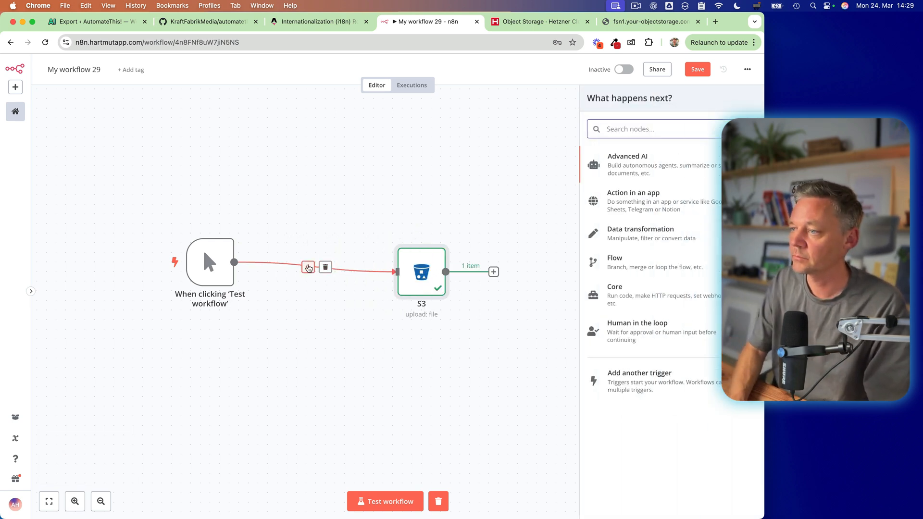
text(chat)
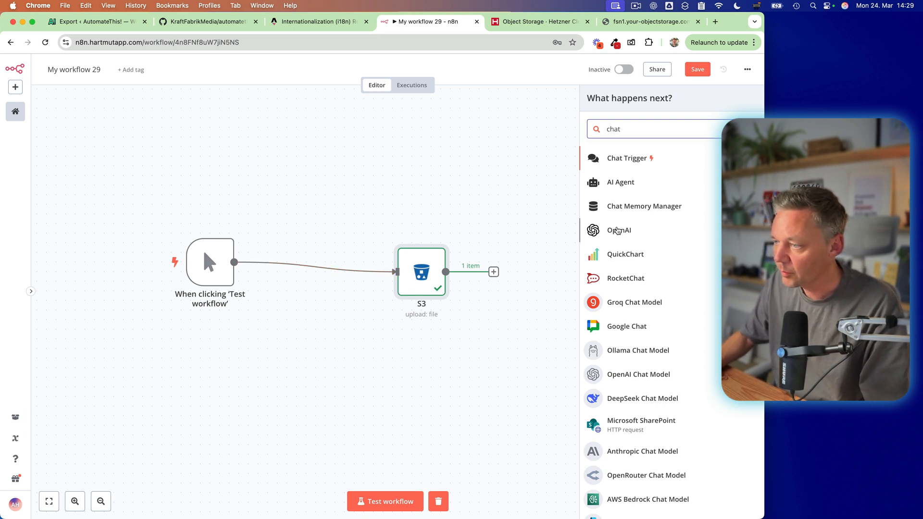
click(618, 230)
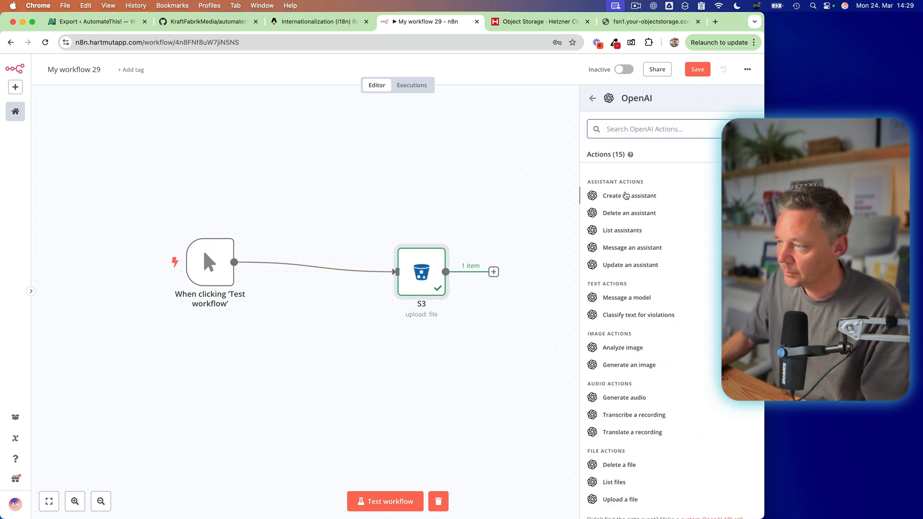
scroll(down, 3)
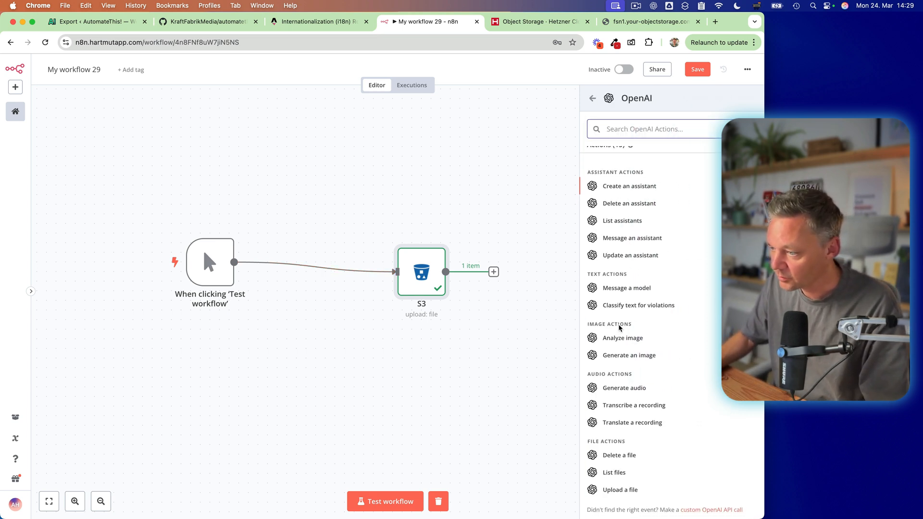
click(629, 354)
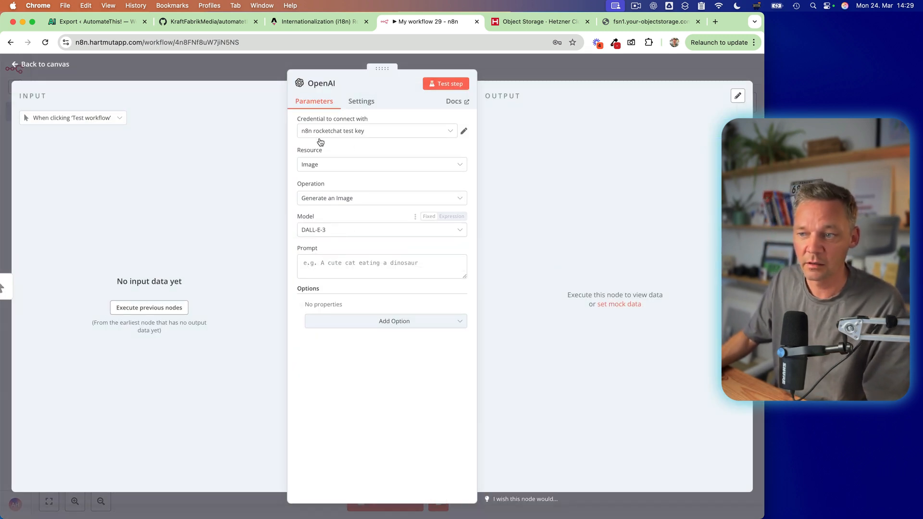
- Enter the prompt 'a cute cat eating a dinosaur' and test the node to generate the image
click(382, 265)
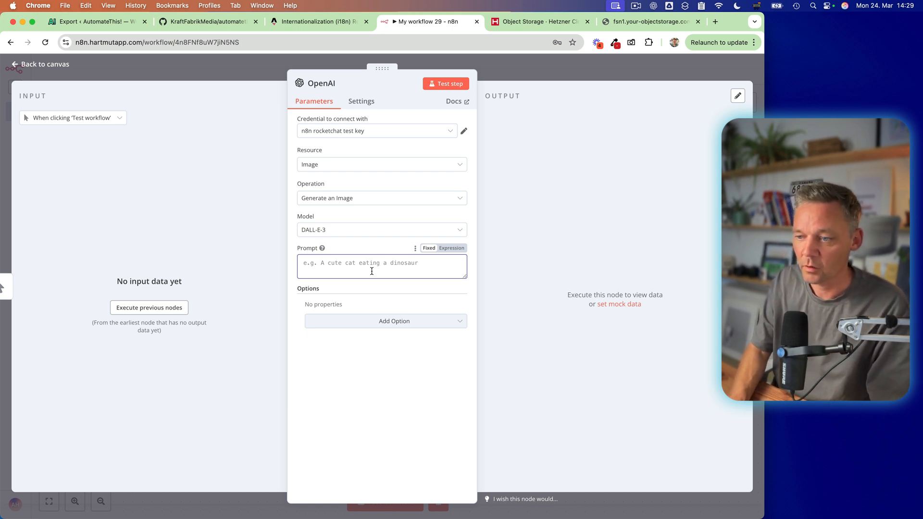
text(a cute cat eating)
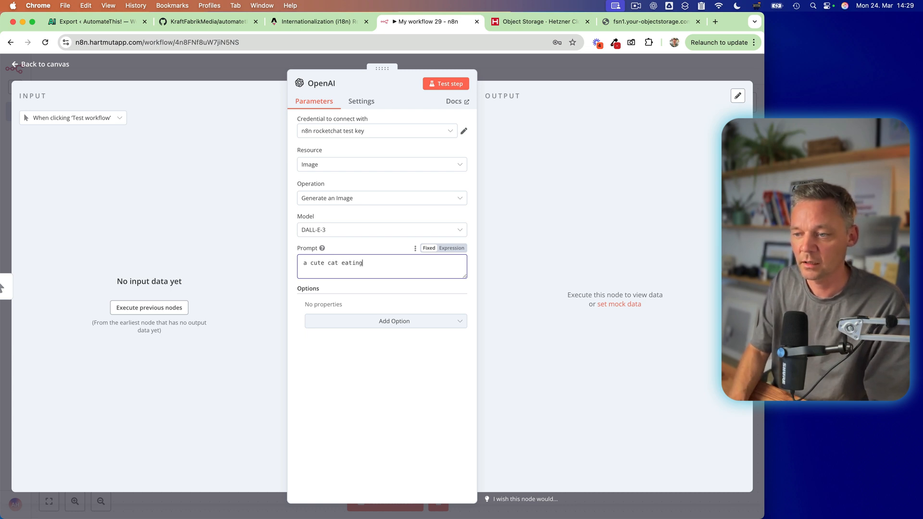
text(a disc)
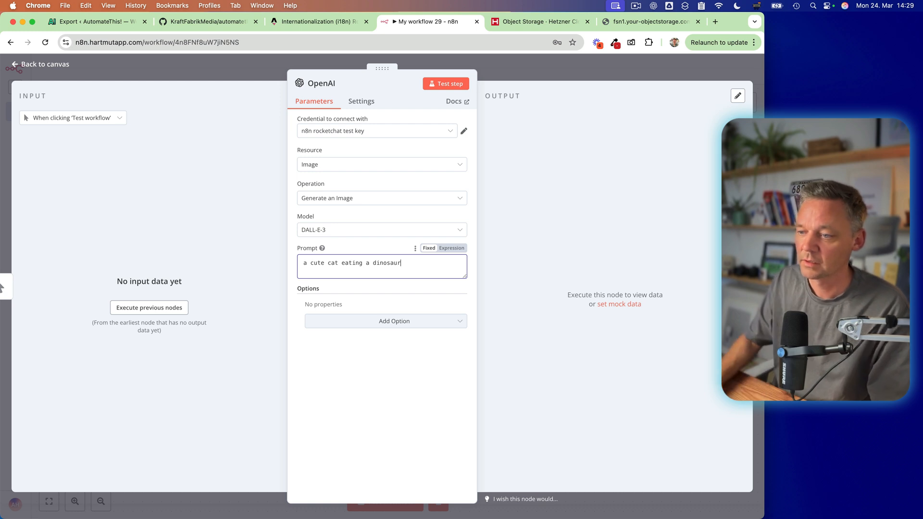
click(445, 83)
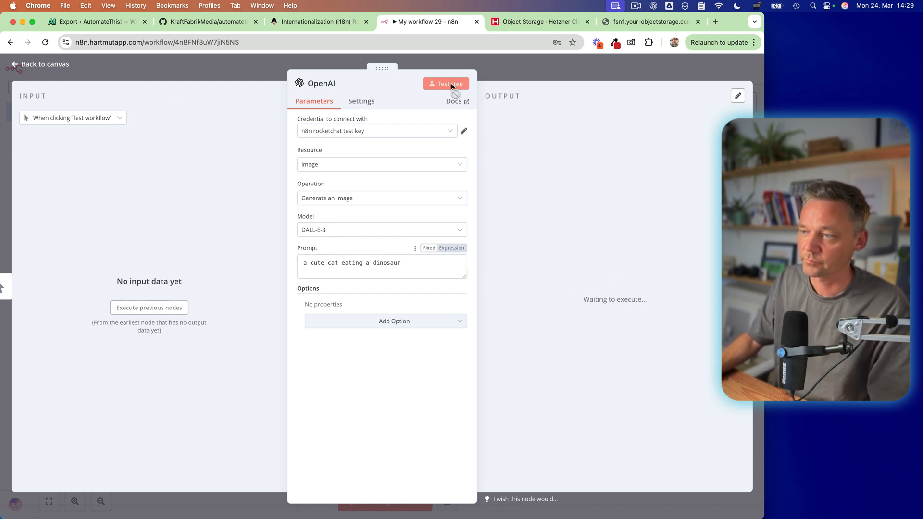
click(445, 83)
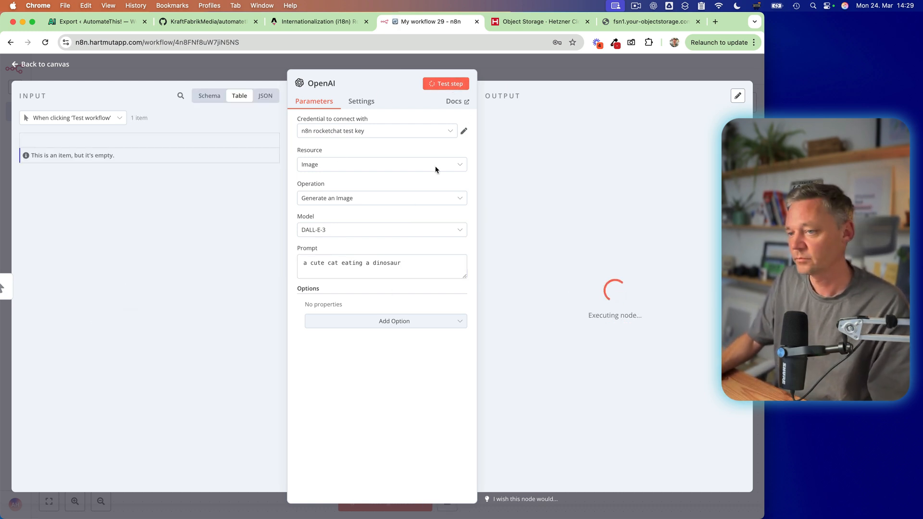
mouse_move(507, 192)
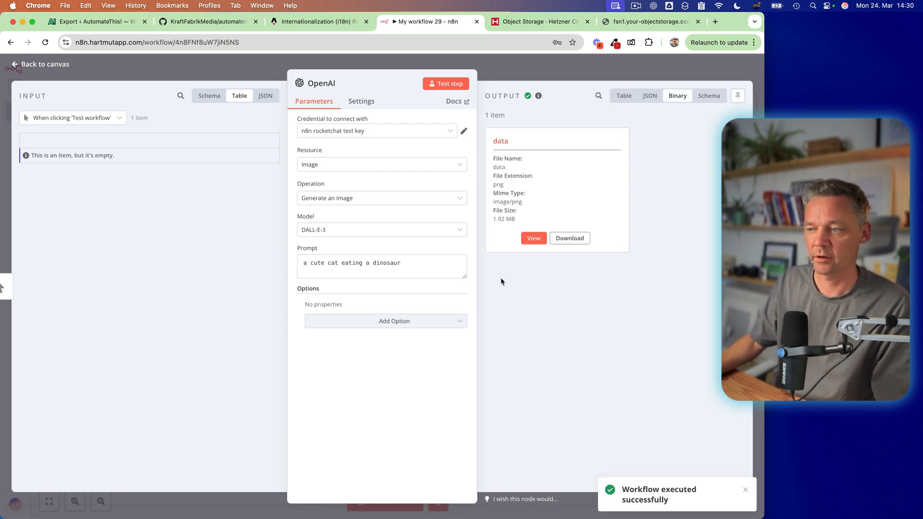
- Switch the S3 node to binary file upload named dinocat.png and run the step
click(533, 237)
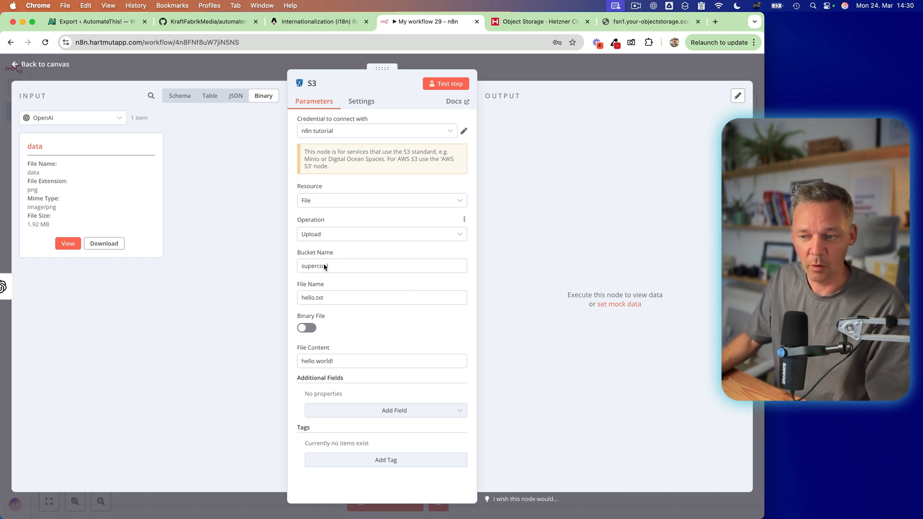
click(306, 328)
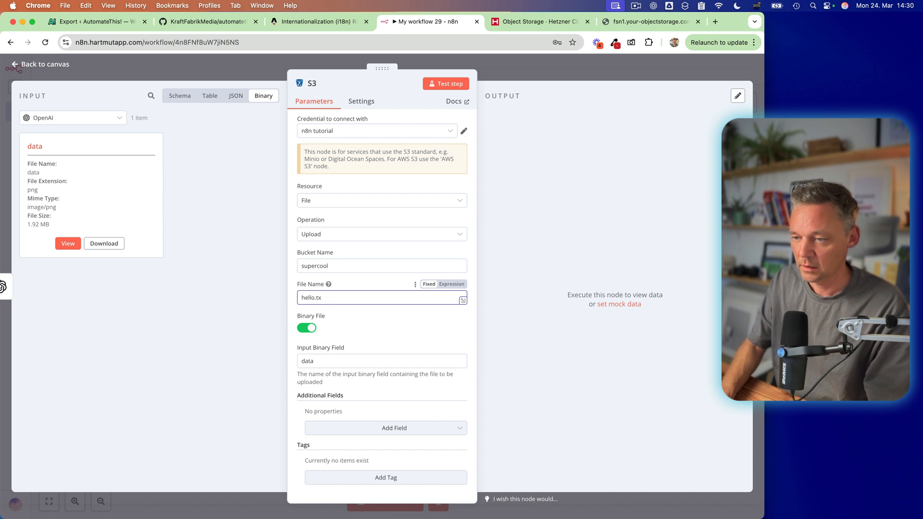
text(dinoca)
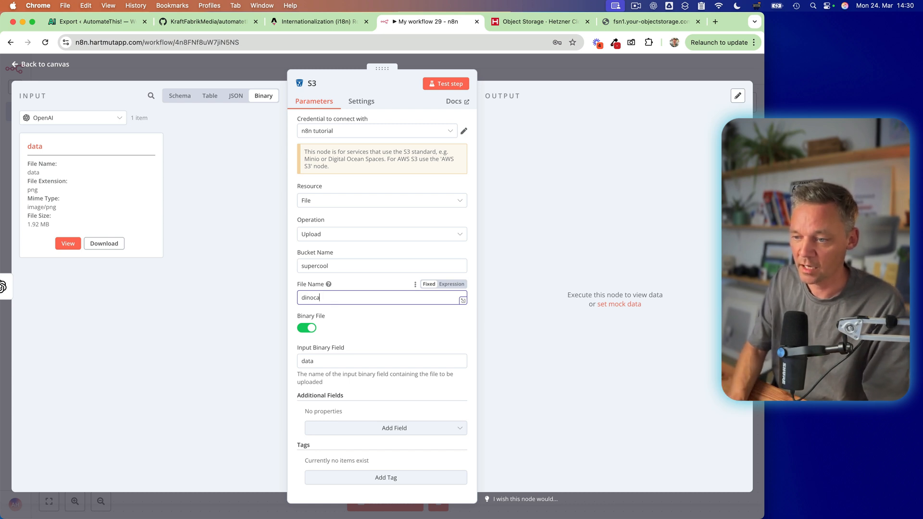
text(t.png)
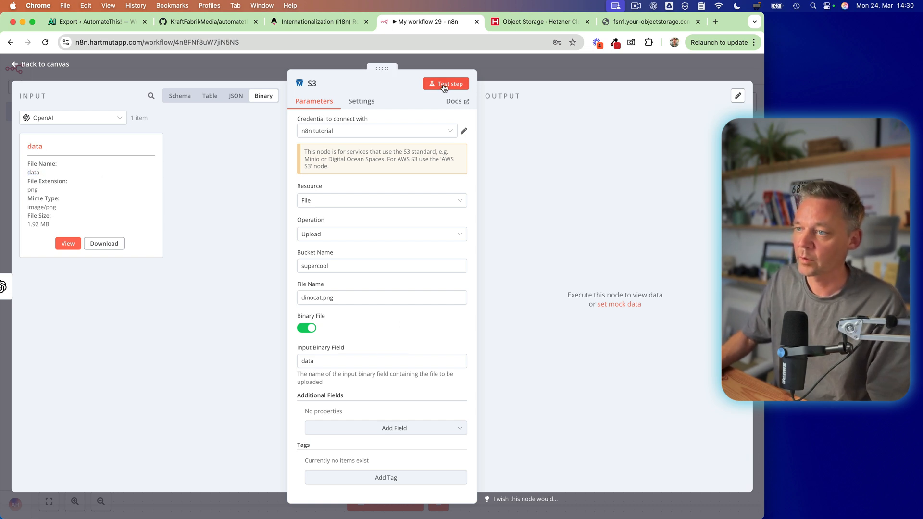
click(446, 83)
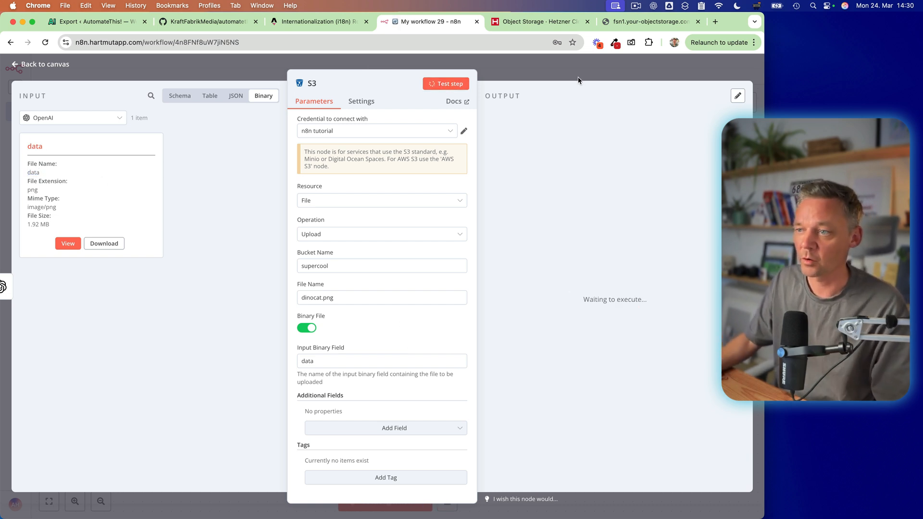
click(445, 83)
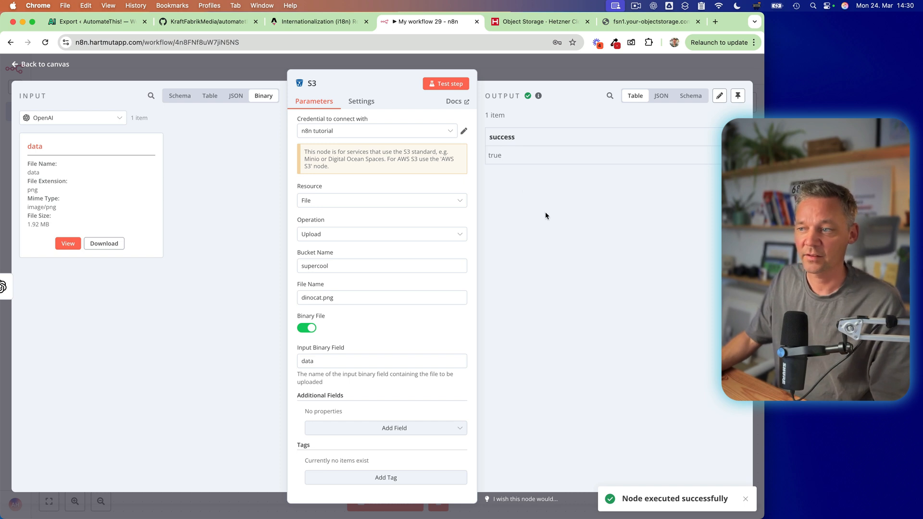
- Reload the supercool bucket in Hetzner to confirm dinocat.png, then return to n8n
click(537, 22)
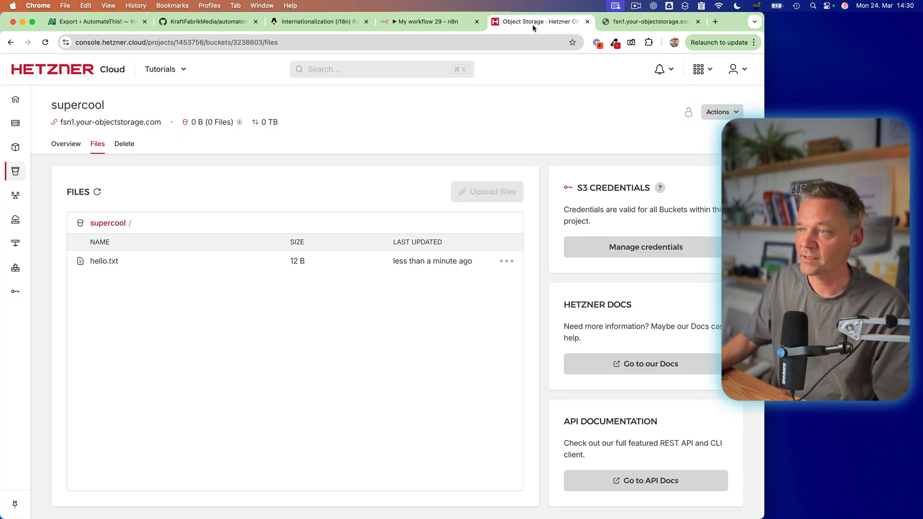
click(65, 143)
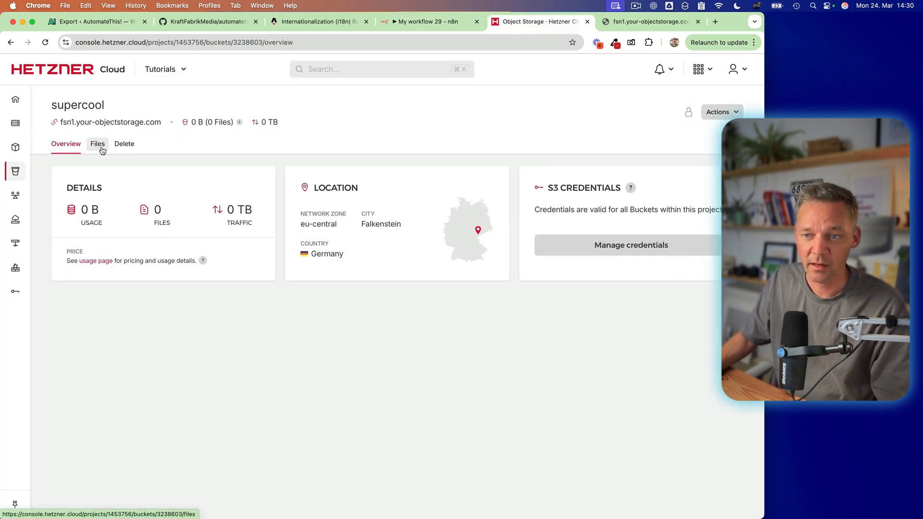
click(97, 144)
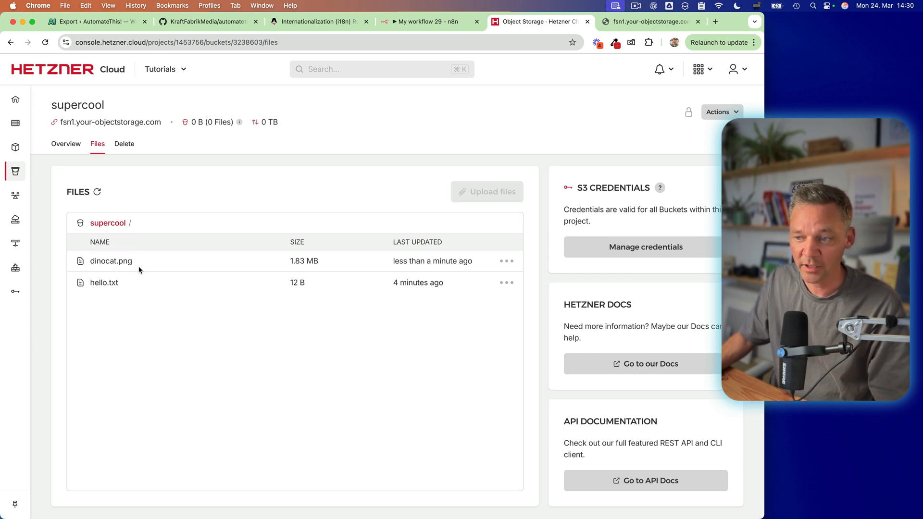
click(430, 22)
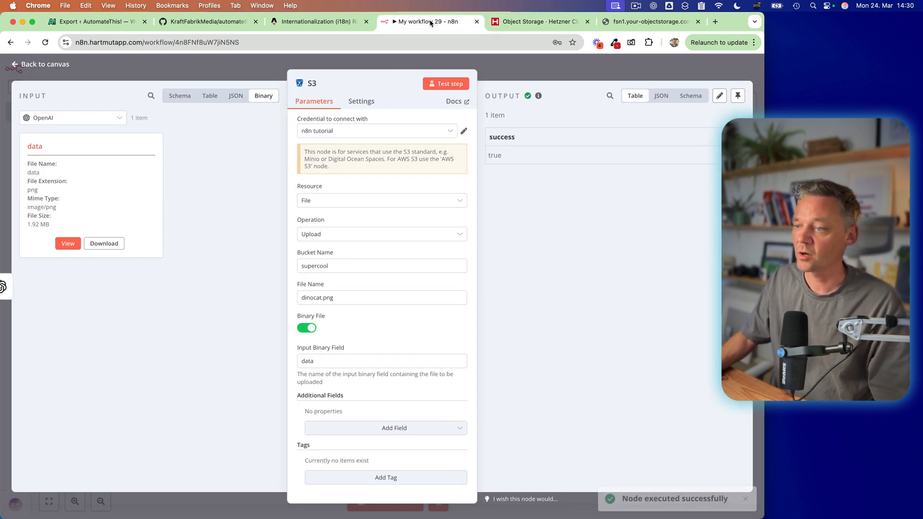
mouse_move(548, 70)
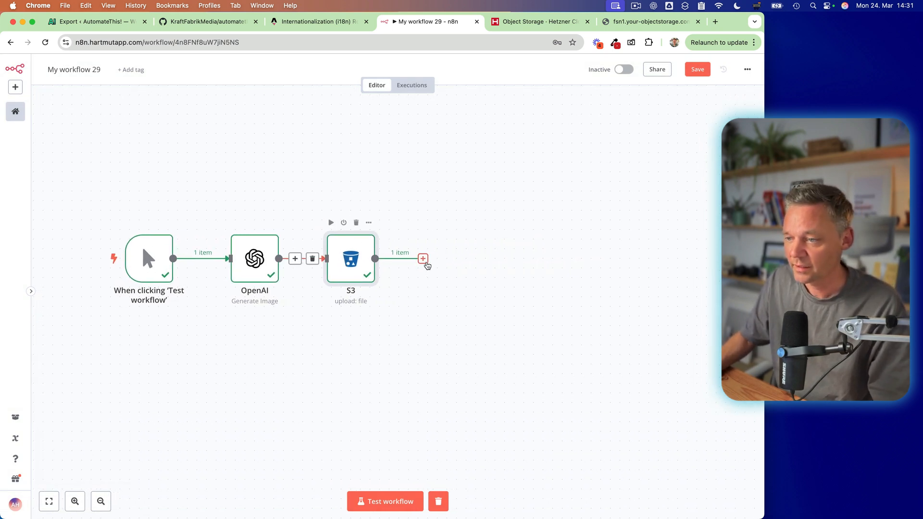
- Add a new node after the S3 upload and choose S3 to list its actions
click(423, 258)
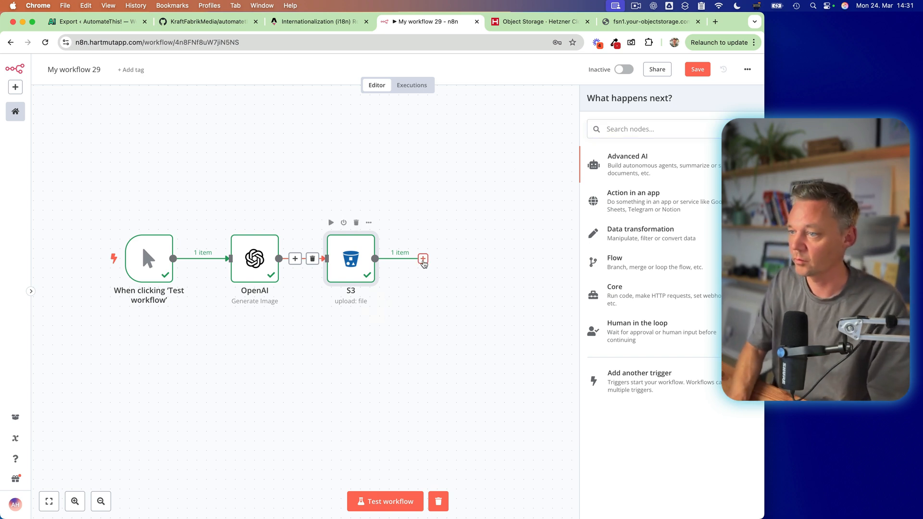
text(s)
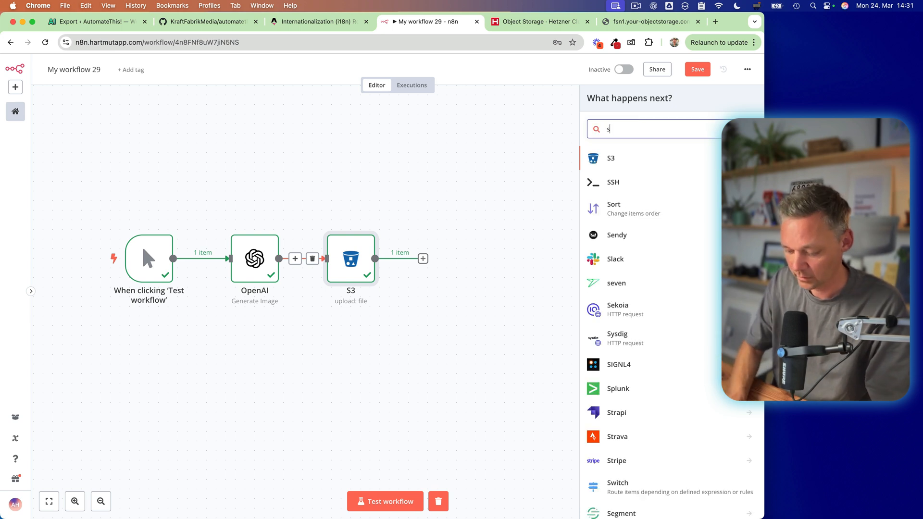
click(611, 157)
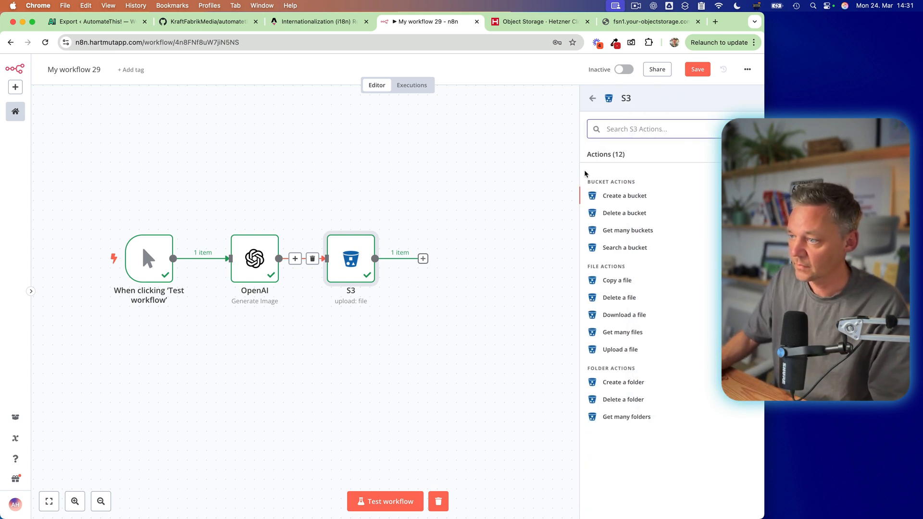
mouse_move(622, 307)
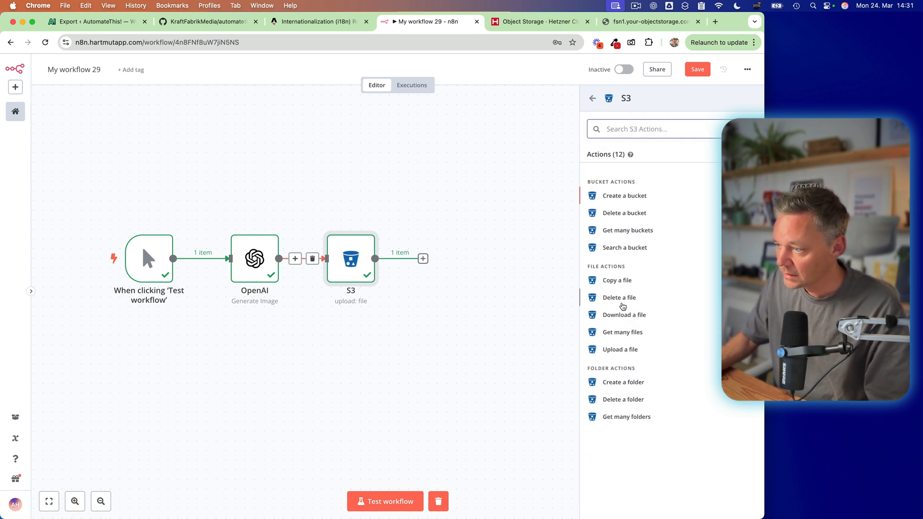
mouse_move(622, 331)
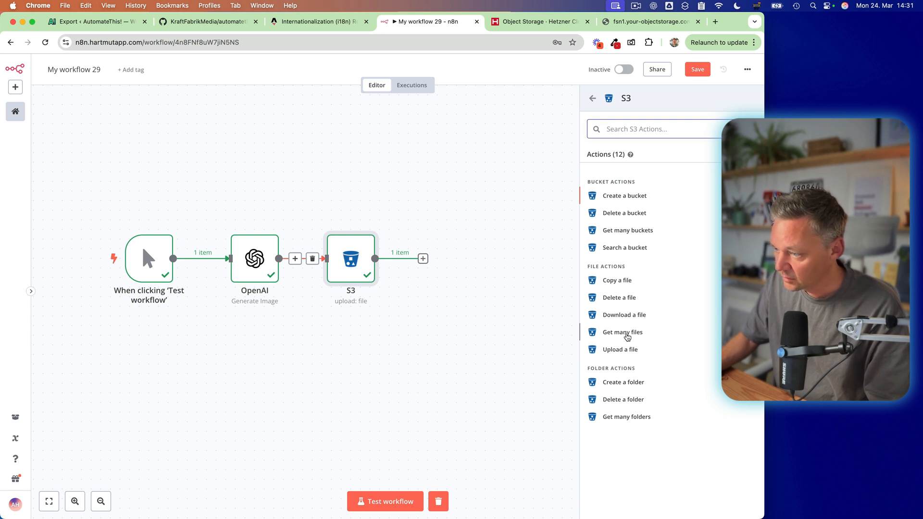
- Choose Get many files on bucket supercool with Return All enabled and test it
click(621, 332)
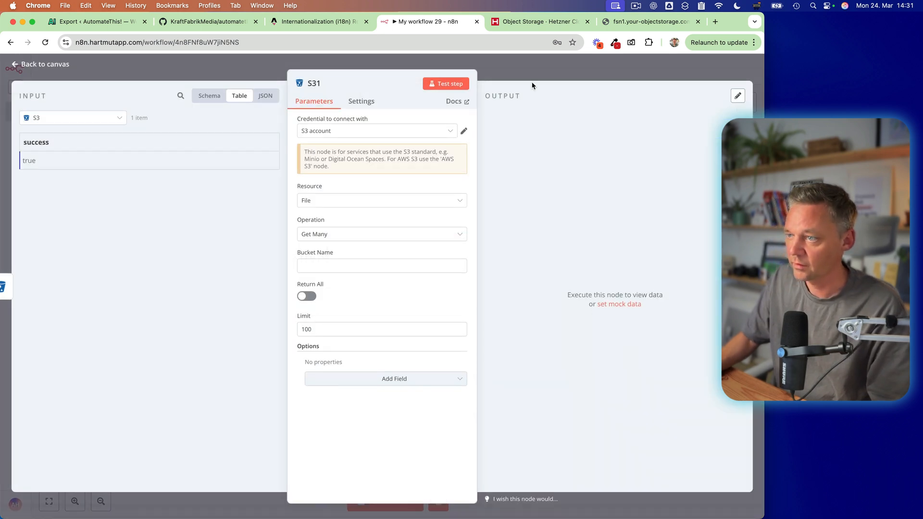
click(382, 265)
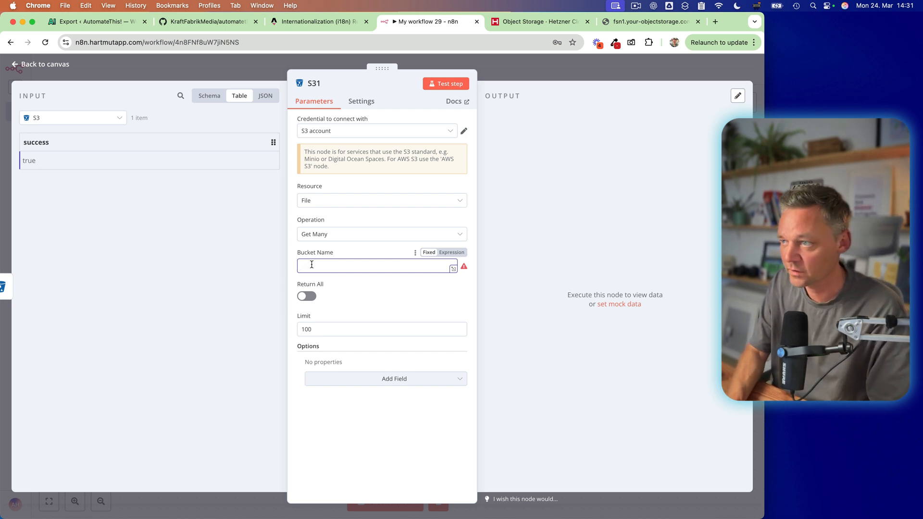
text(supercool)
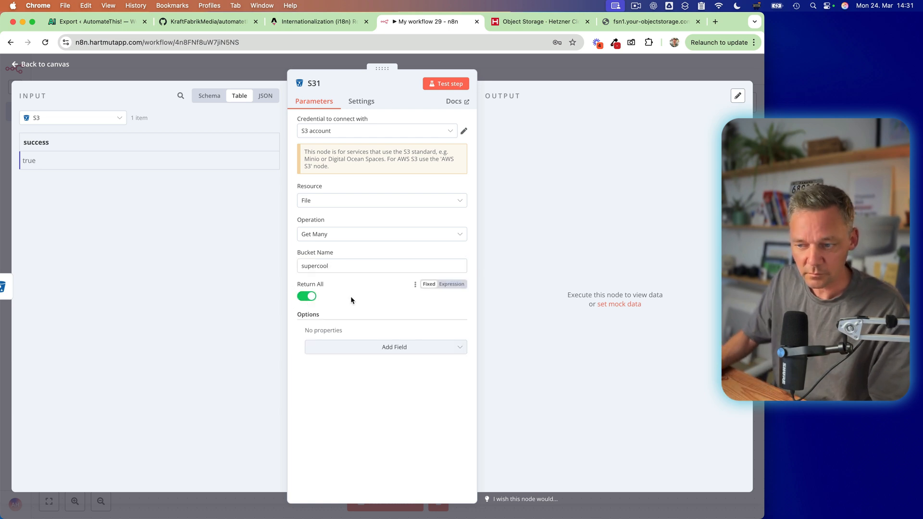
click(445, 82)
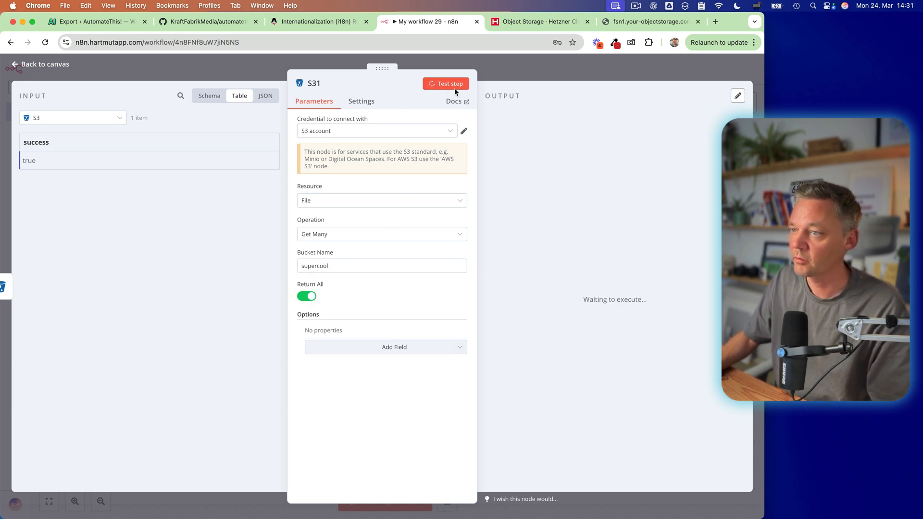
click(445, 84)
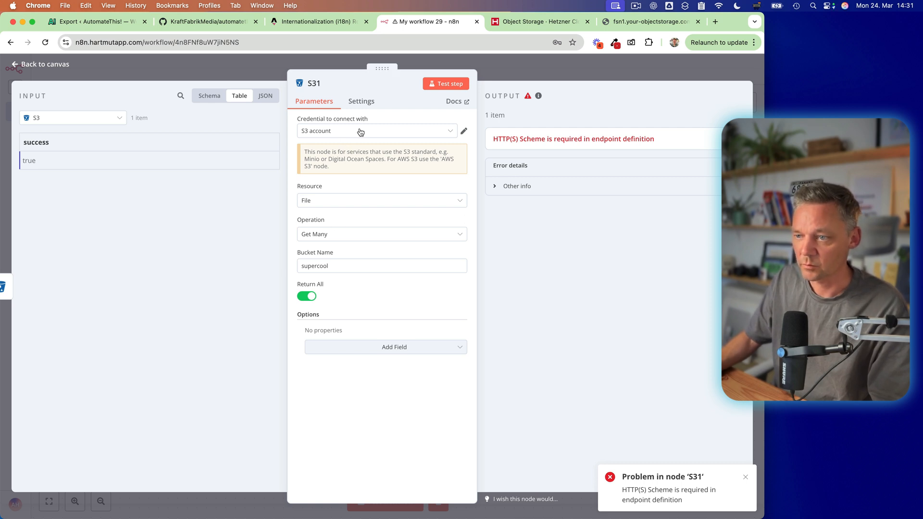
- Switch to the n8n tutorial credential and rerun, returning dinocat.png and hello.txt
click(377, 130)
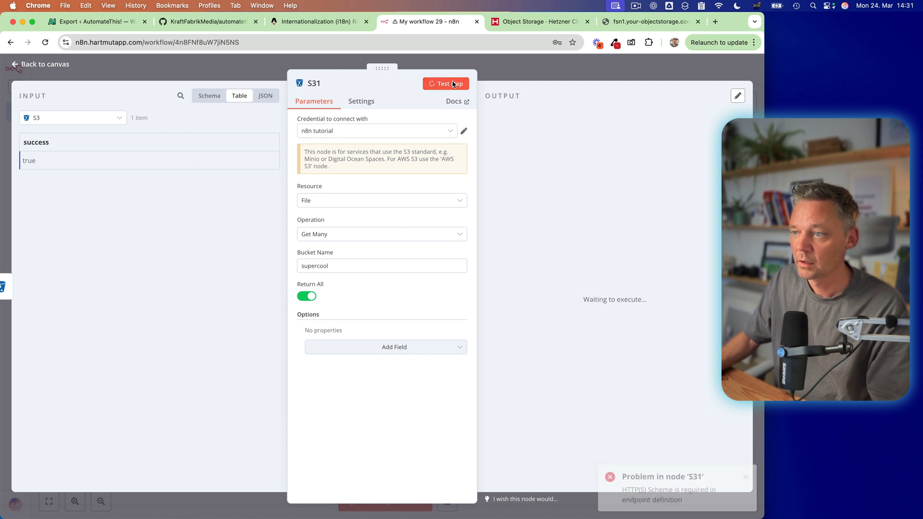
click(445, 83)
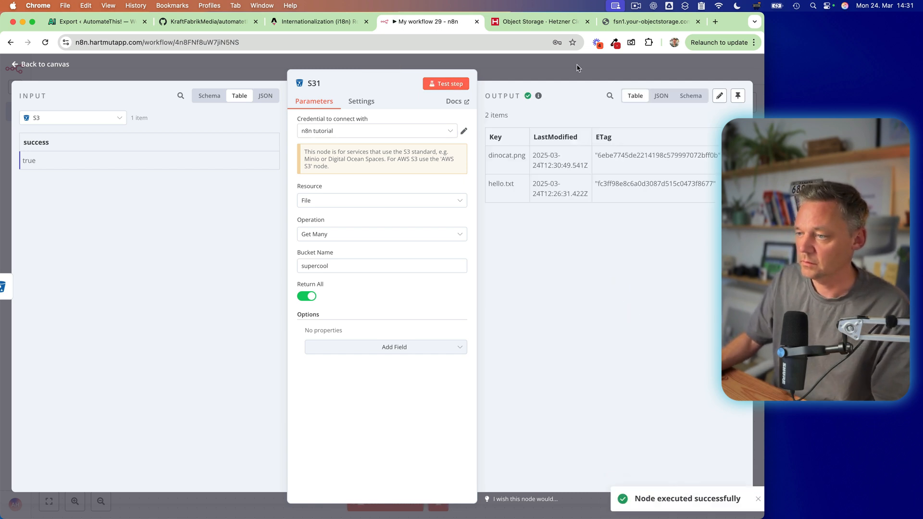
scroll(right, 3)
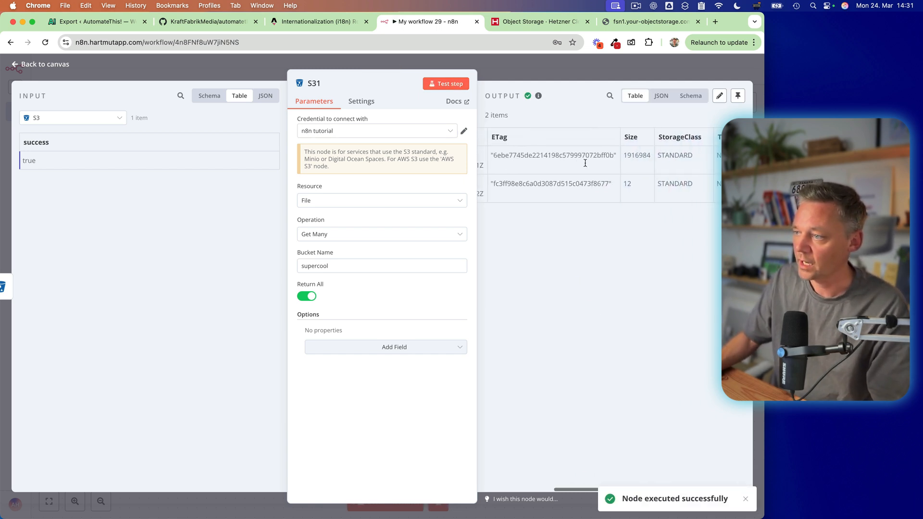
scroll(left, 3)
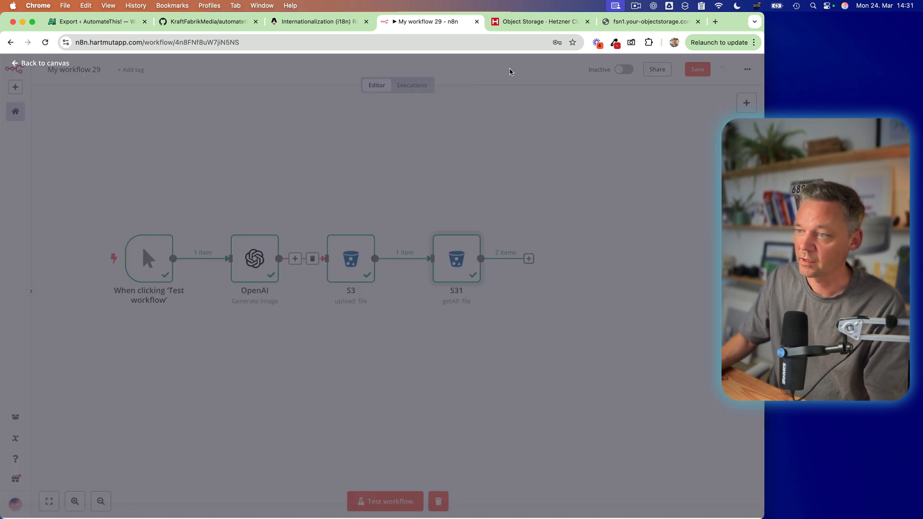
- Add an Edit Fields node after the S3 file listing and name it 'create url'
click(529, 258)
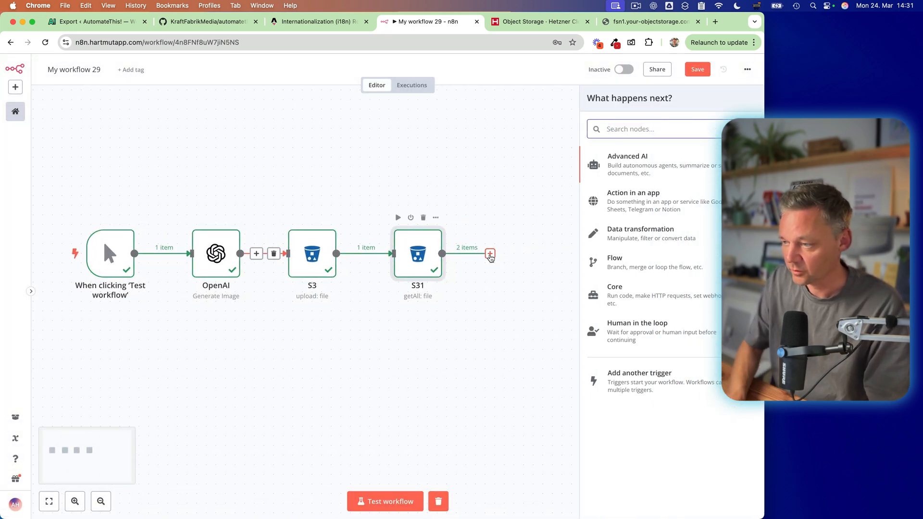
click(490, 254)
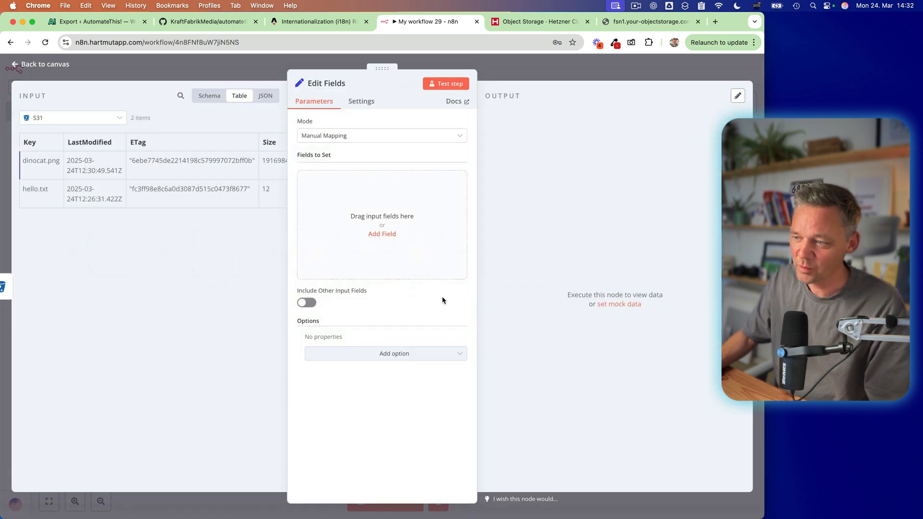
mouse_move(405, 282)
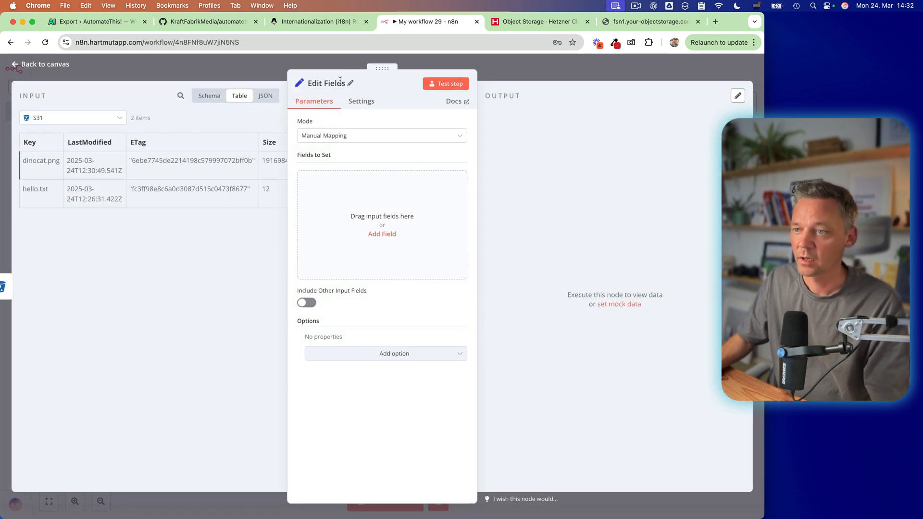
click(350, 83)
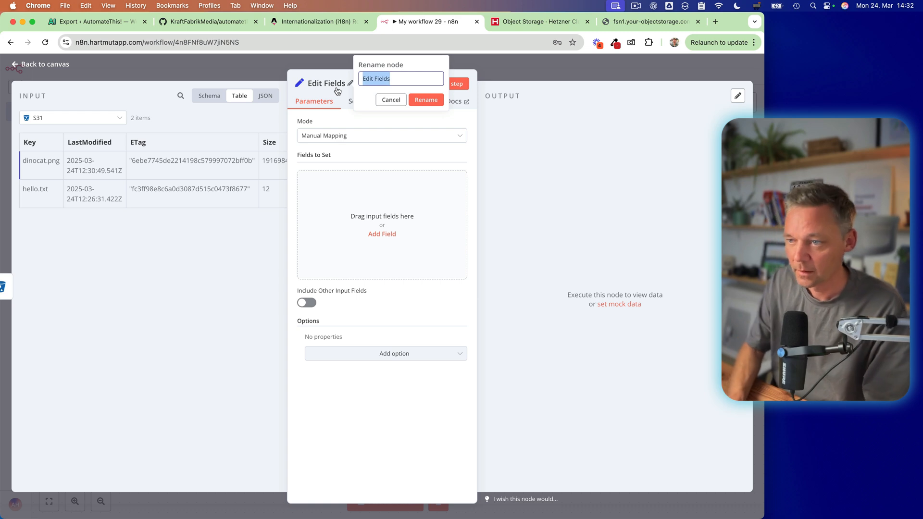
text(create url)
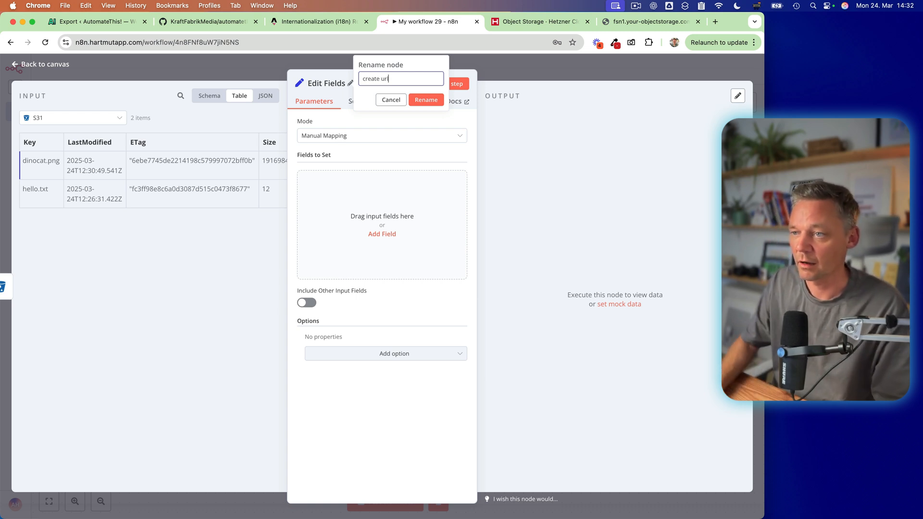
click(426, 99)
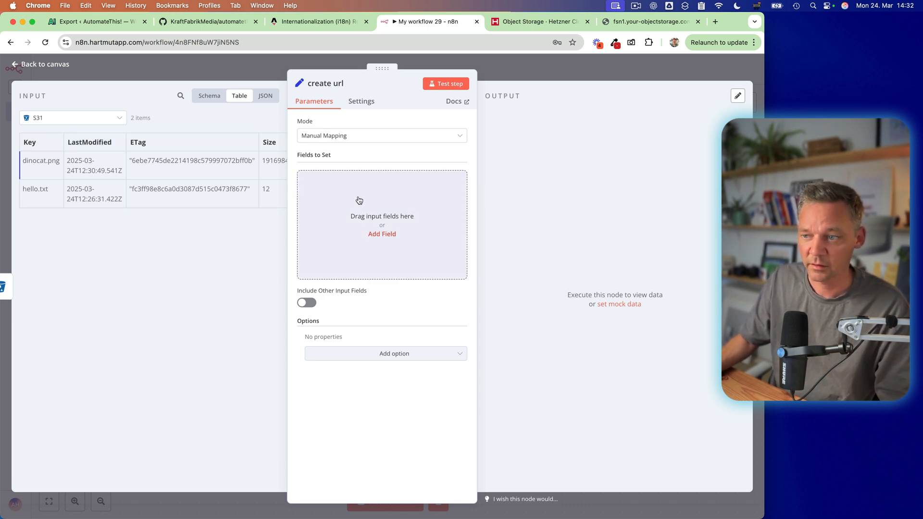
drag(30, 142, 333, 207)
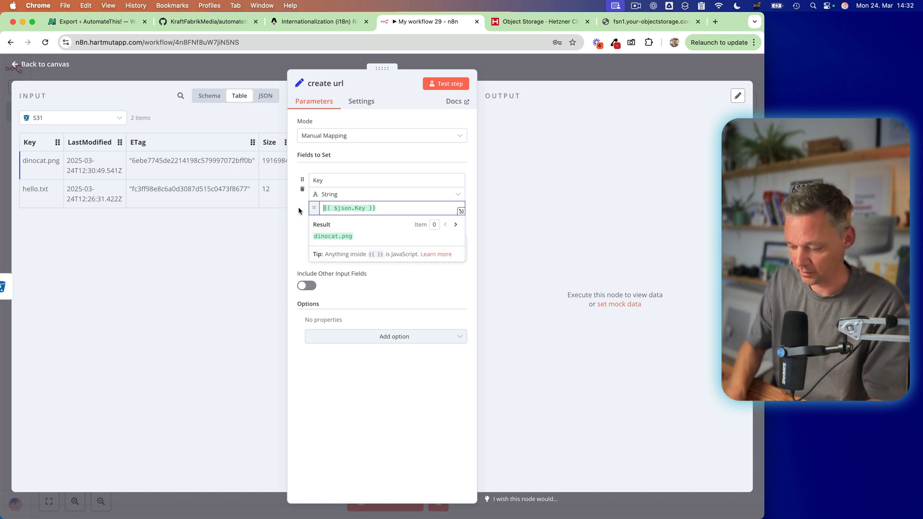
text(https)
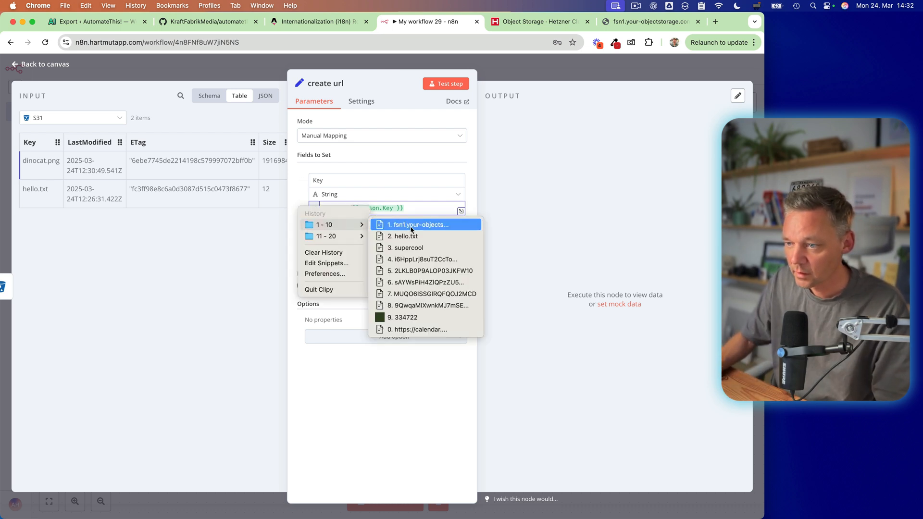
click(418, 224)
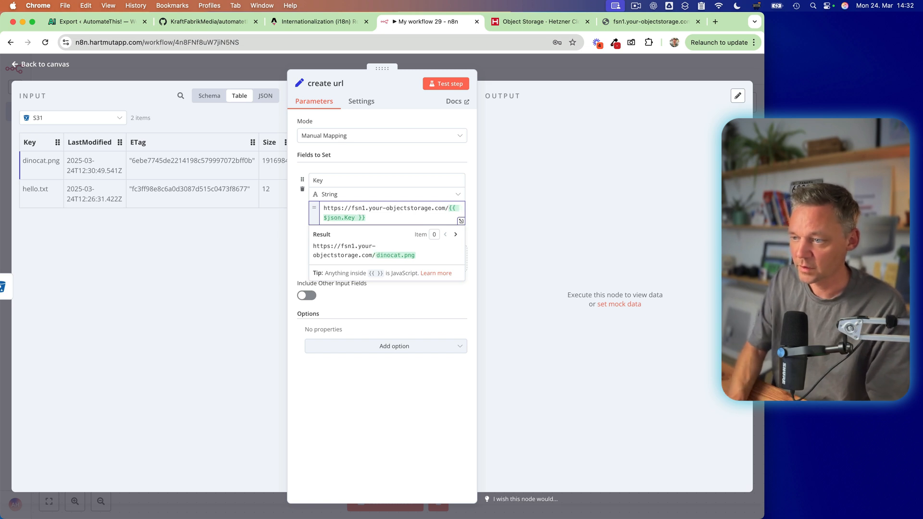
text(superc)
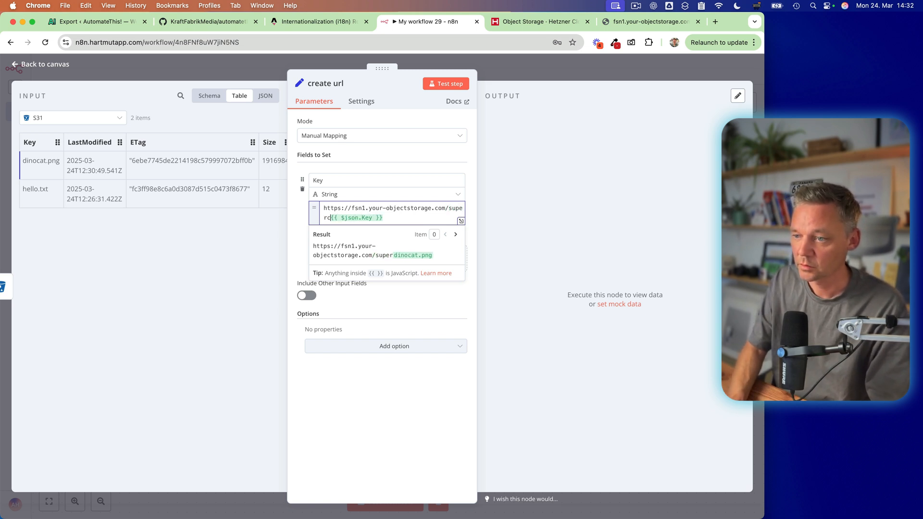
text(ool/)
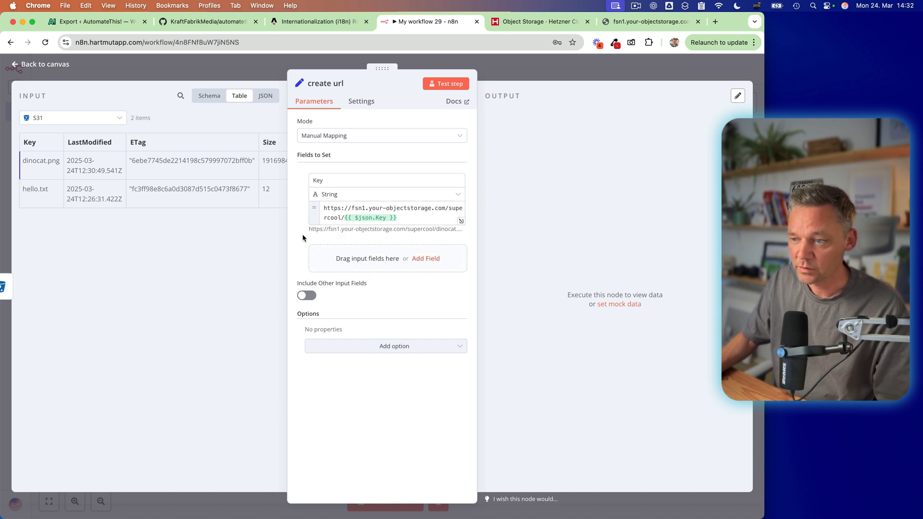
click(449, 83)
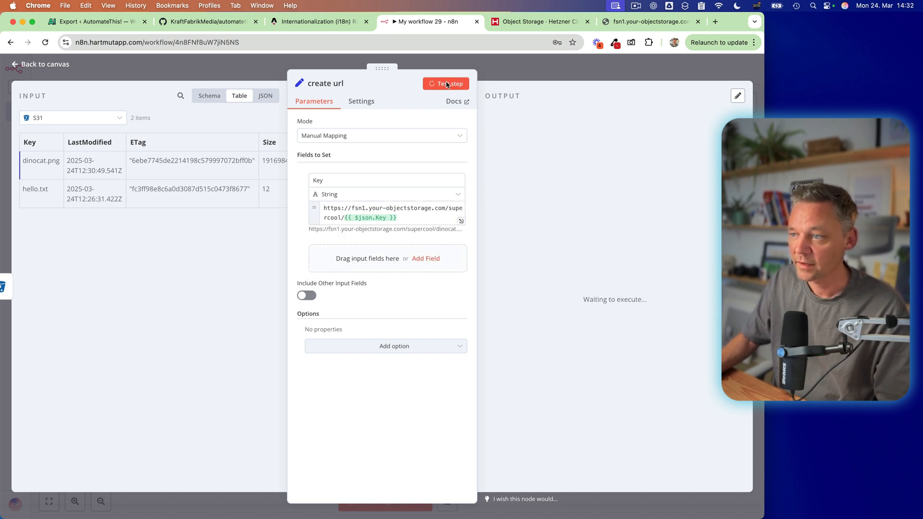
- Test the step and verify the dinocat.png link shows the cat image in Chrome
click(445, 83)
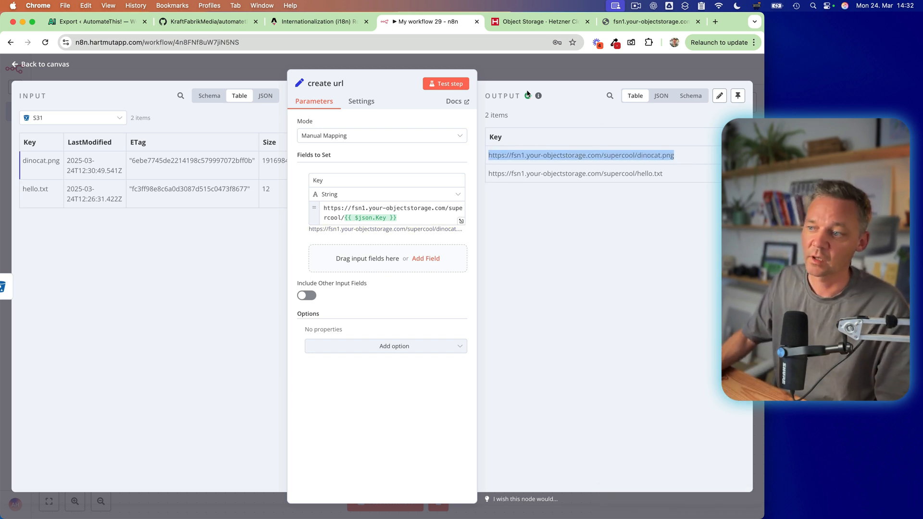
click(714, 22)
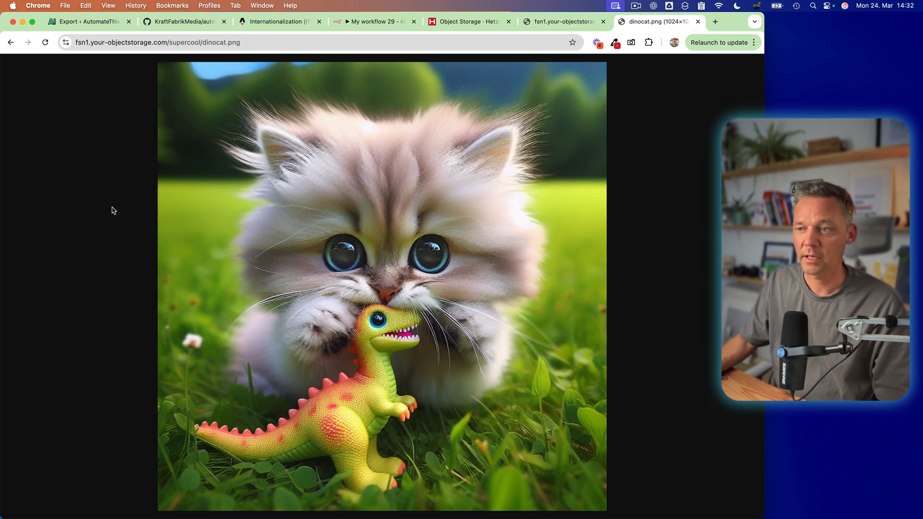
mouse_move(699, 22)
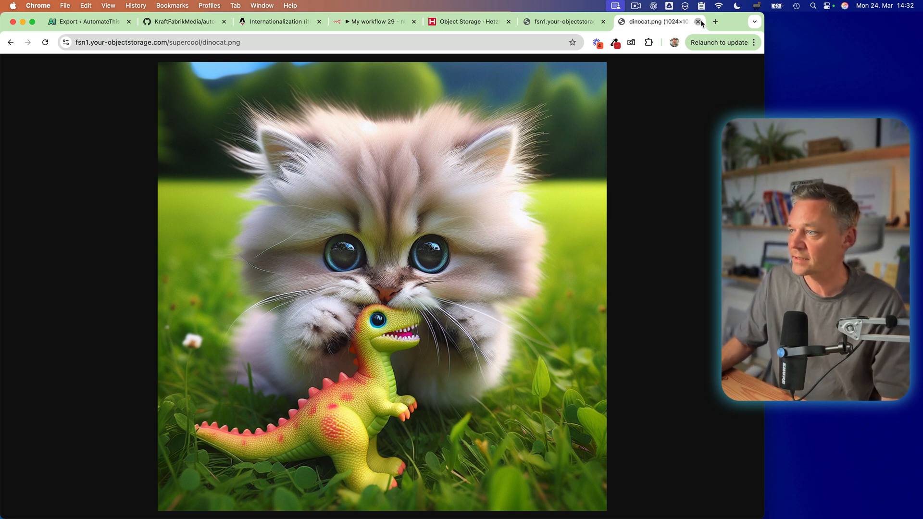
click(699, 22)
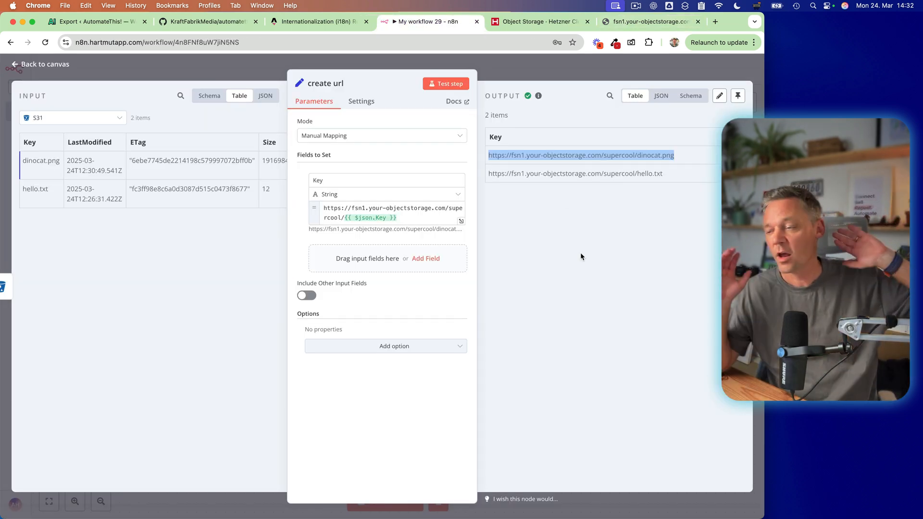